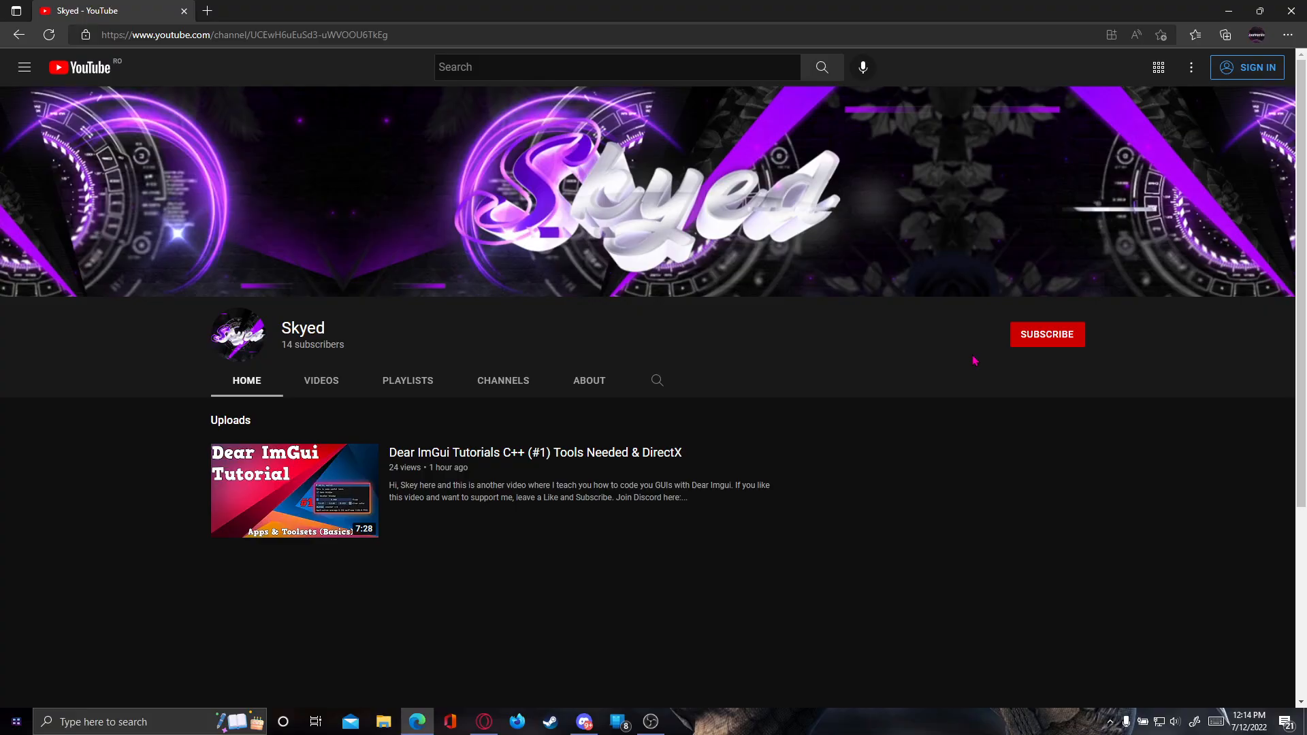
mouse_move(988, 328)
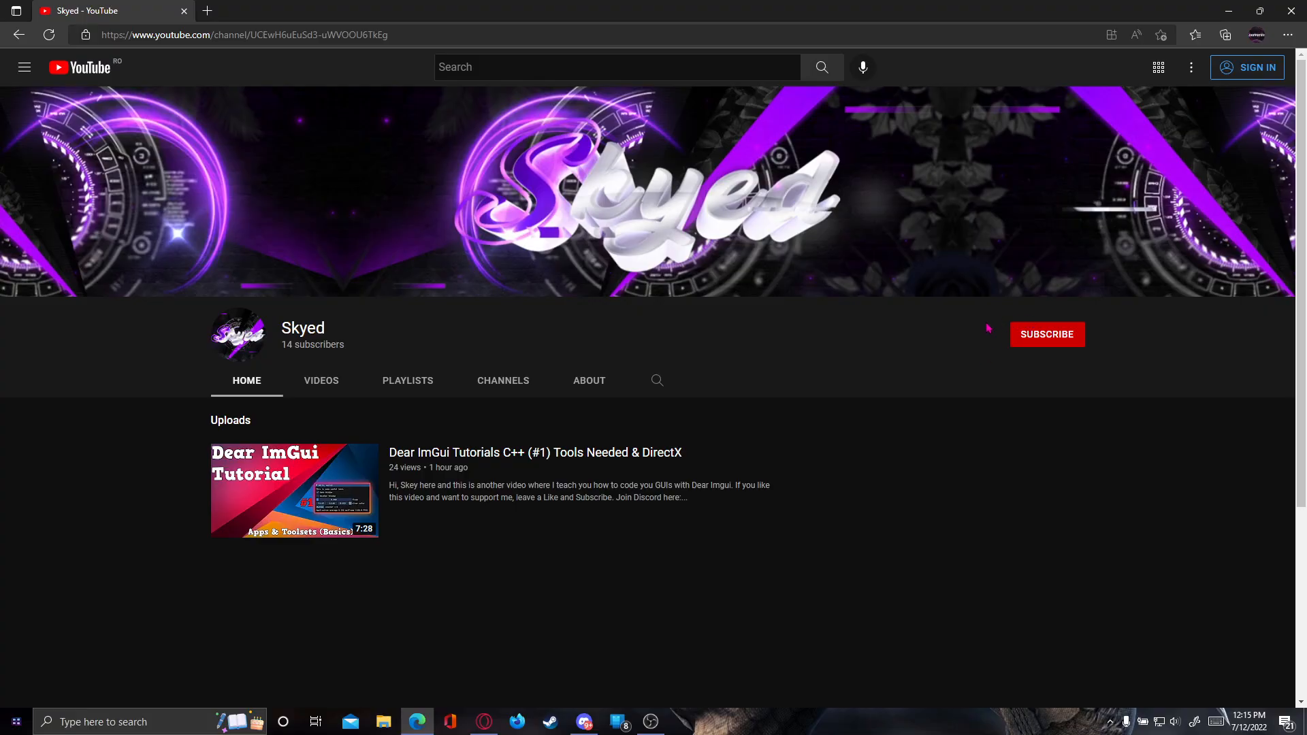
mouse_move(689, 355)
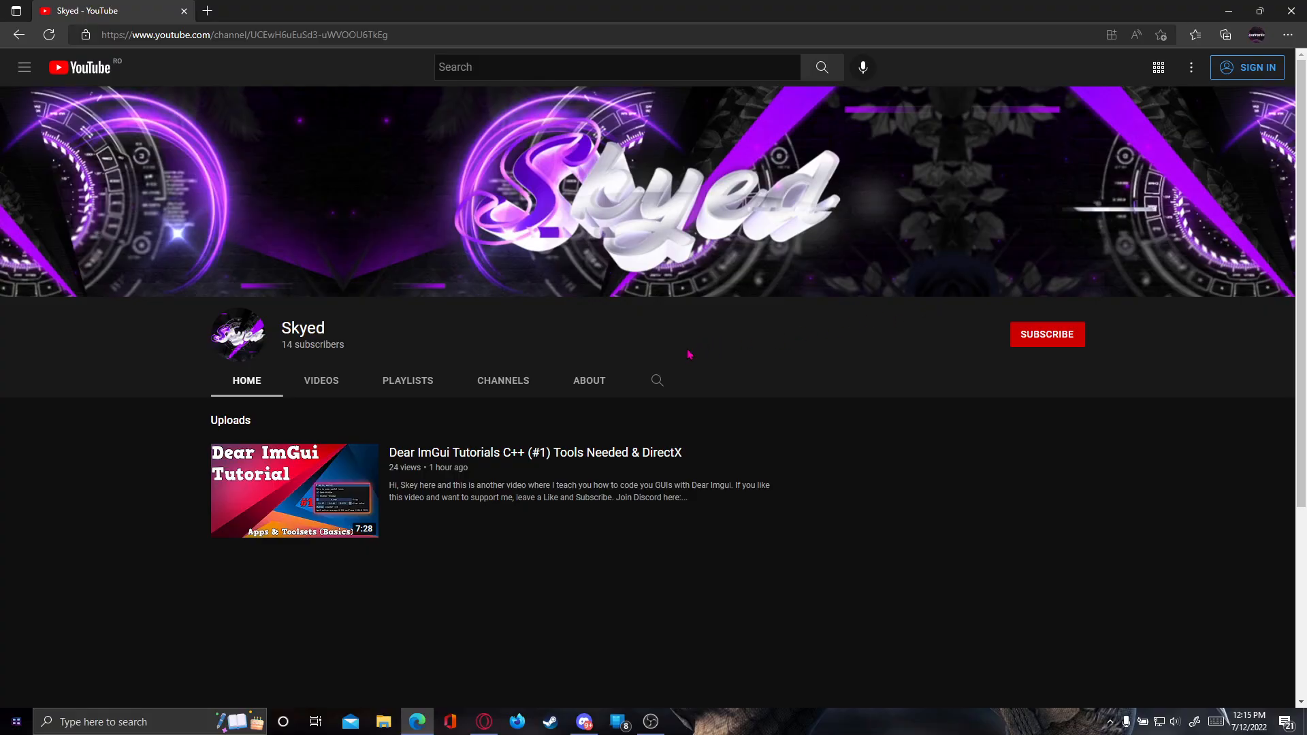
Hide the browser and browse into imgui-master\examples on the desktop.
left_click(1249, 11)
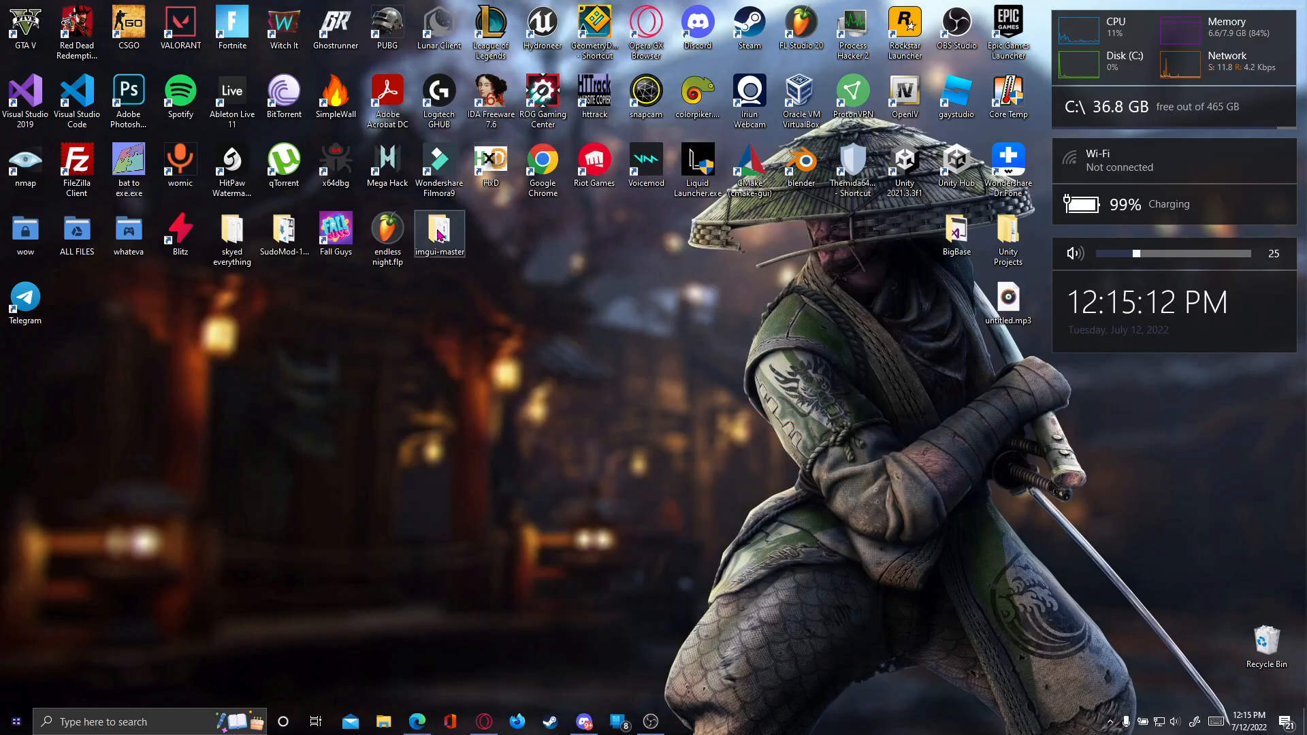
double_click(439, 232)
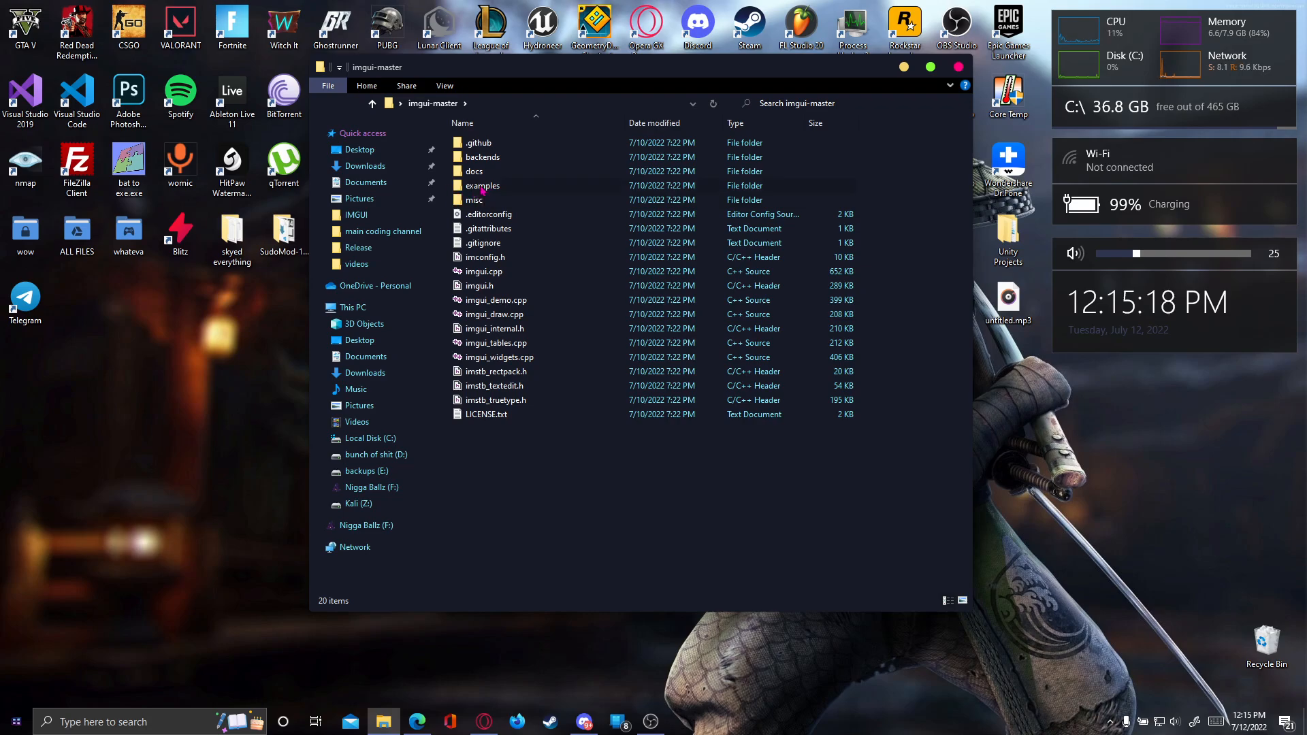
mouse_move(482, 185)
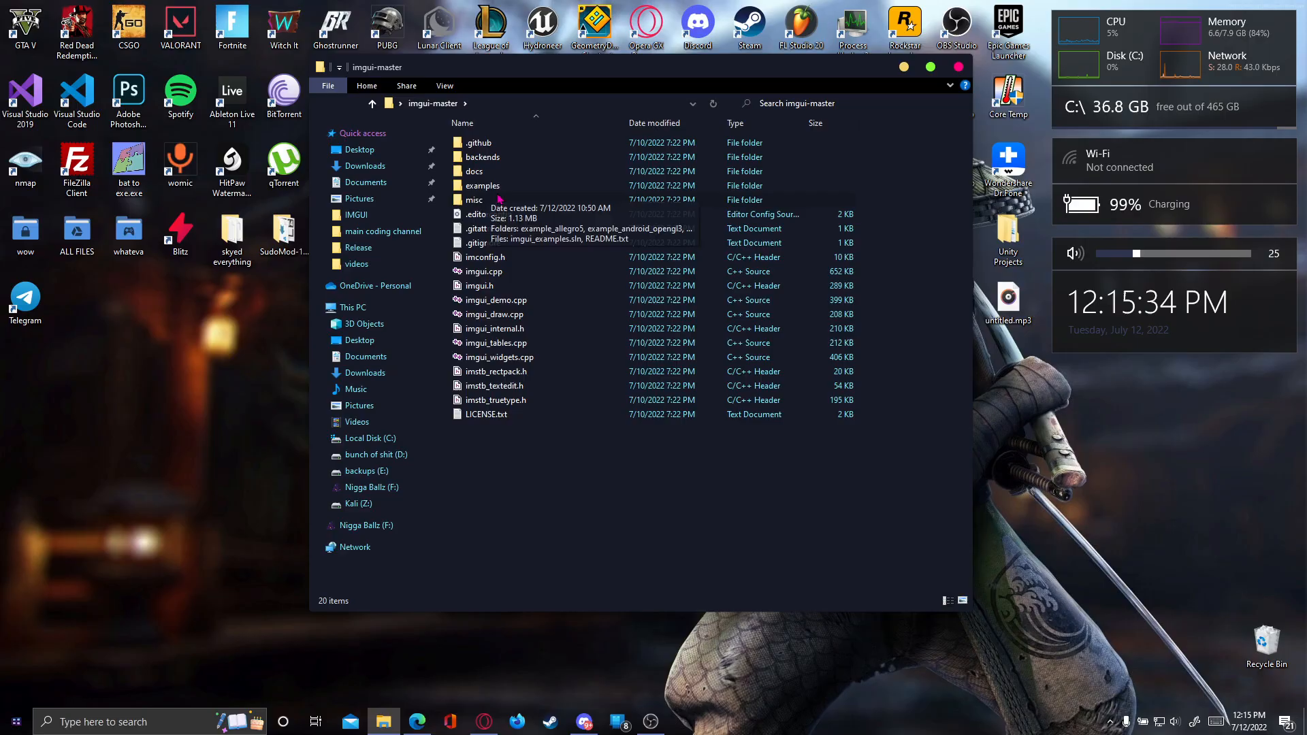
double_click(482, 185)
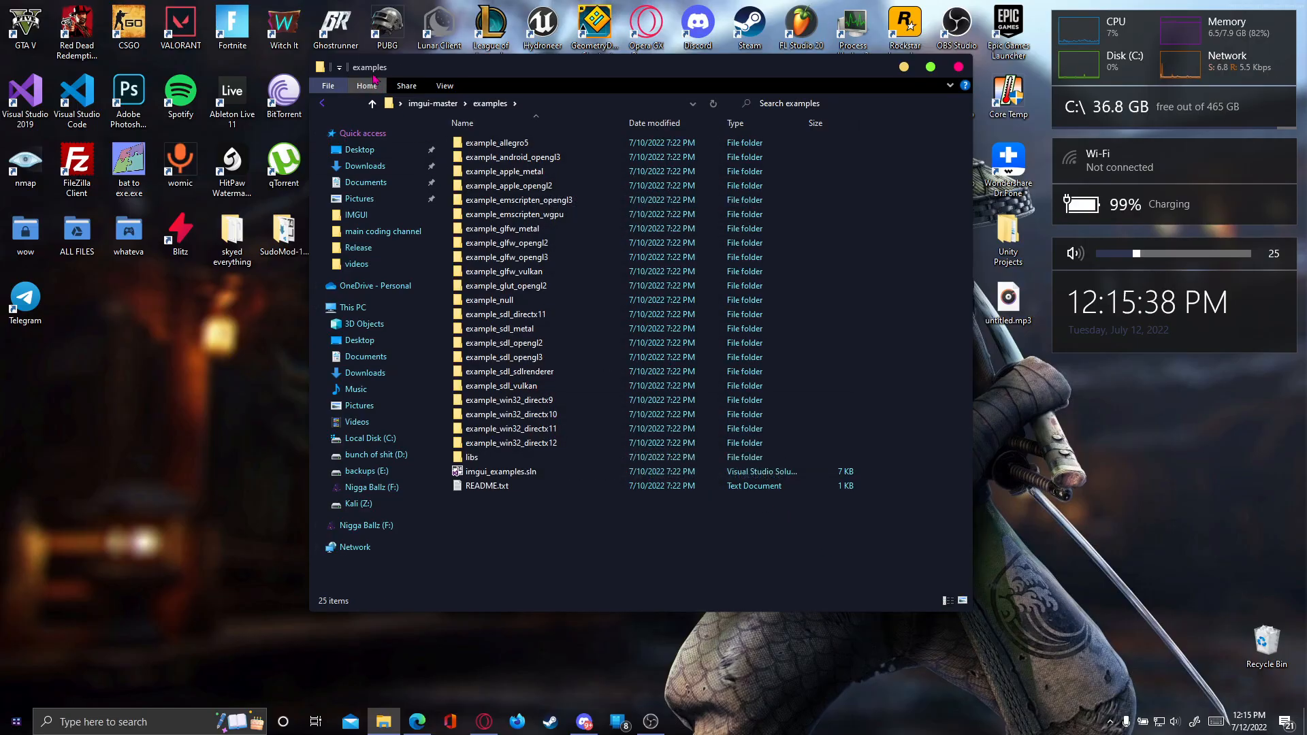
mouse_move(515, 543)
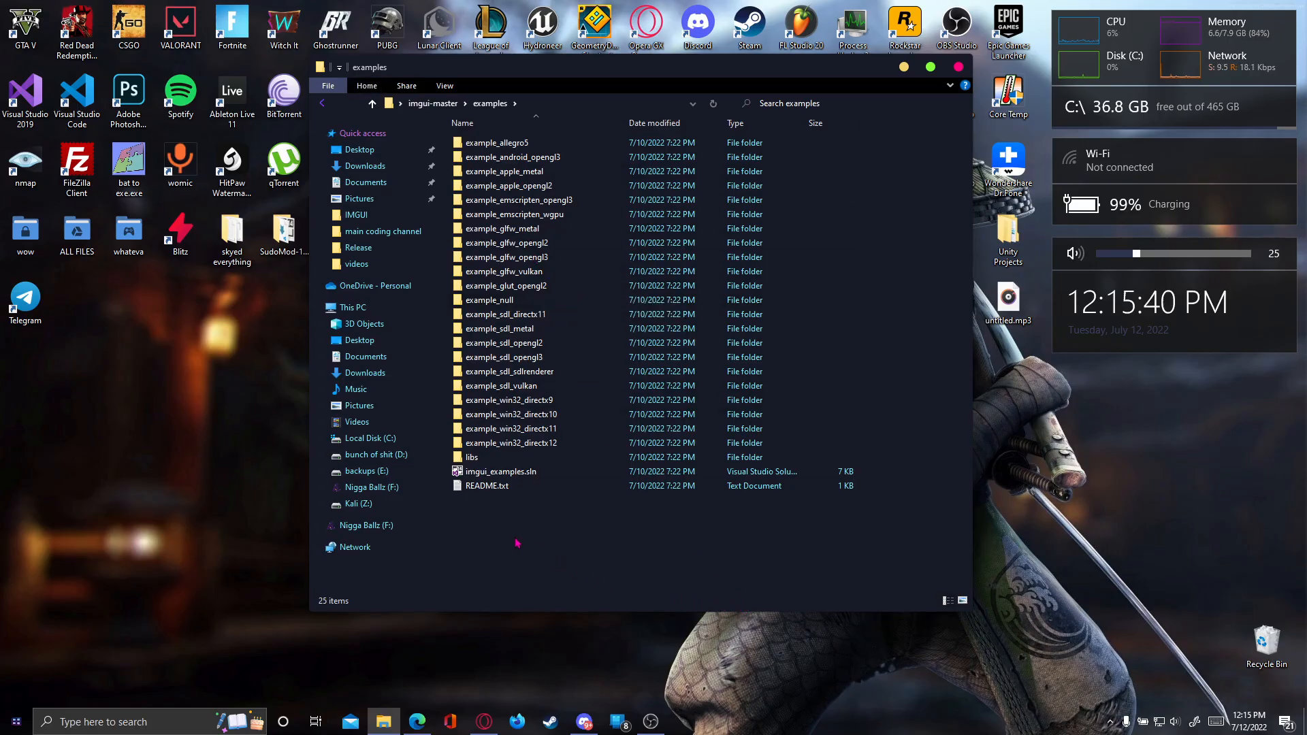
mouse_move(501, 471)
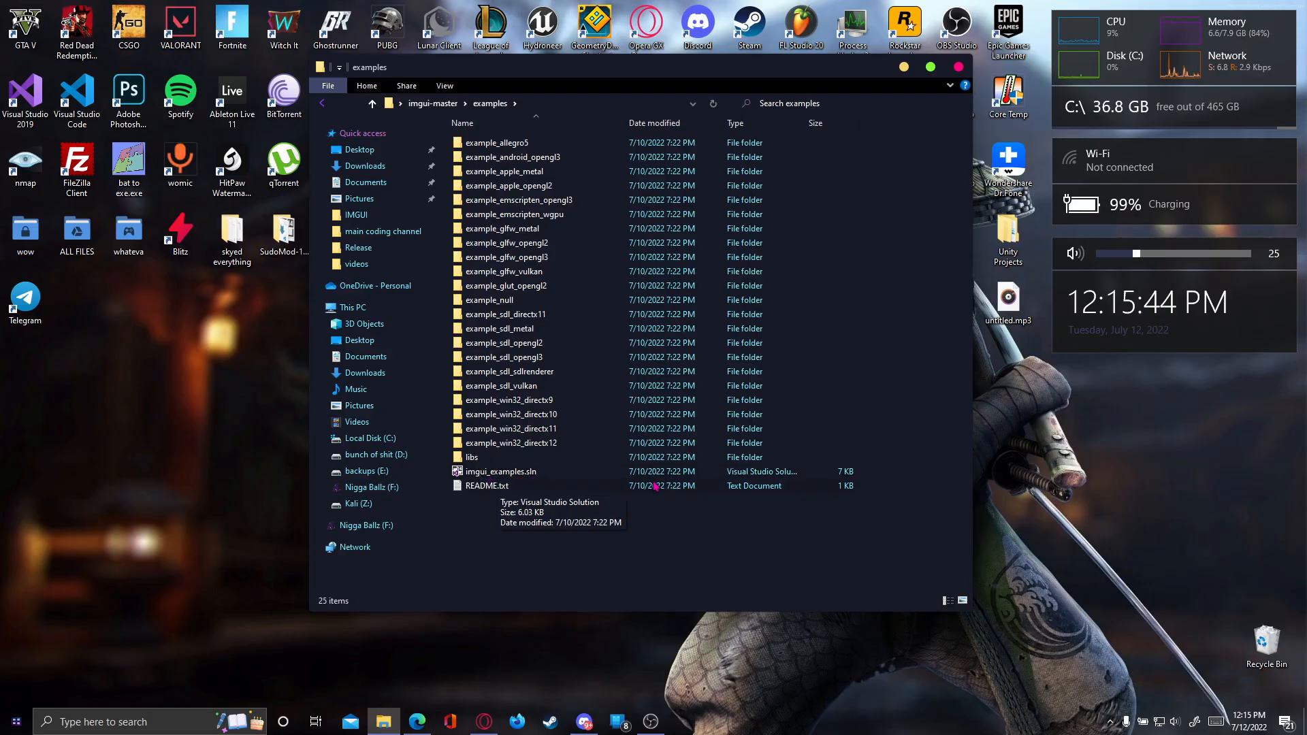
Open imgui_examples.sln and accept the upgrade of all projects to Platform Toolset v142.
double_click(503, 471)
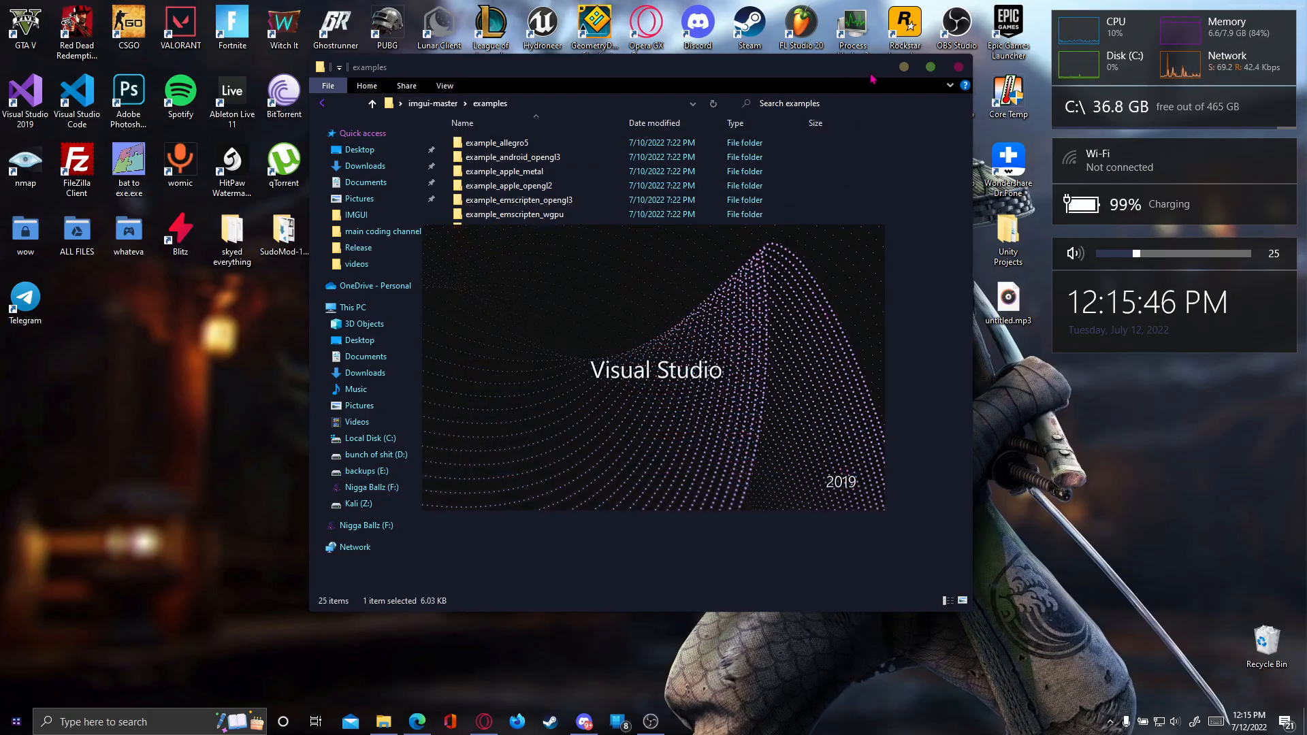
left_click(963, 66)
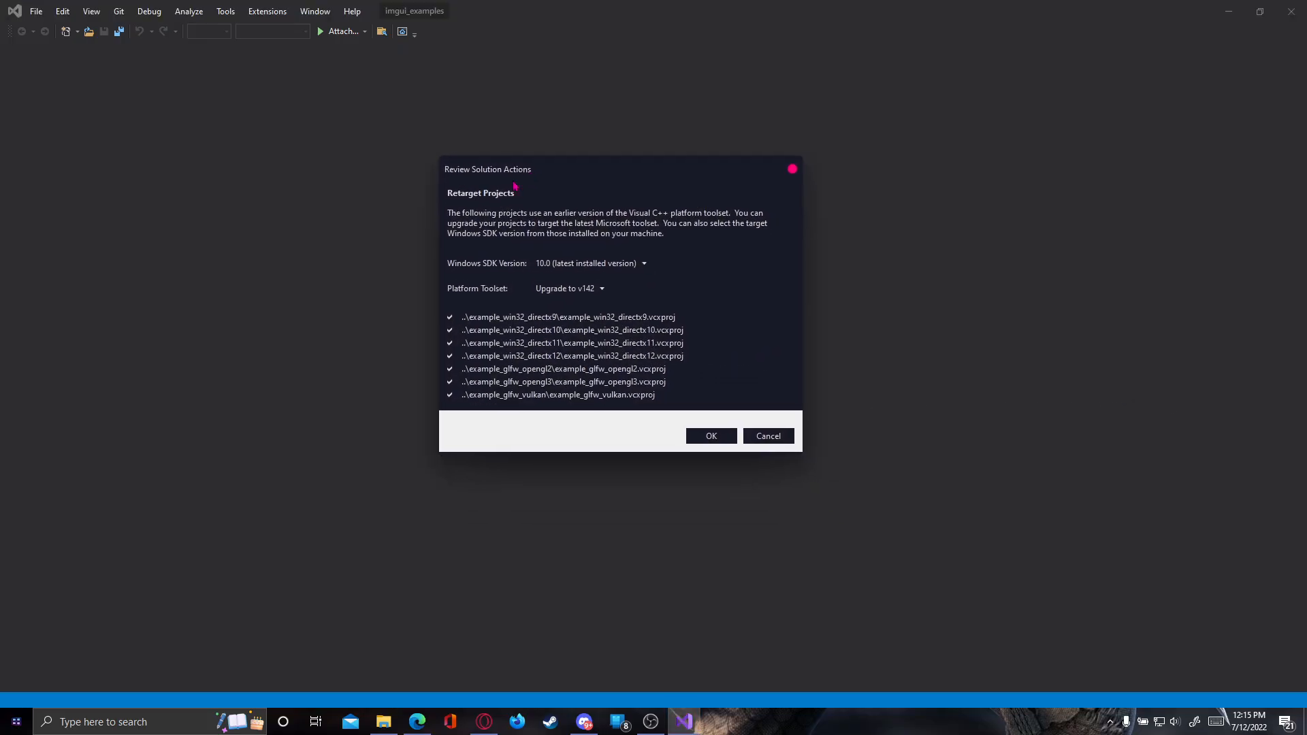
mouse_move(455, 158)
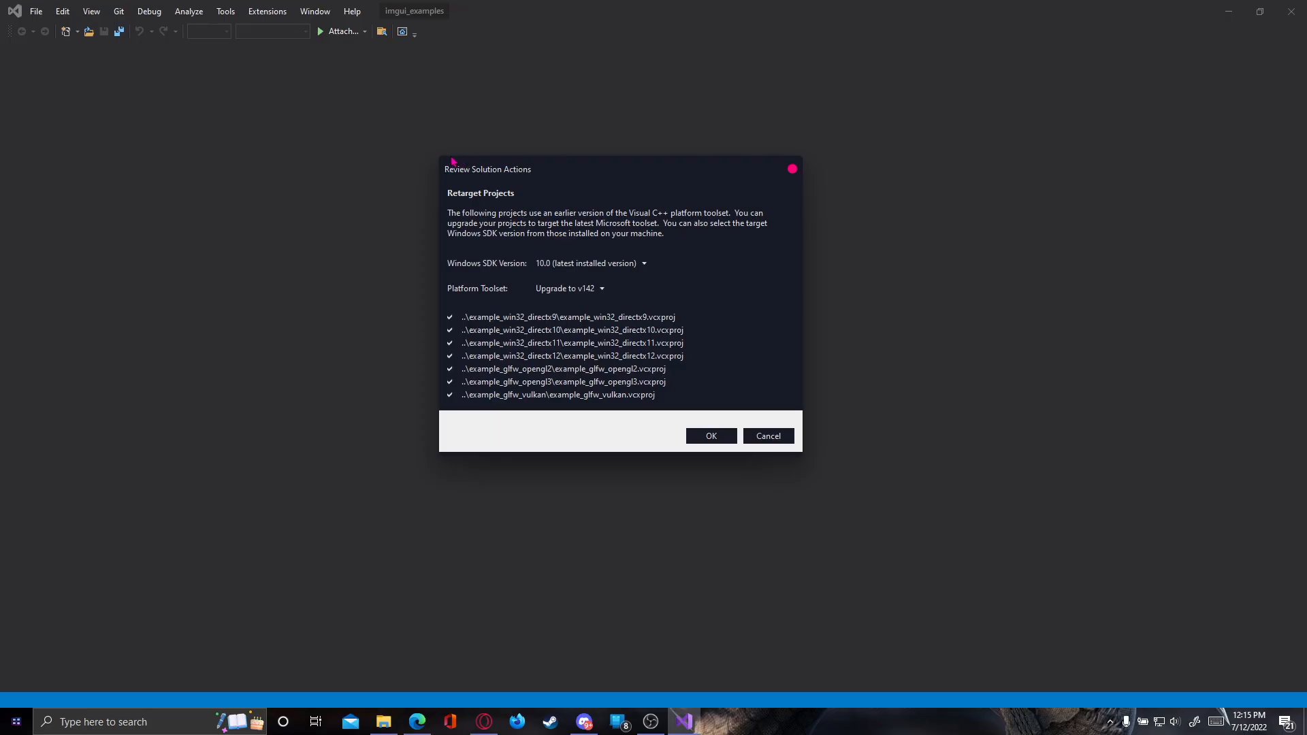
left_click(570, 288)
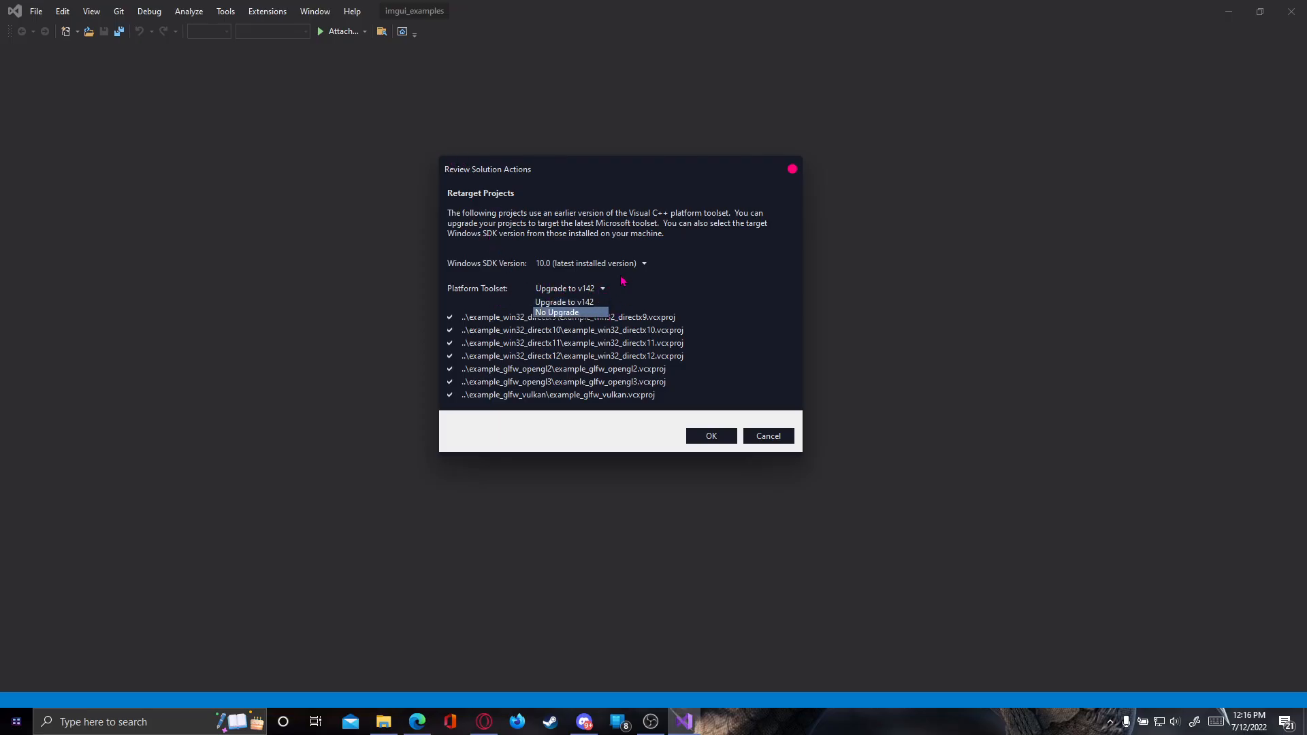
left_click(564, 302)
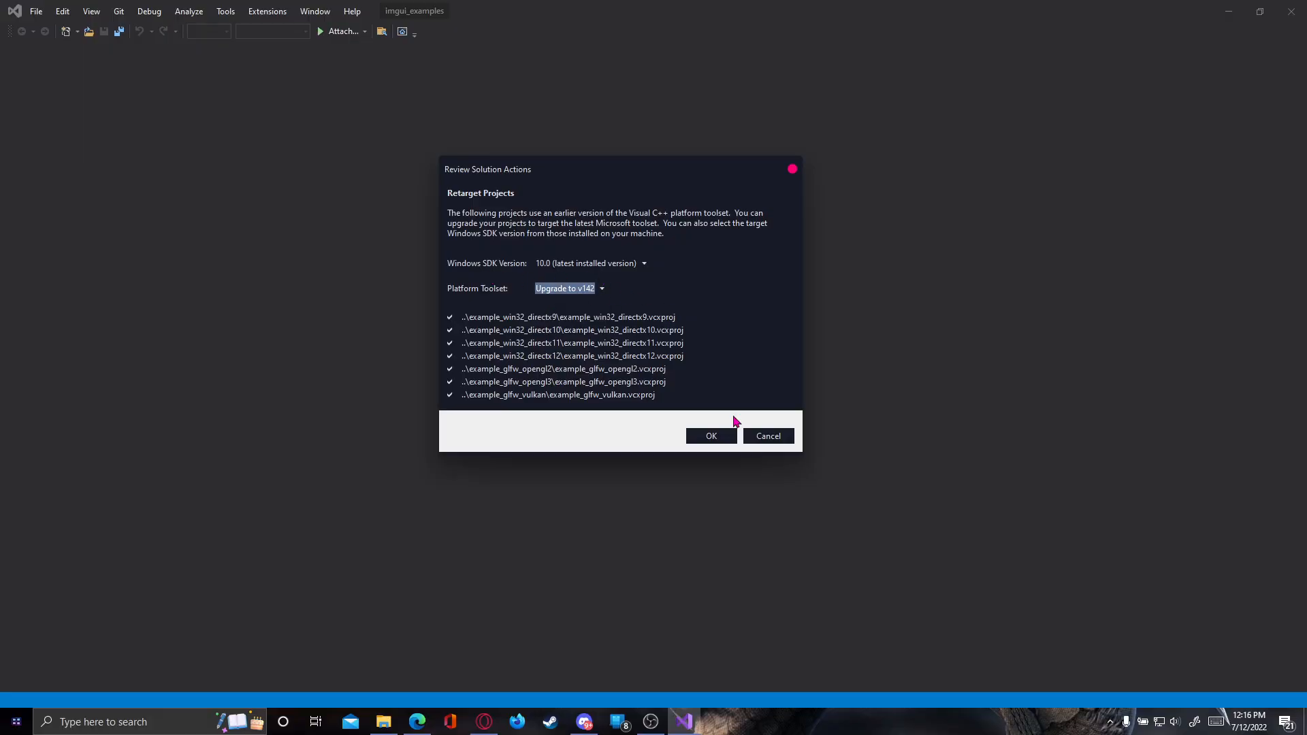
left_click(709, 436)
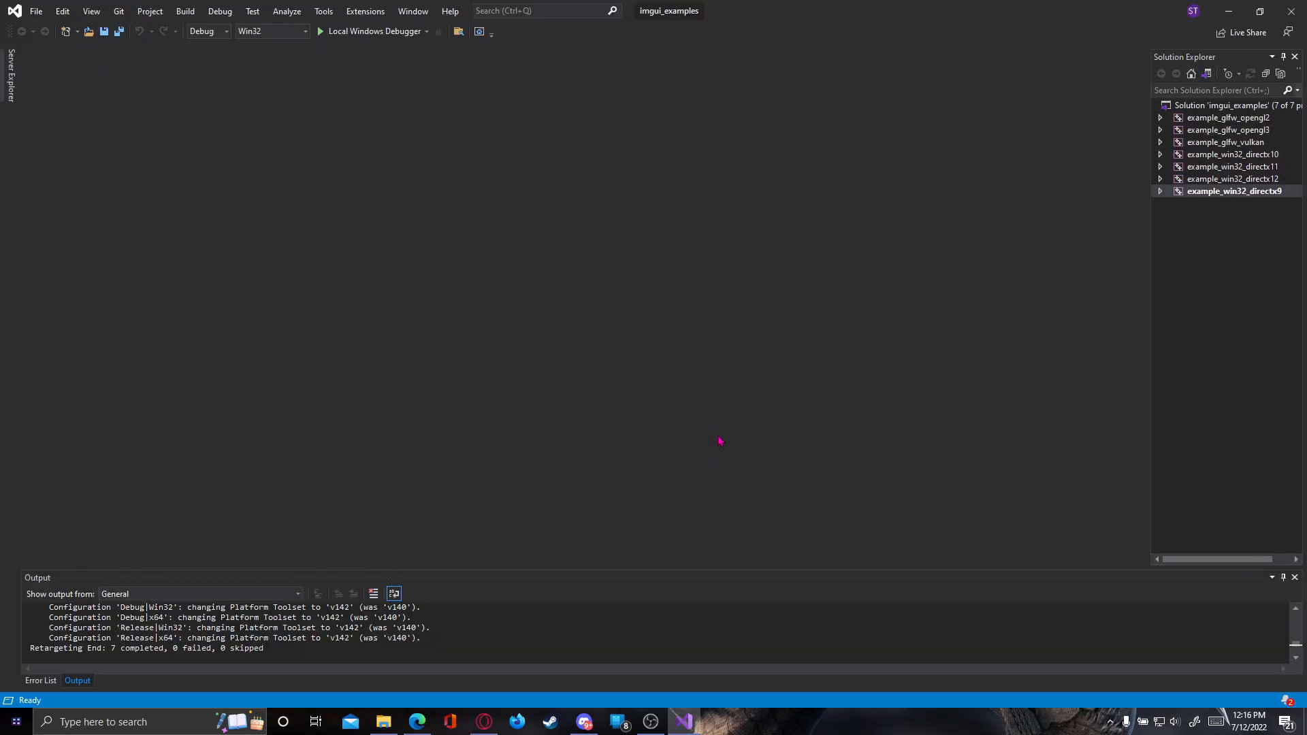
mouse_move(1194, 209)
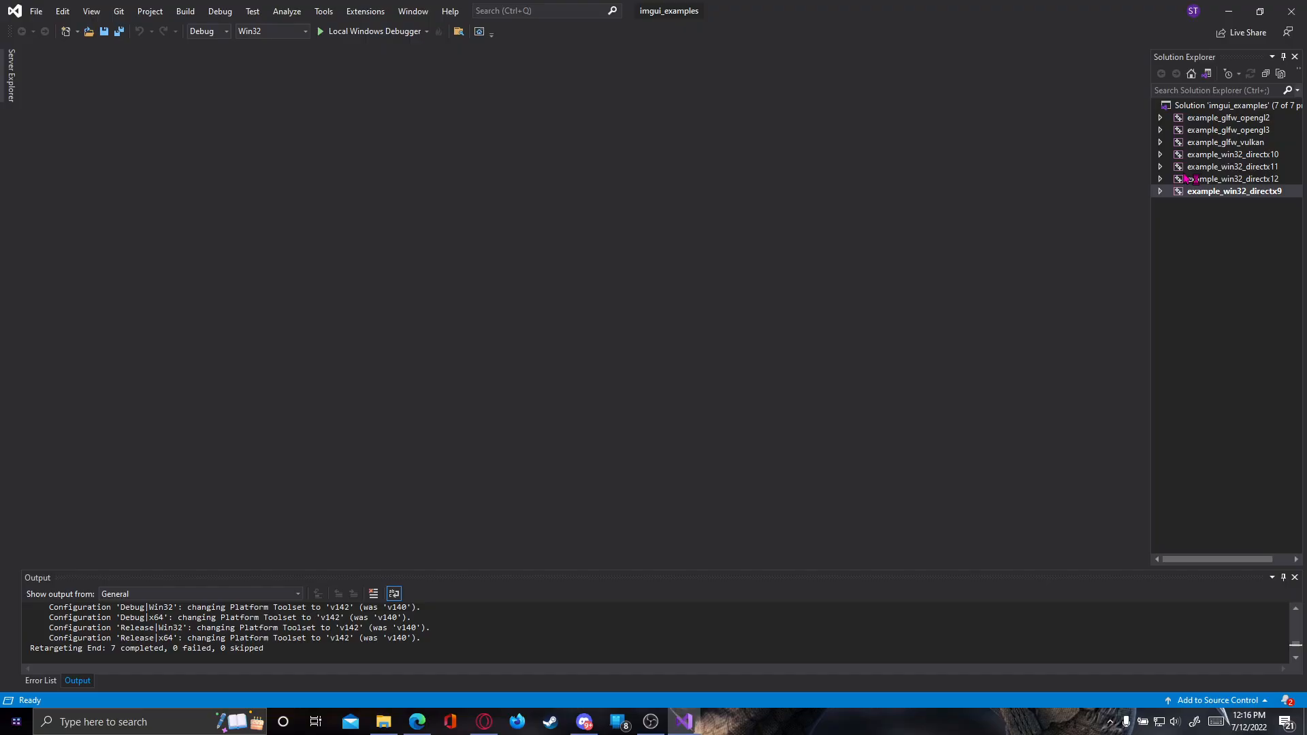
Expand example_win32_directx11 > sources in Solution Explorer and load main.cpp in the editor.
left_click(1158, 166)
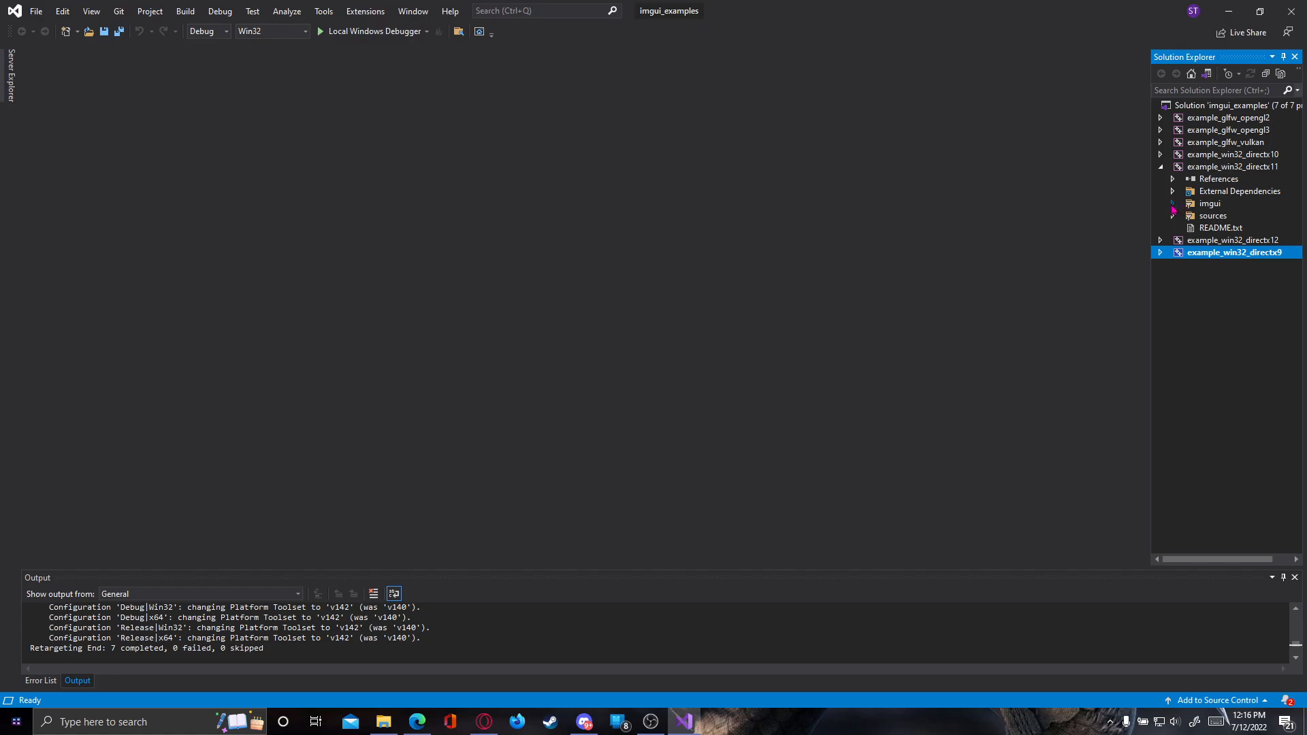
left_click(1172, 166)
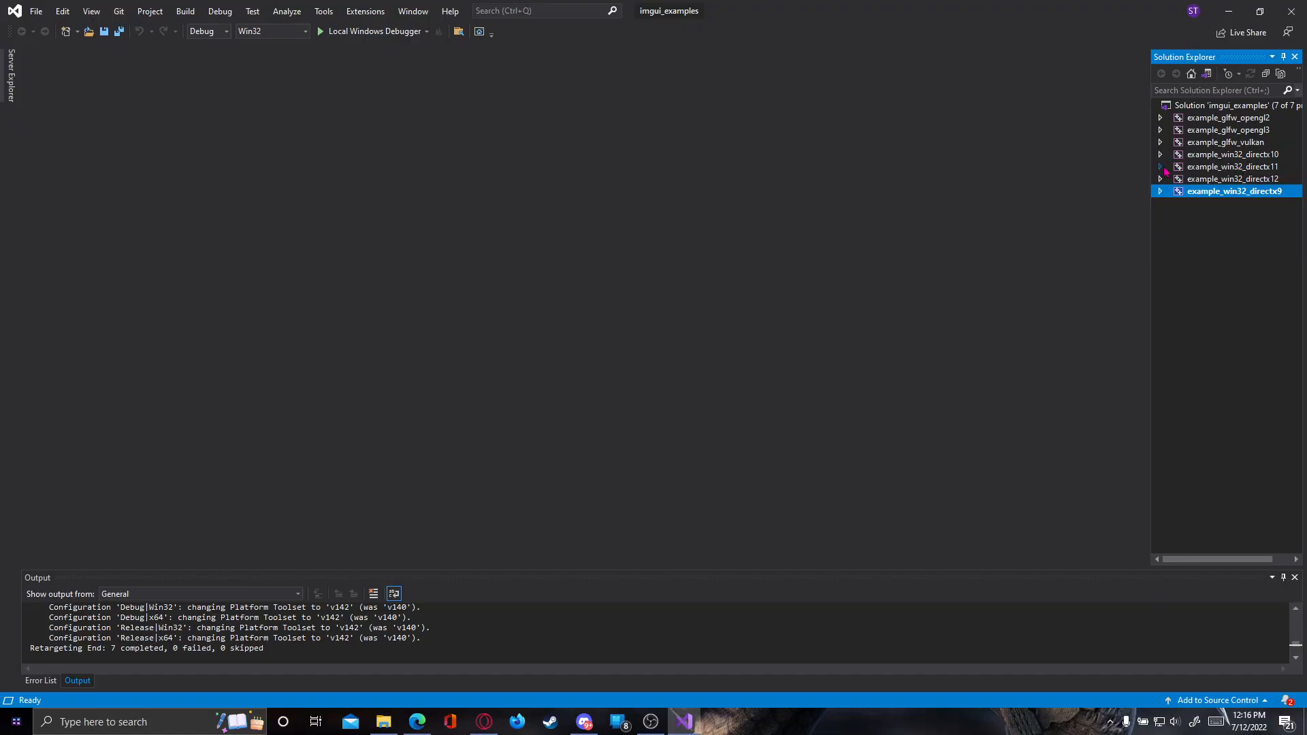
left_click(1160, 166)
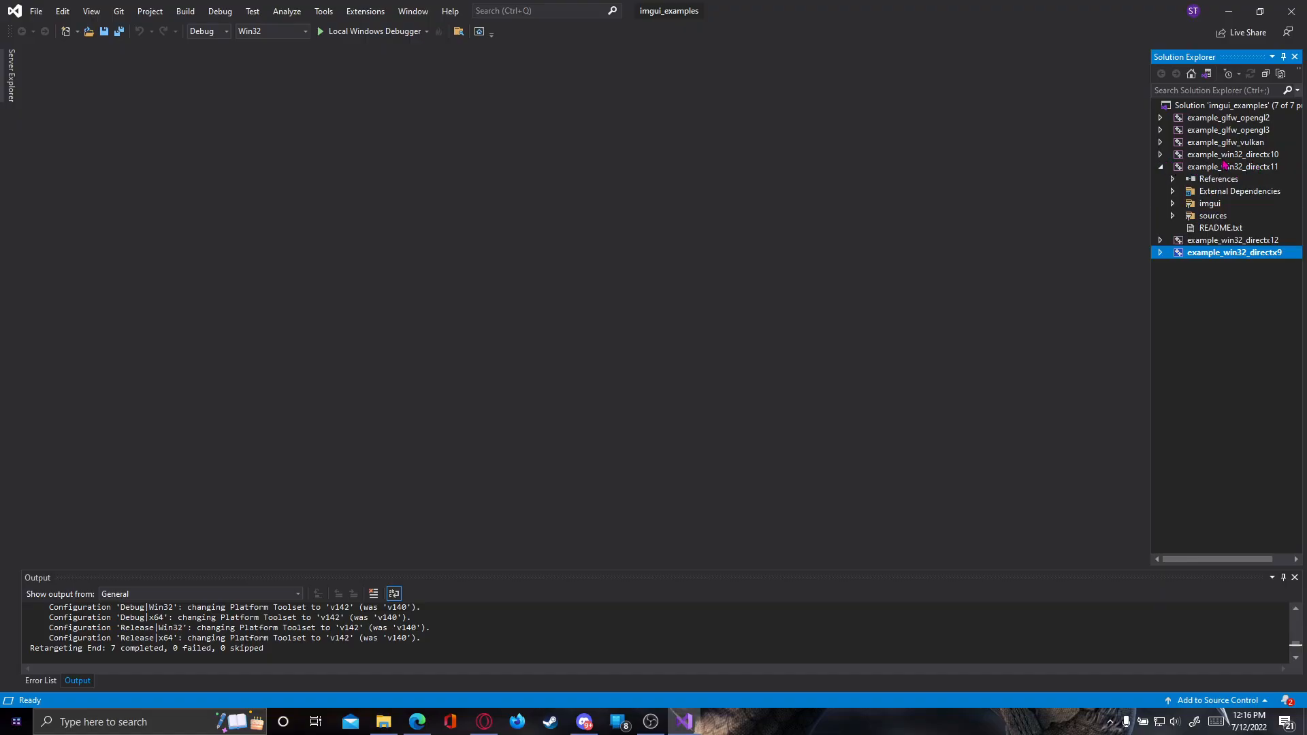
left_click(1173, 216)
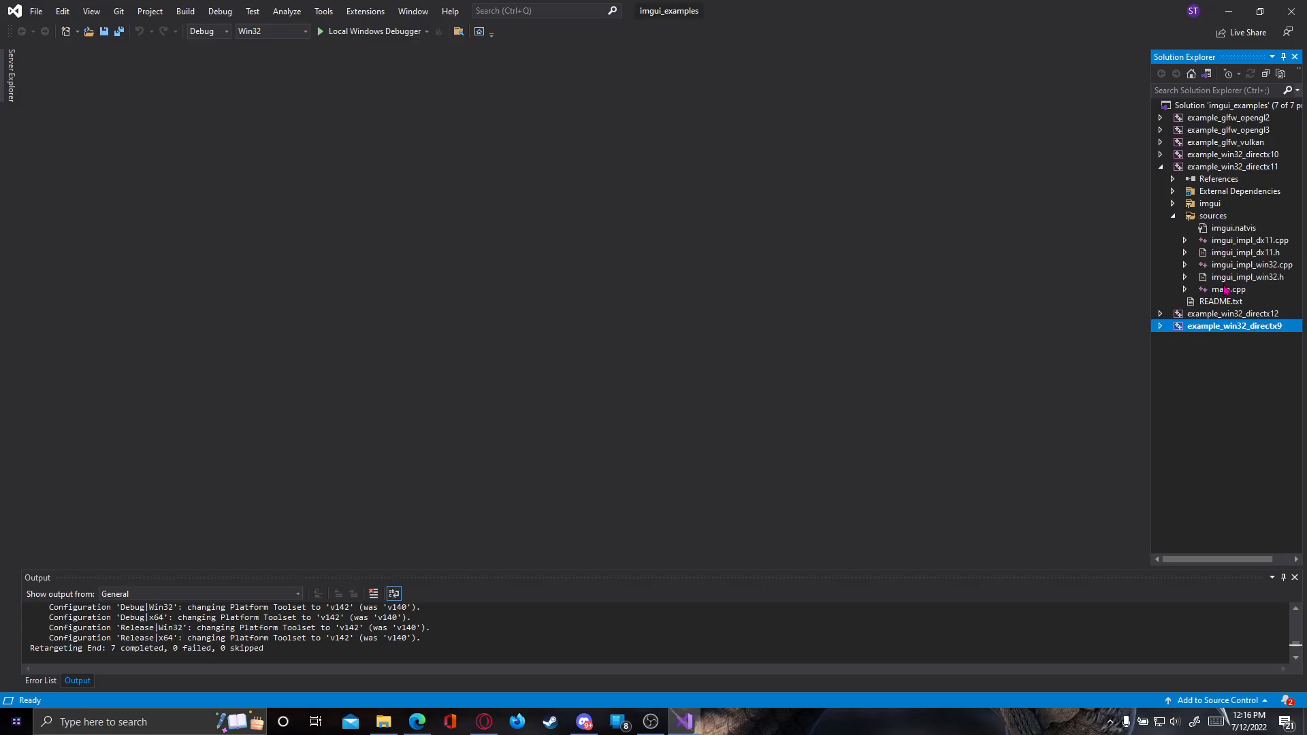
double_click(1224, 289)
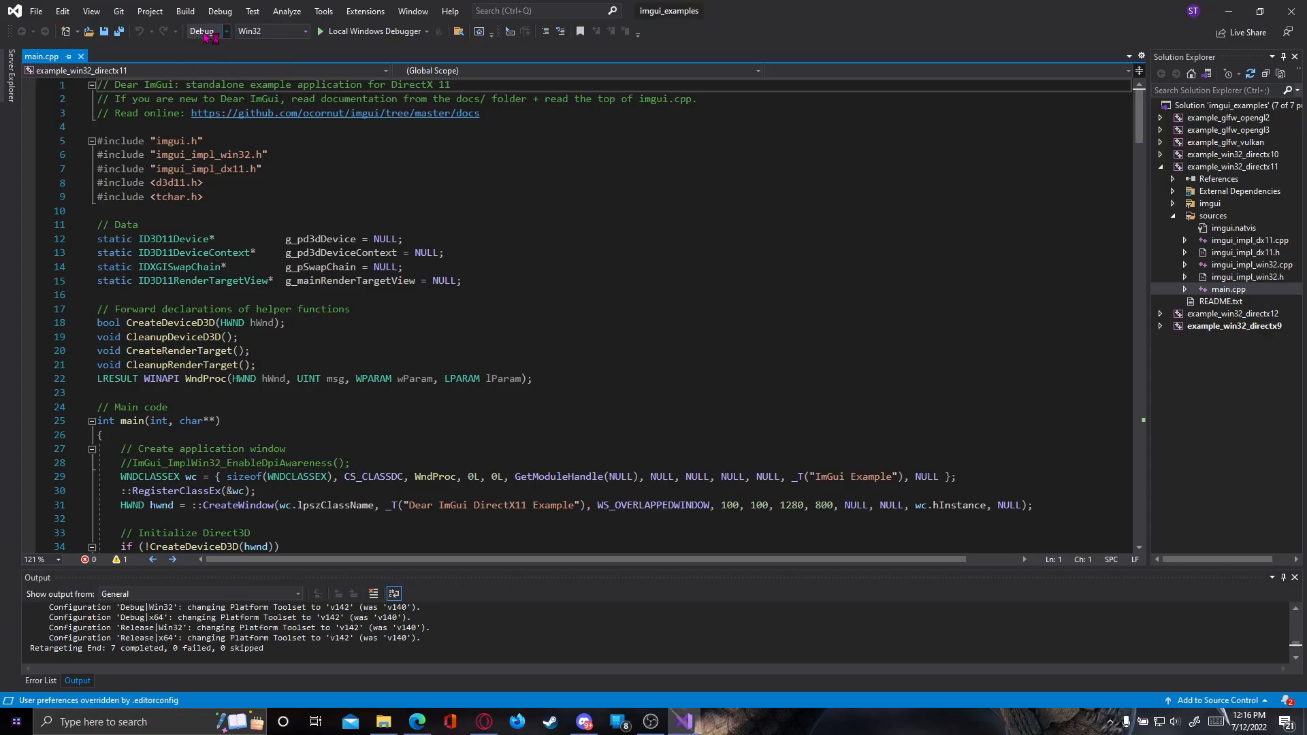
Switch the solution configuration to Release and the platform to x64.
left_click(207, 31)
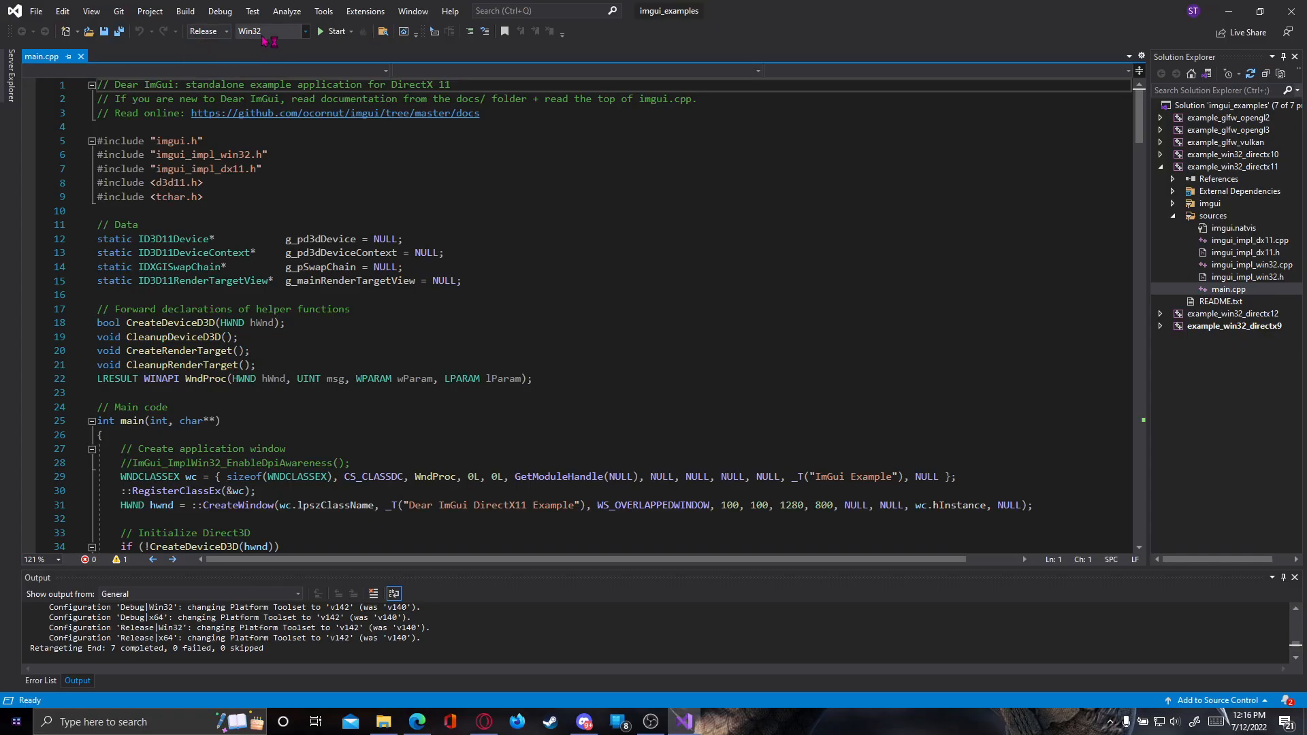
left_click(305, 32)
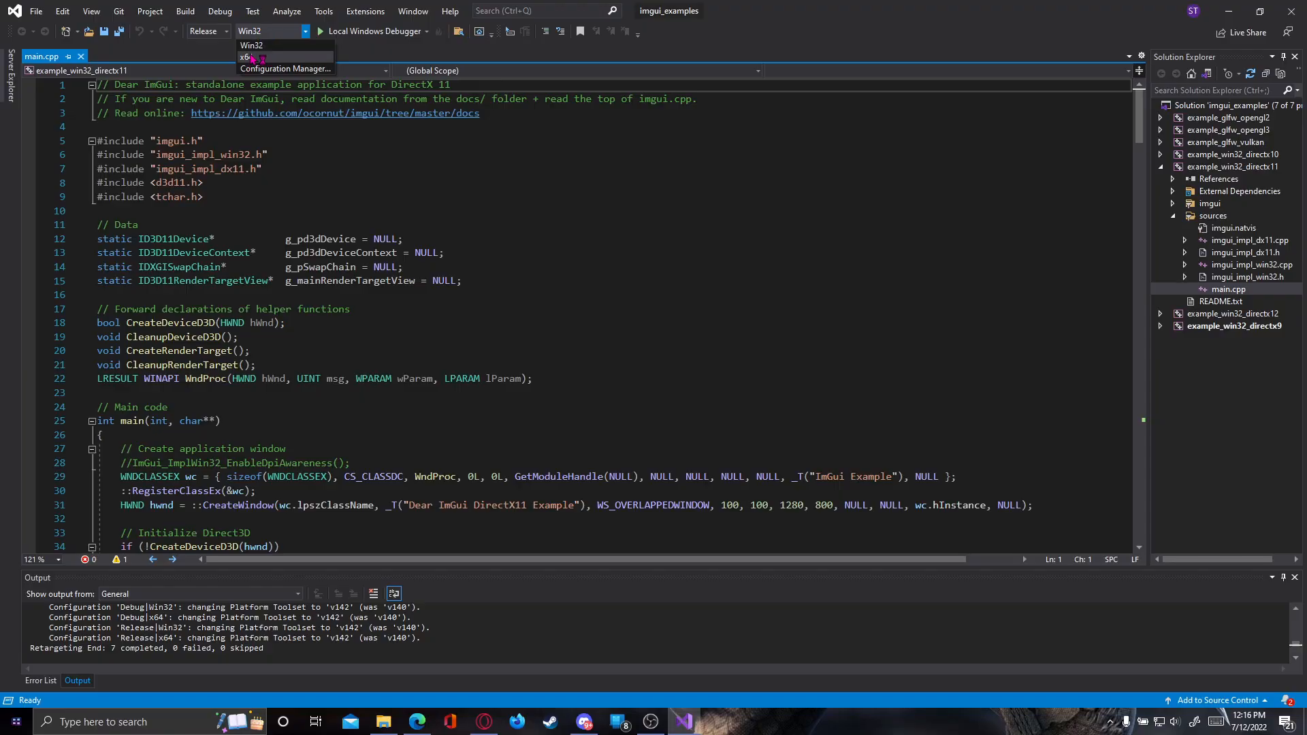
left_click(244, 57)
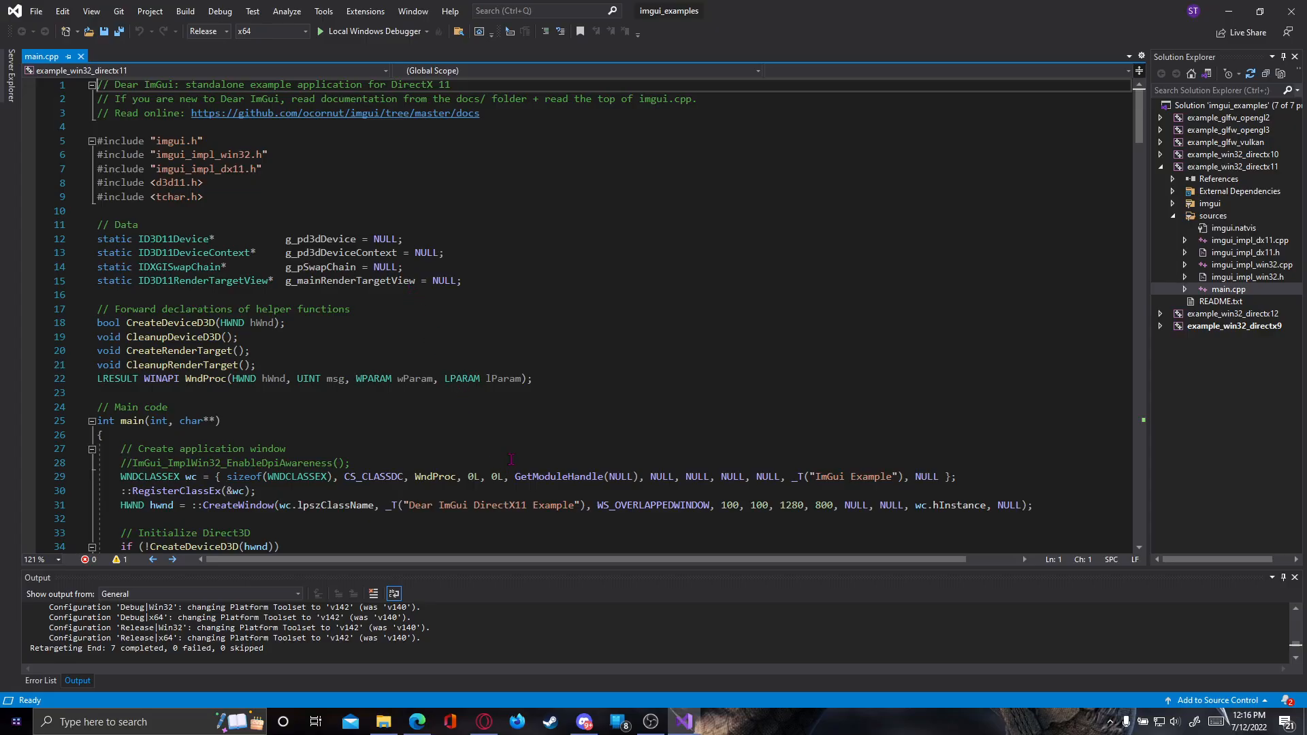
scroll("down", 3)
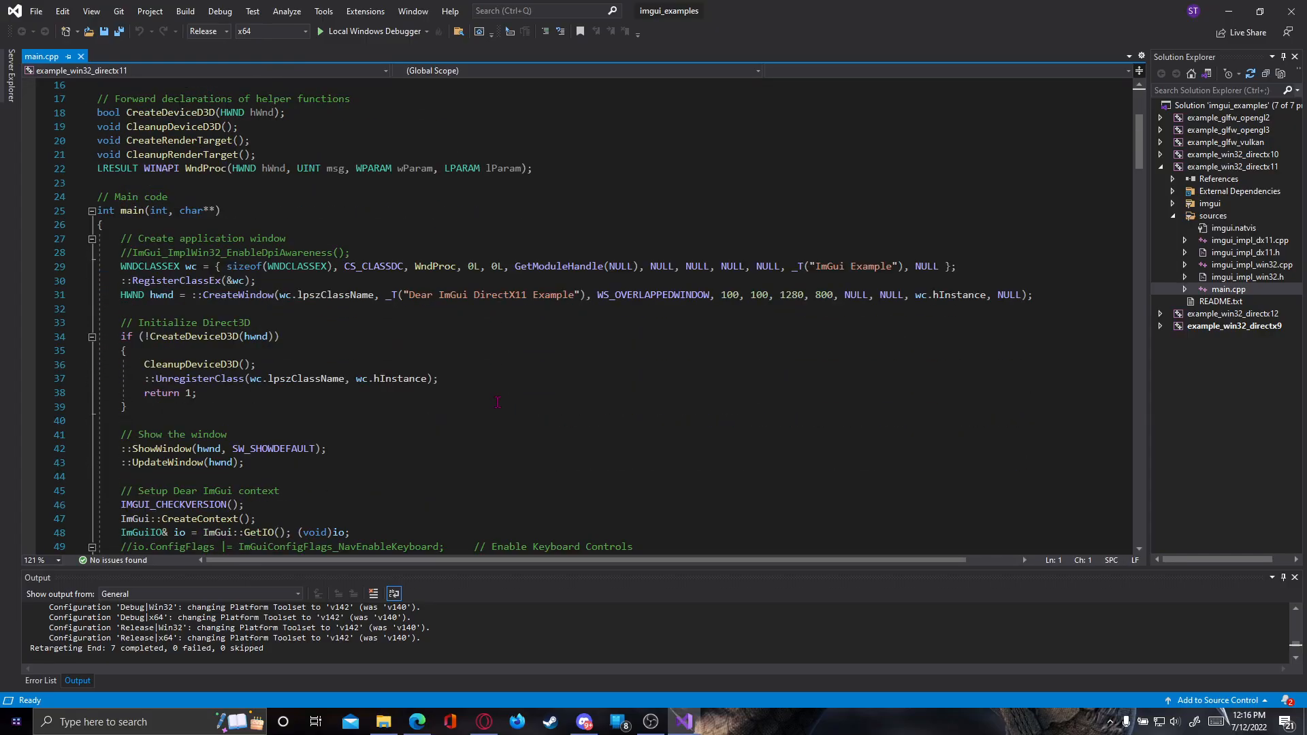
scroll("down", 3)
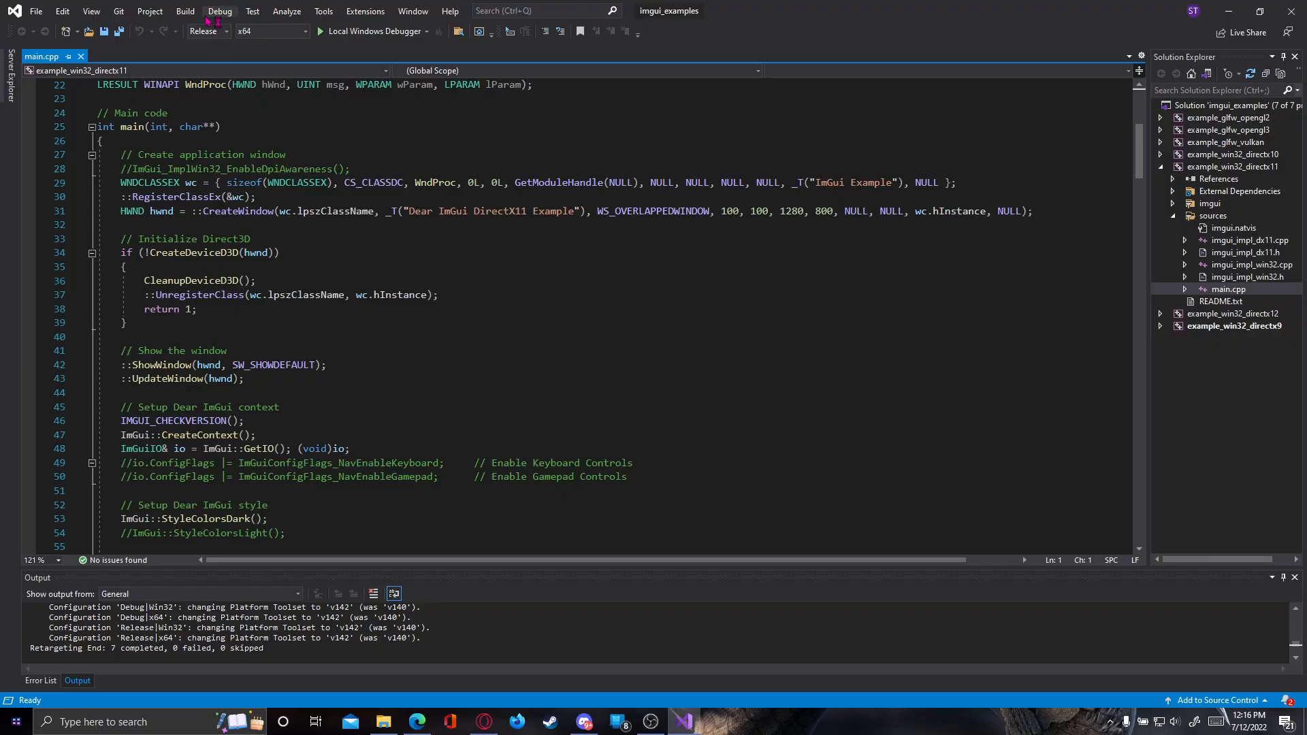
left_click(225, 32)
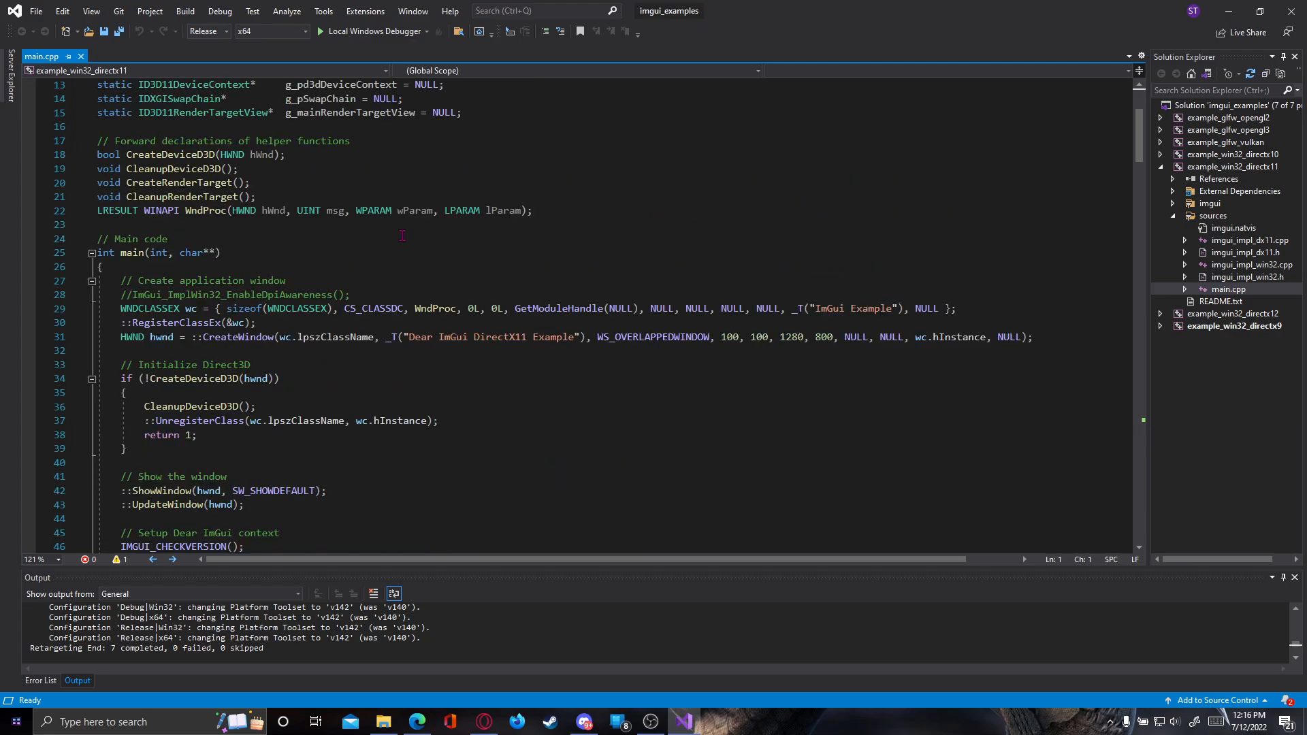
scroll("down", 3)
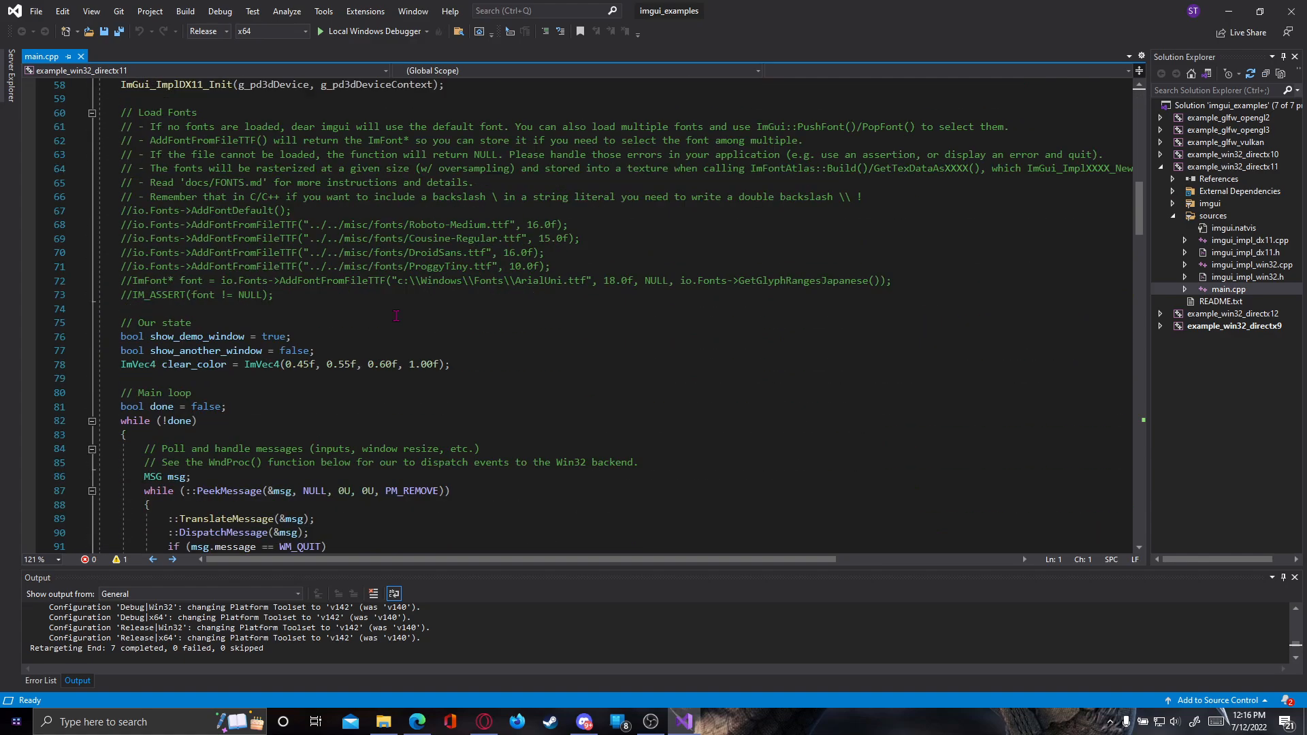
scroll("down", 3)
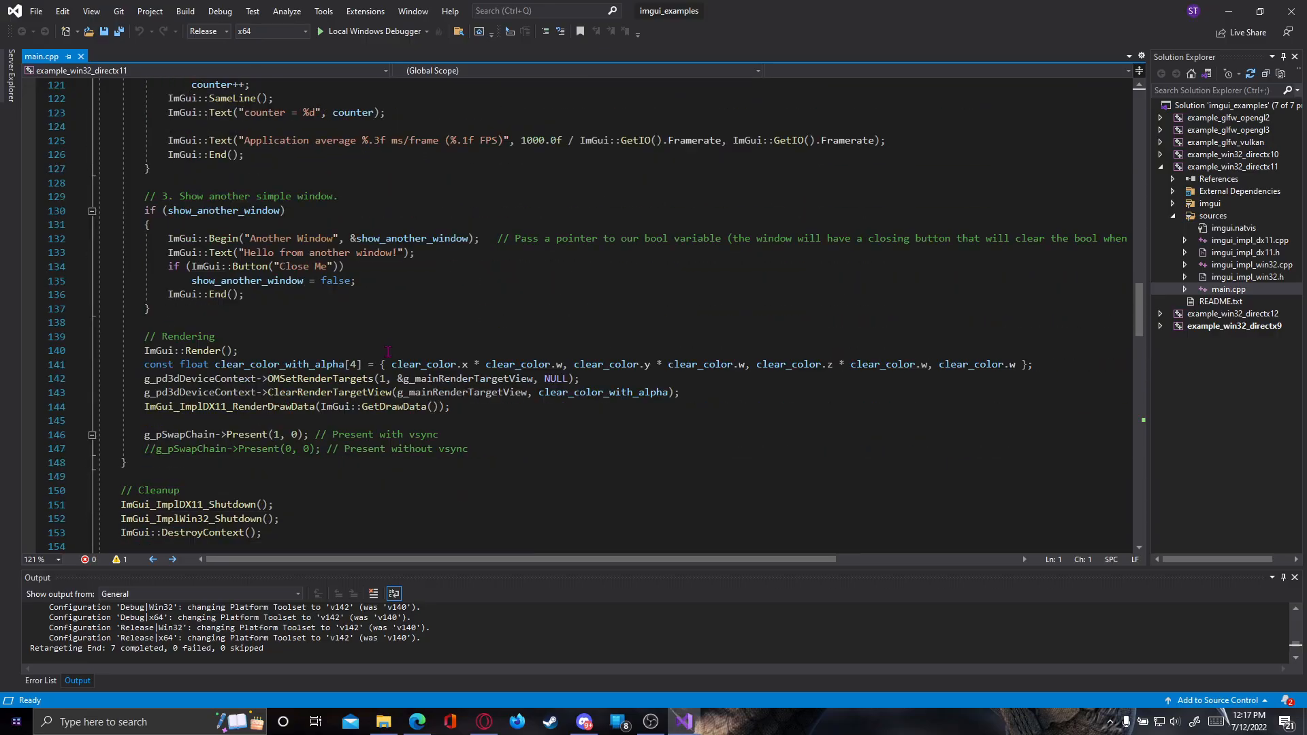
scroll("down", 3)
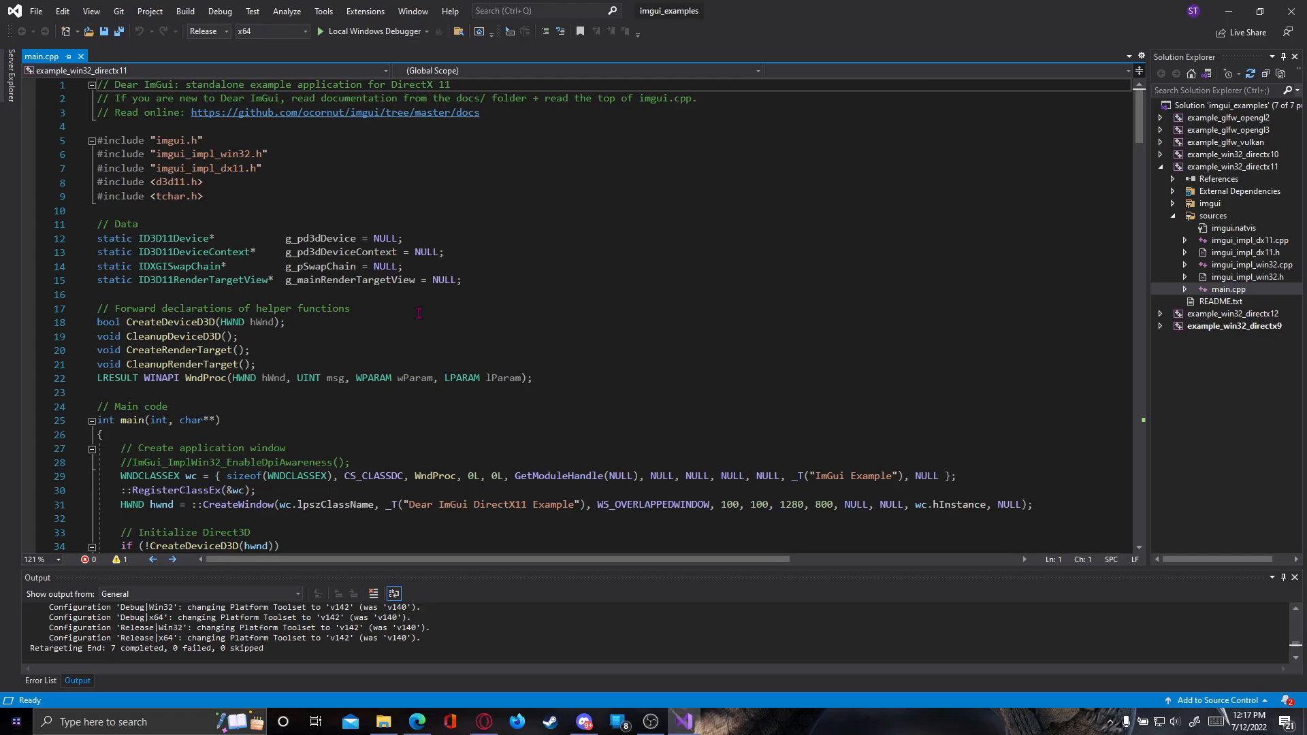
scroll("down", 3)
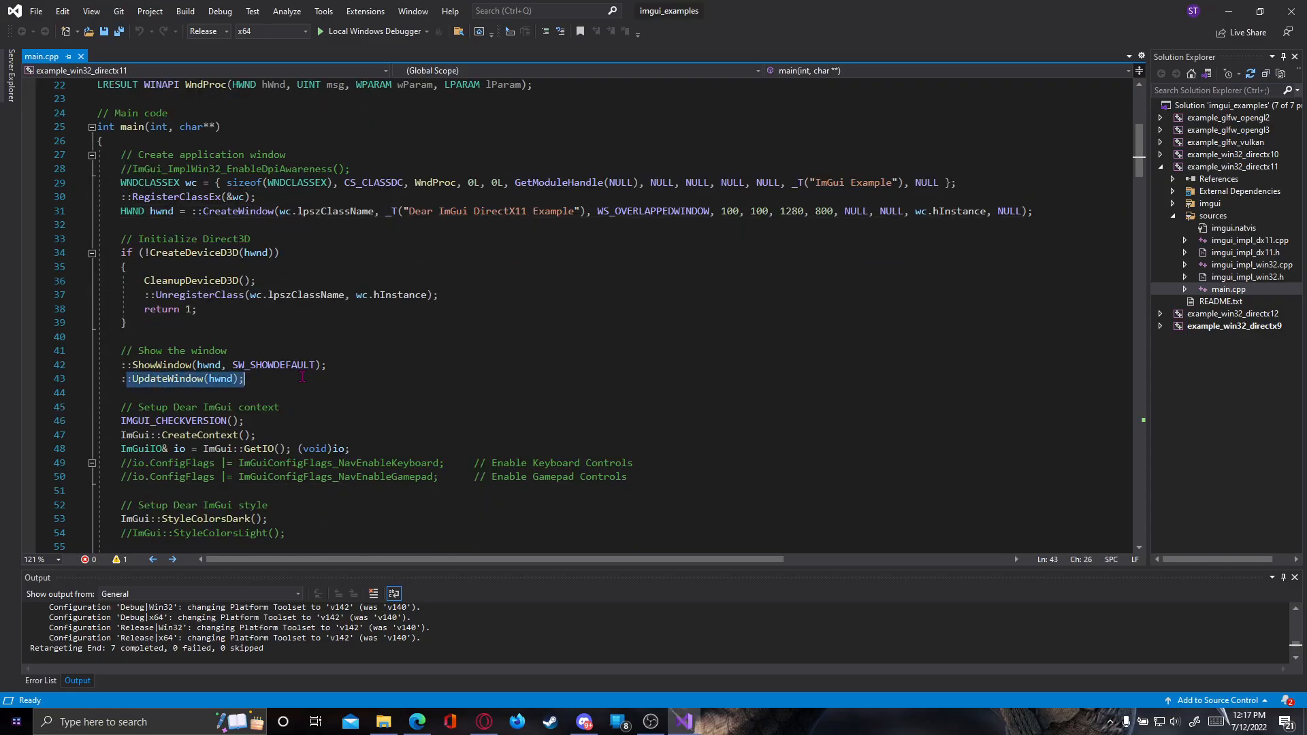
scroll("down", 3)
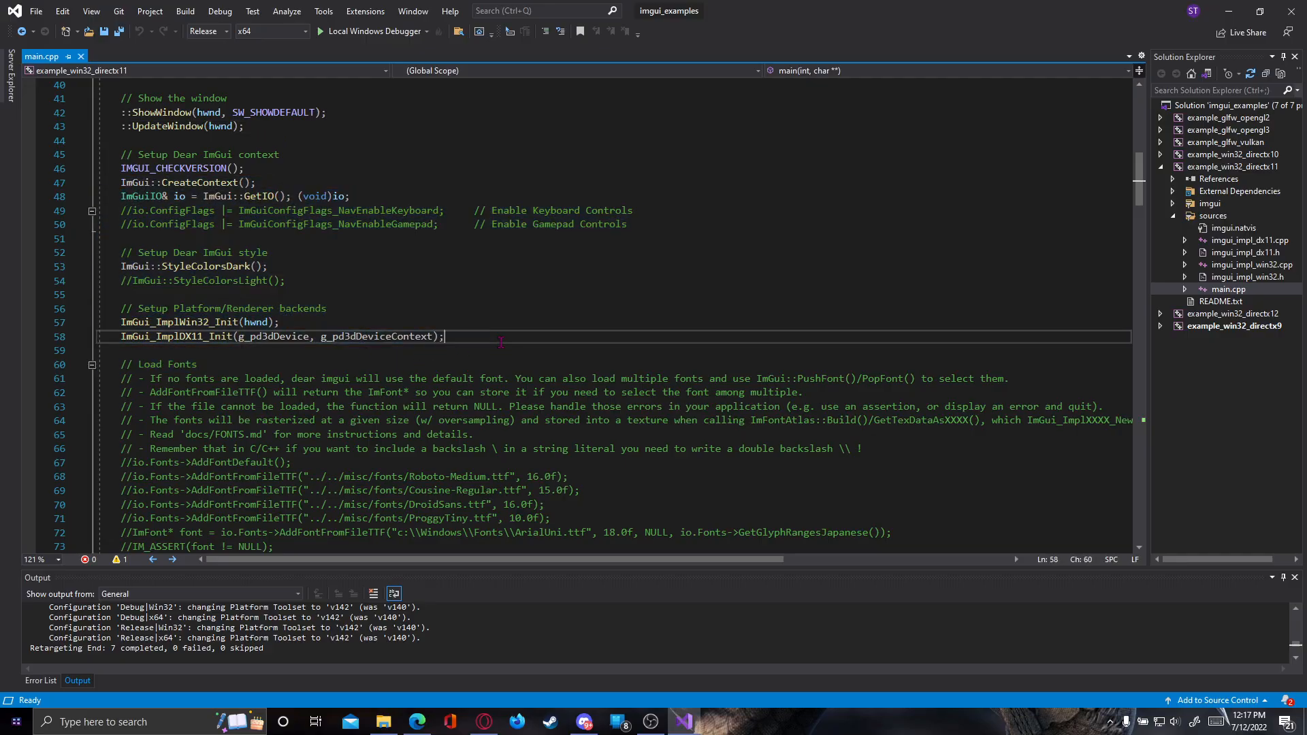
scroll("down", 3)
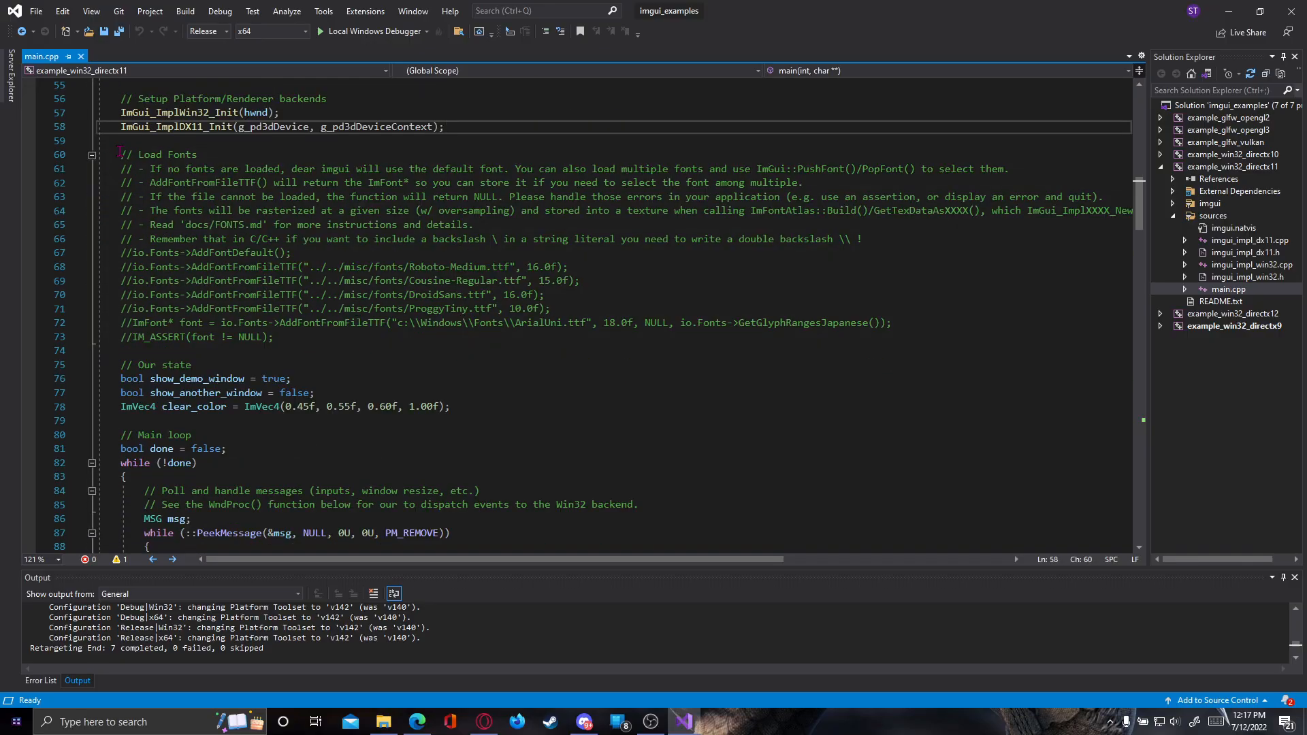
scroll("up", 3)
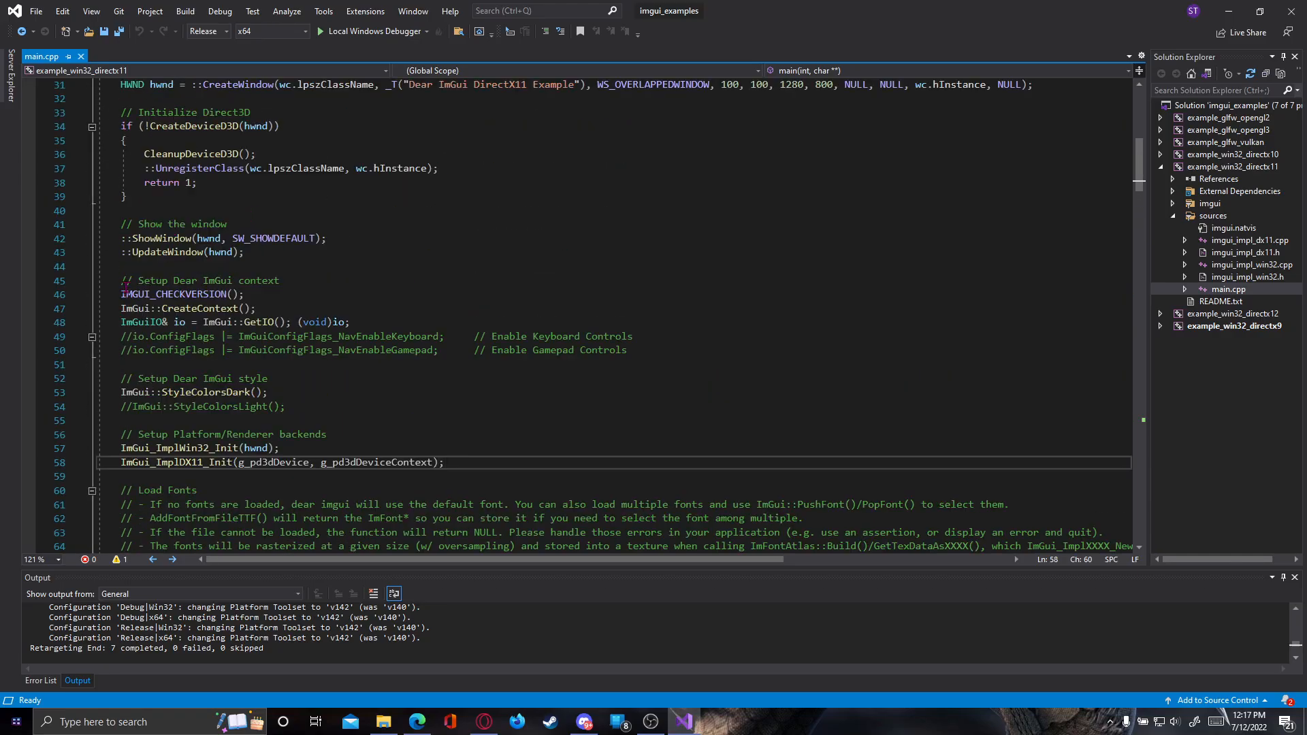
left_click(302, 281)
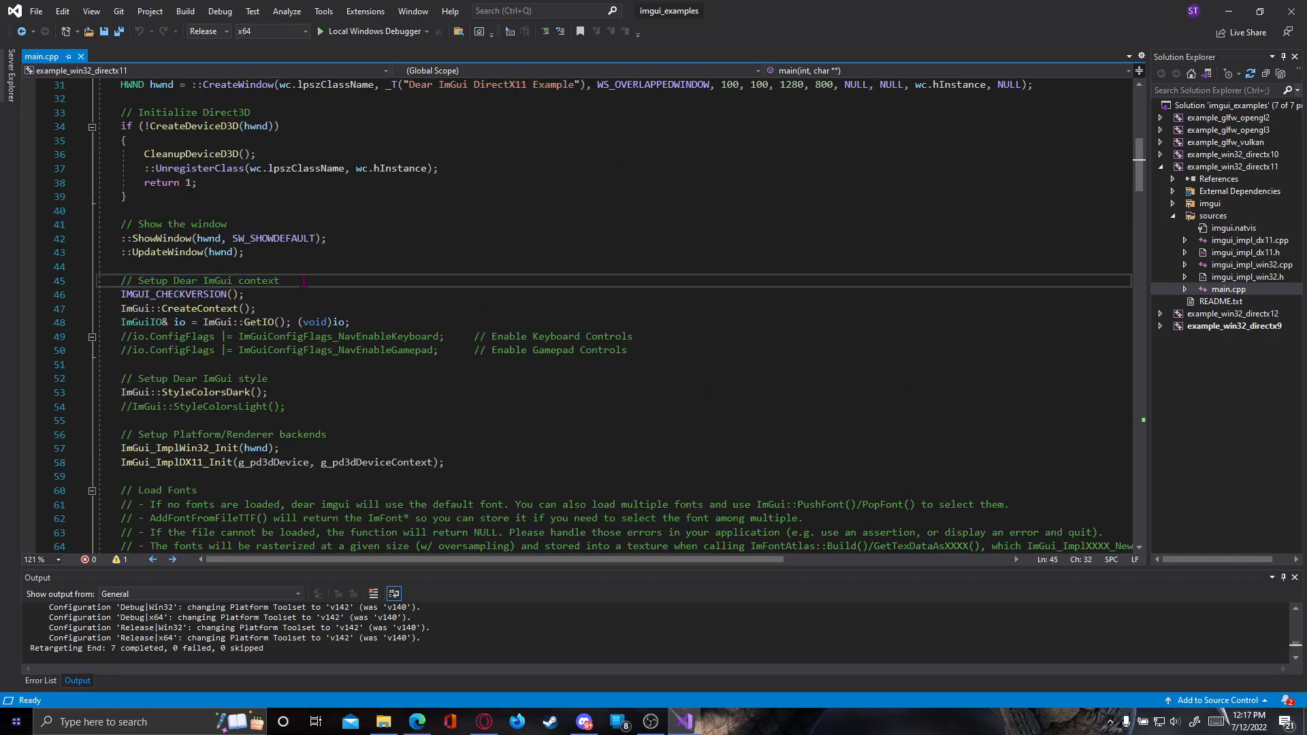
scroll("down", 3)
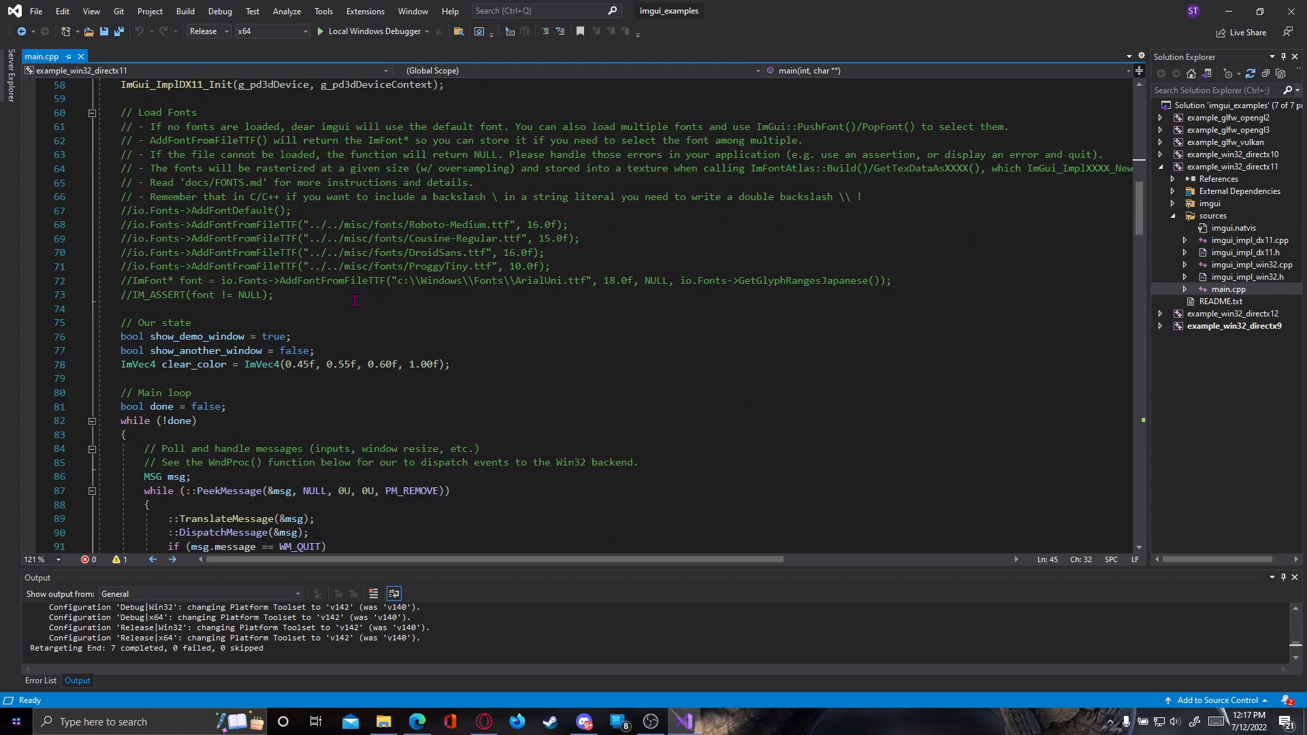
scroll("down", 3)
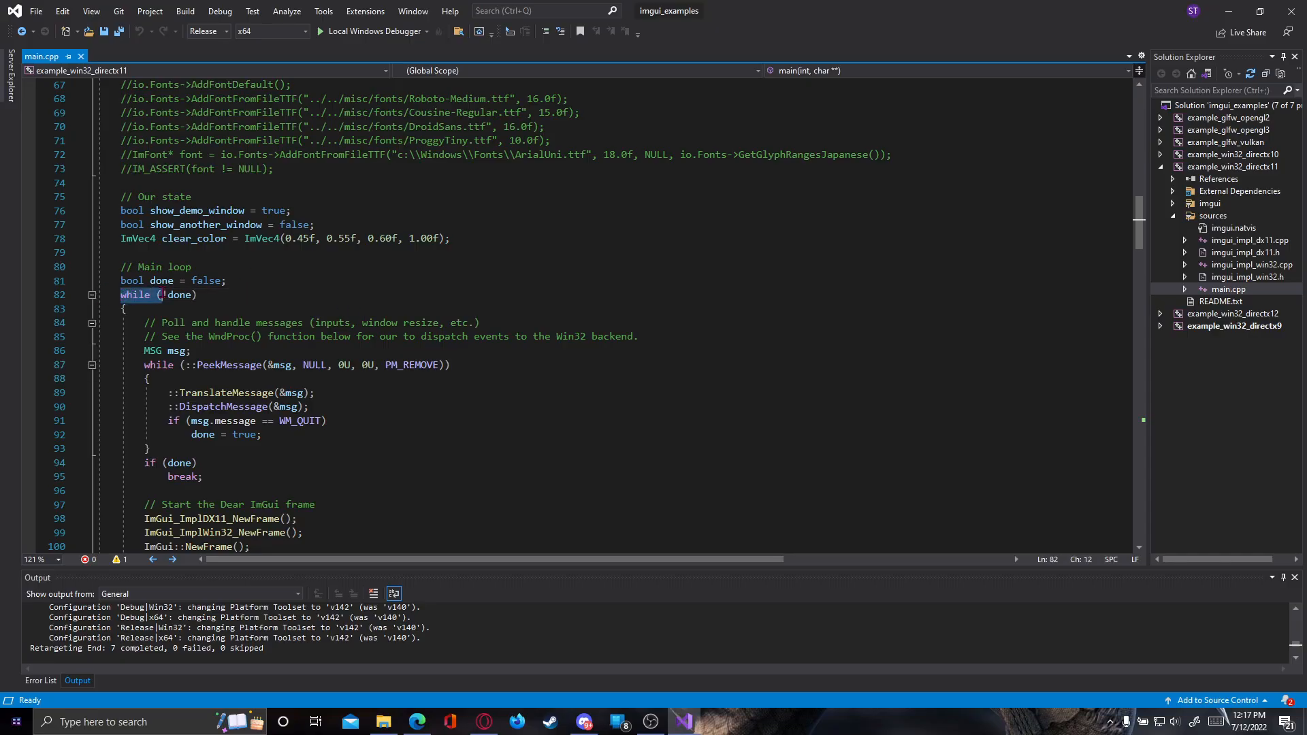
left_click(124, 309)
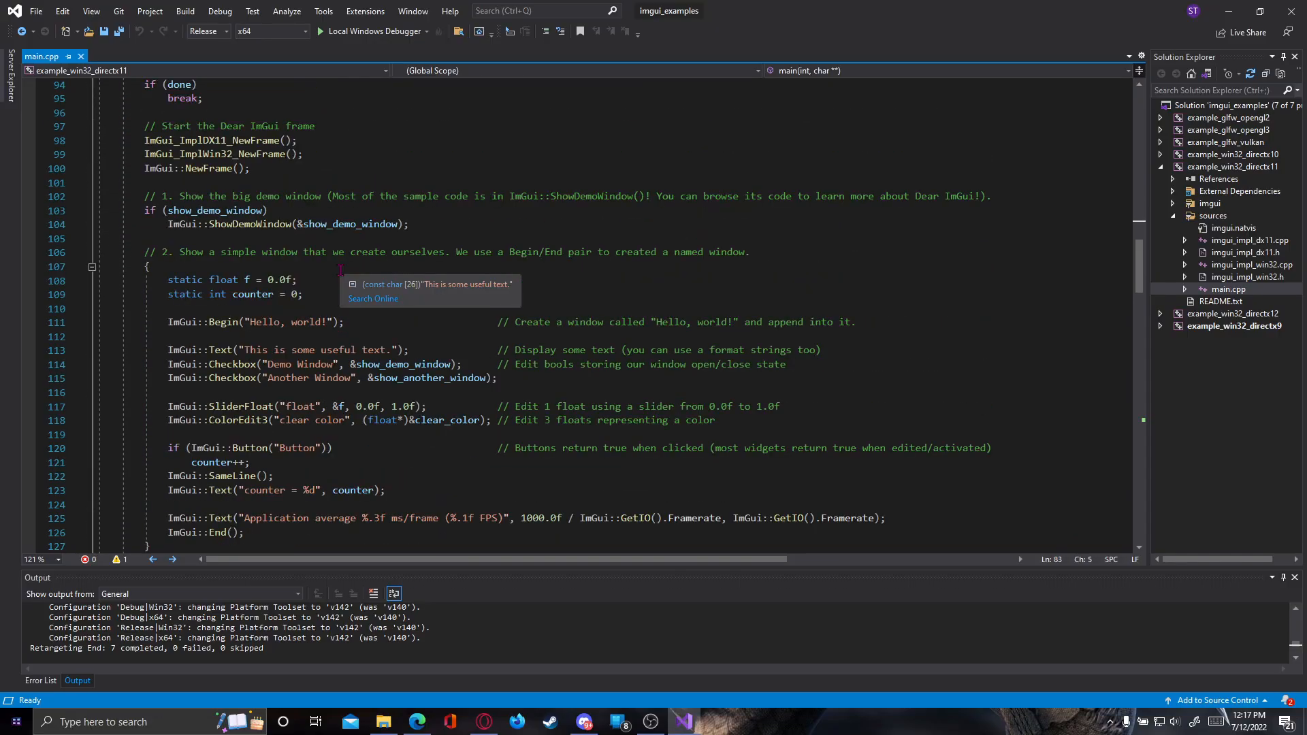
Delete the ShowDemoWindow block and sample-window sections from the main loop, then save main.cpp.
scroll("up", 3)
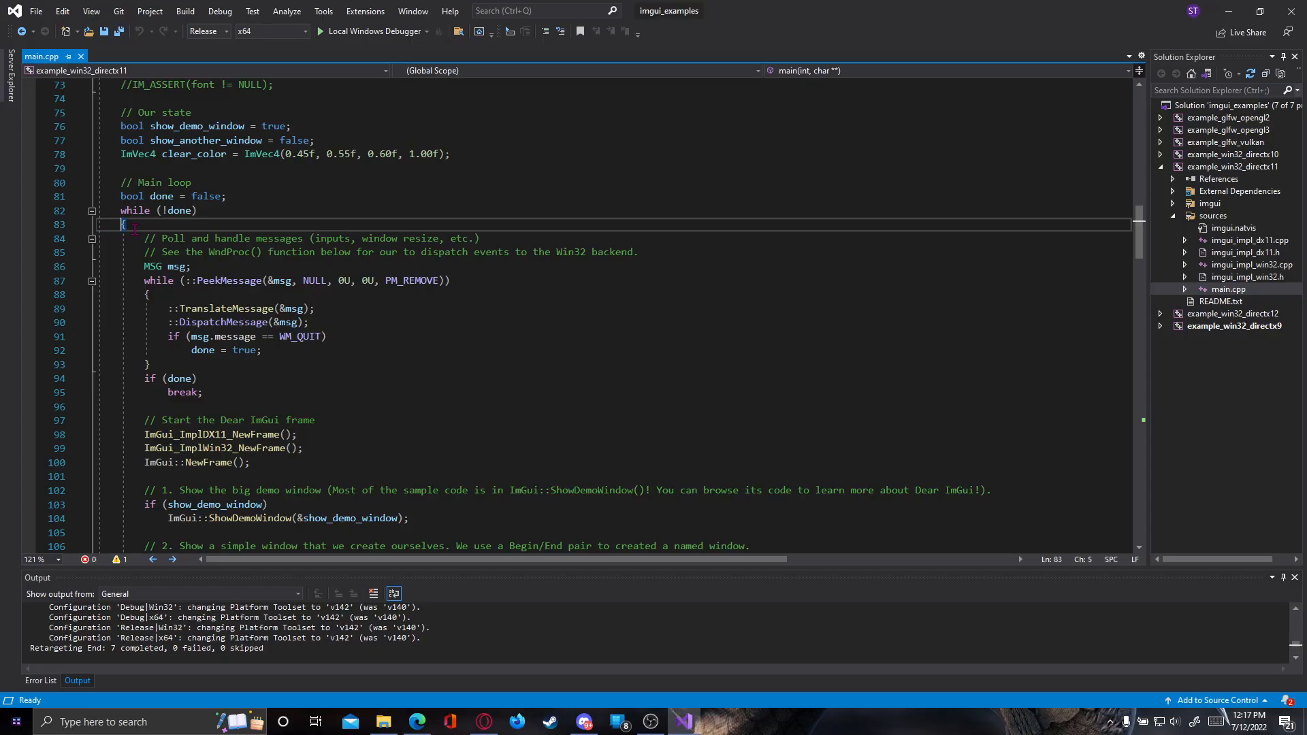
double_click(224, 309)
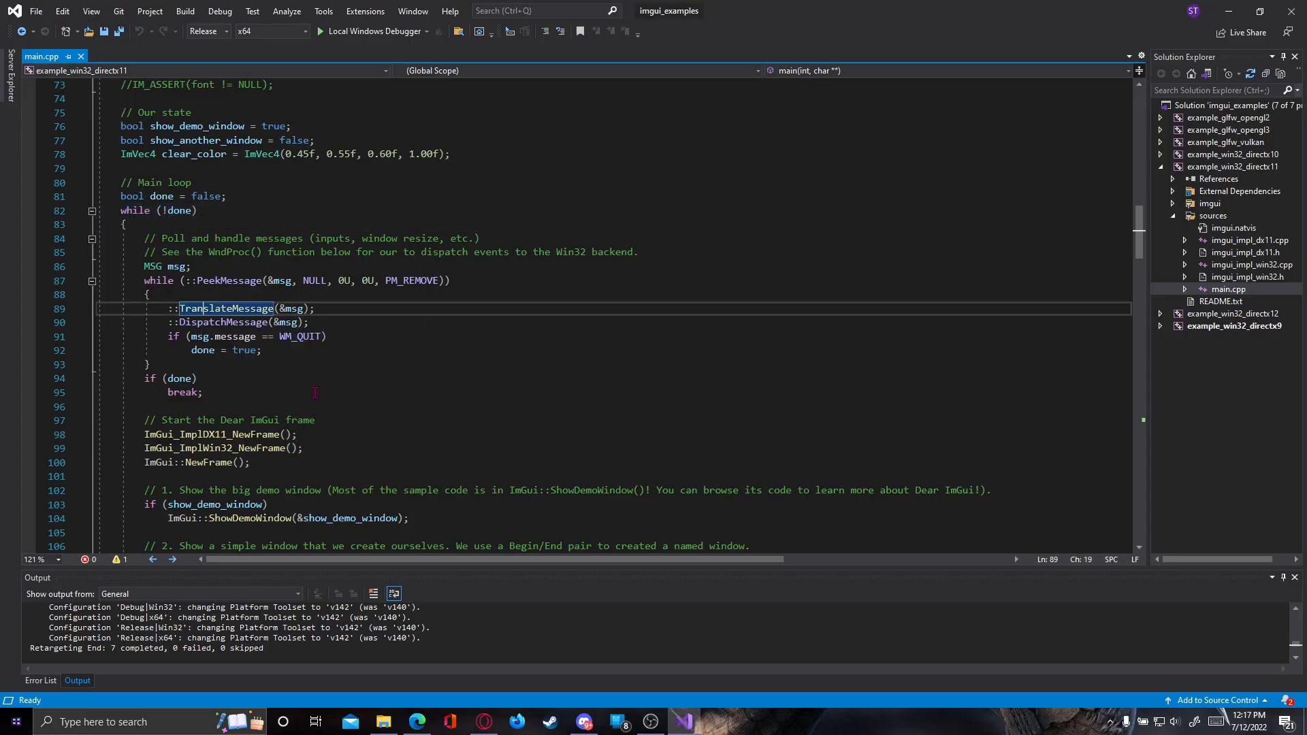
scroll("down", 3)
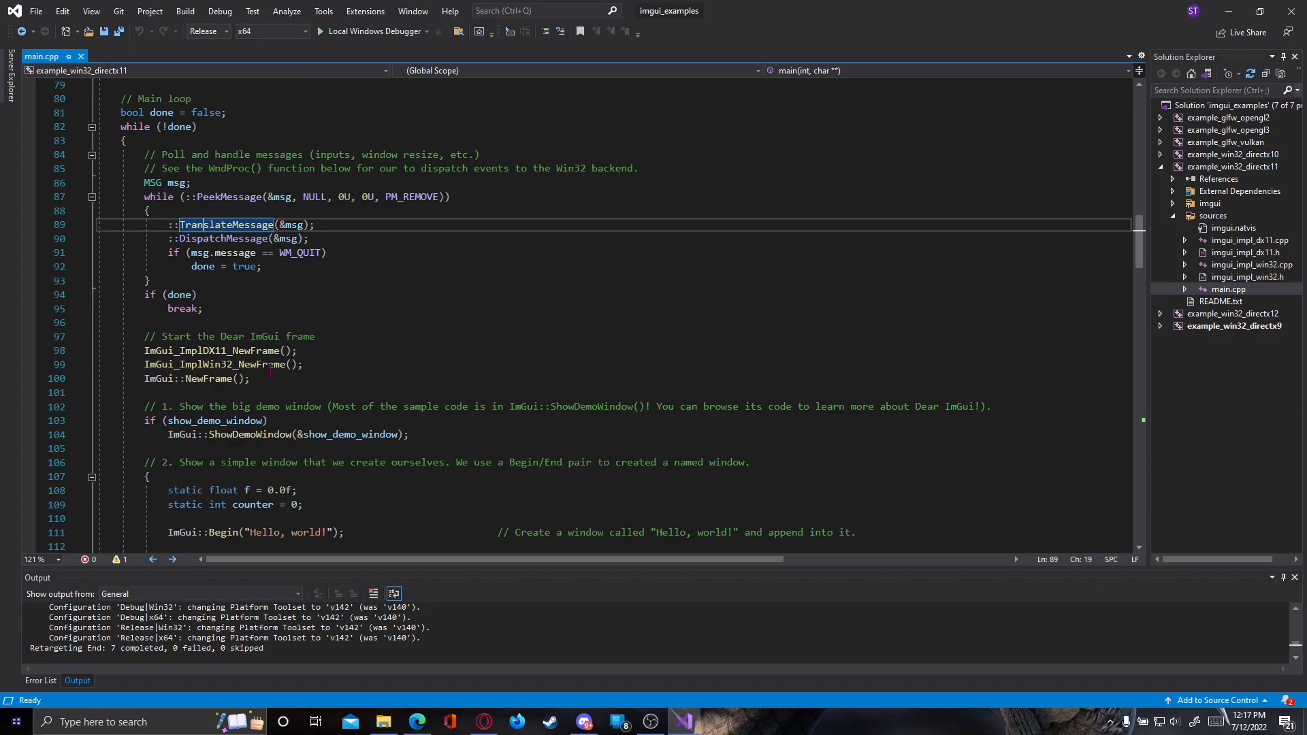
scroll("down", 3)
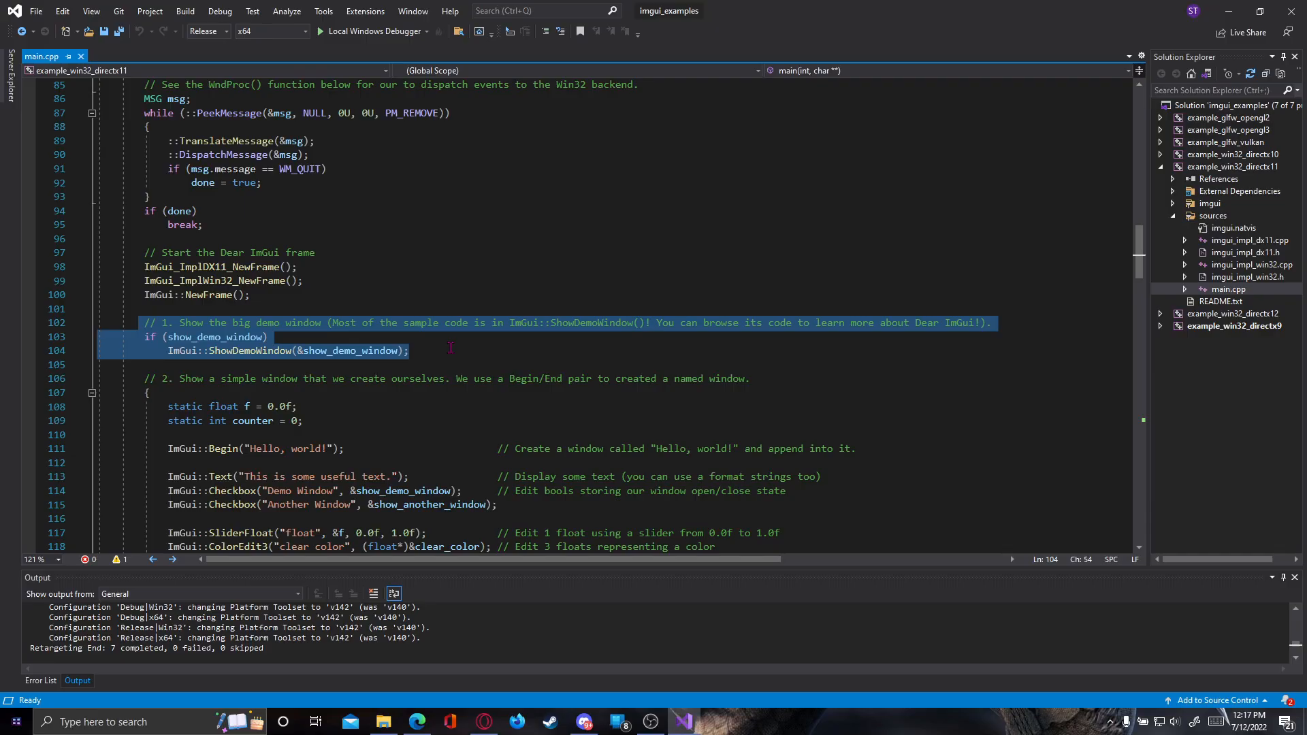
key("Delete")
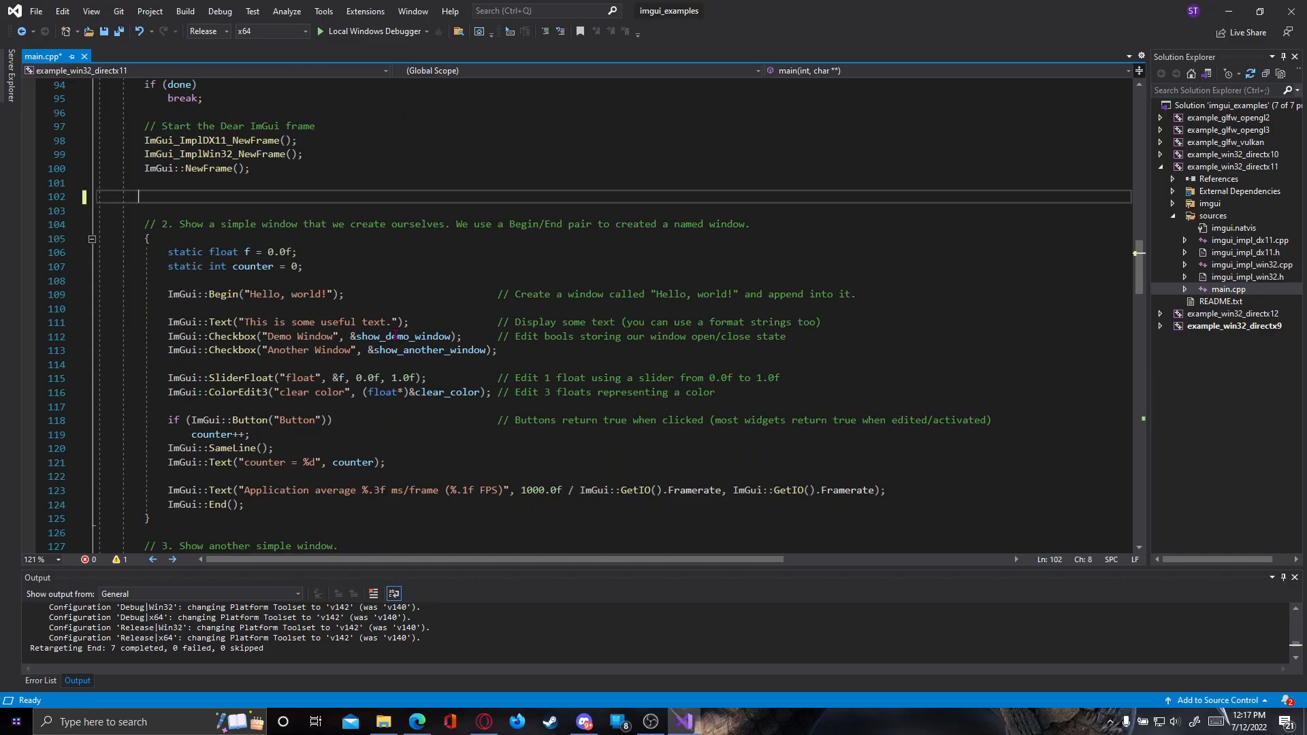
scroll("down", 3)
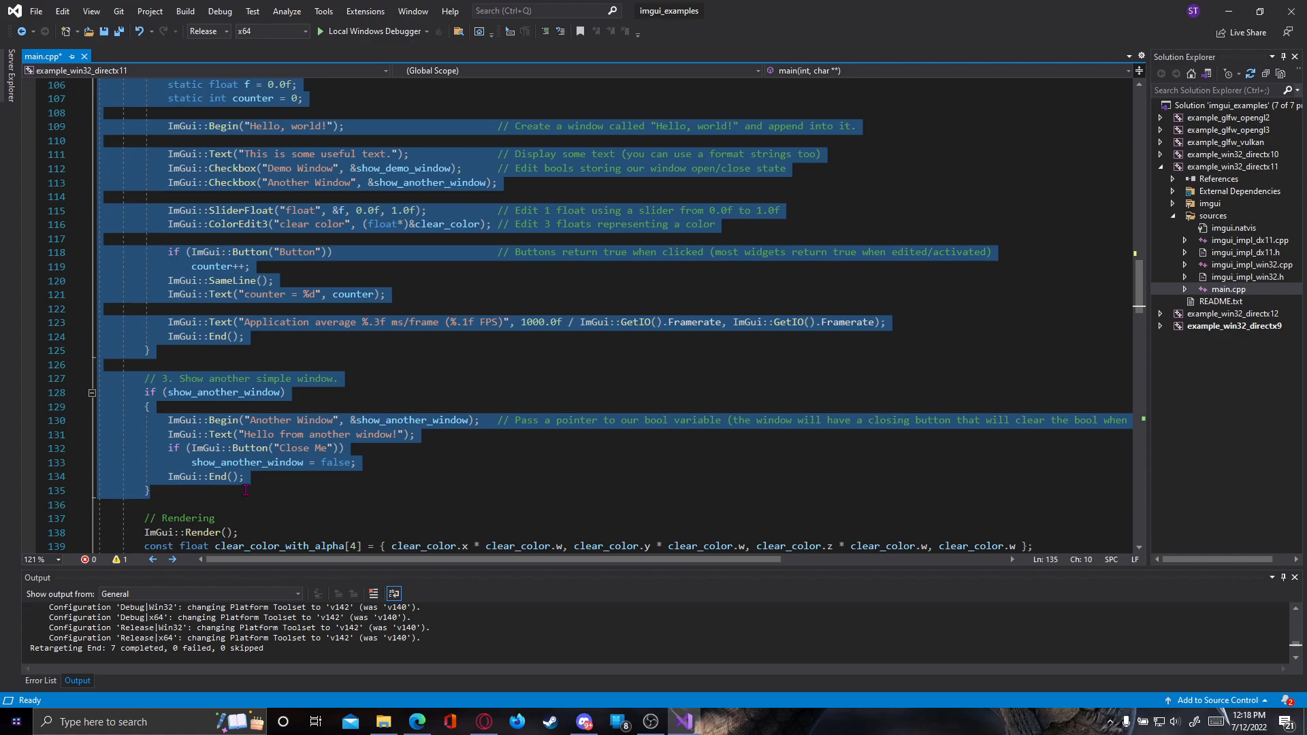
scroll("up", 3)
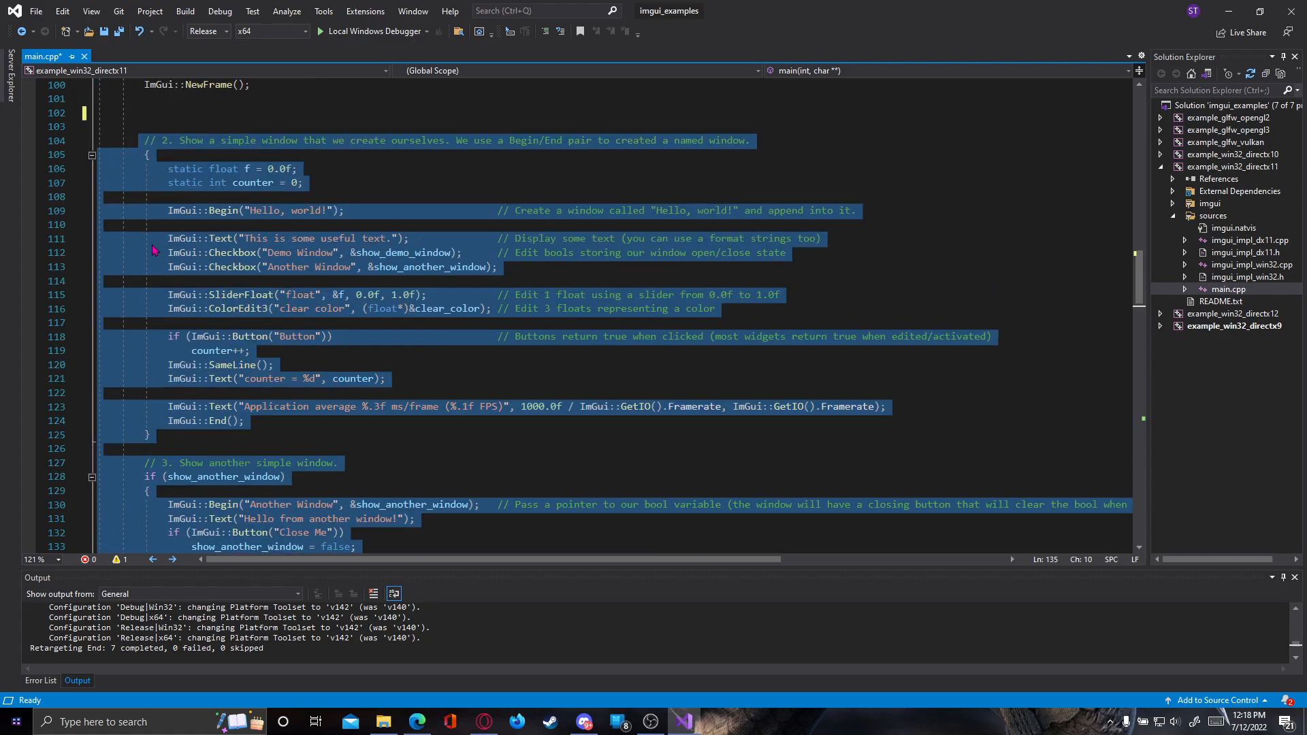
scroll("down", 3)
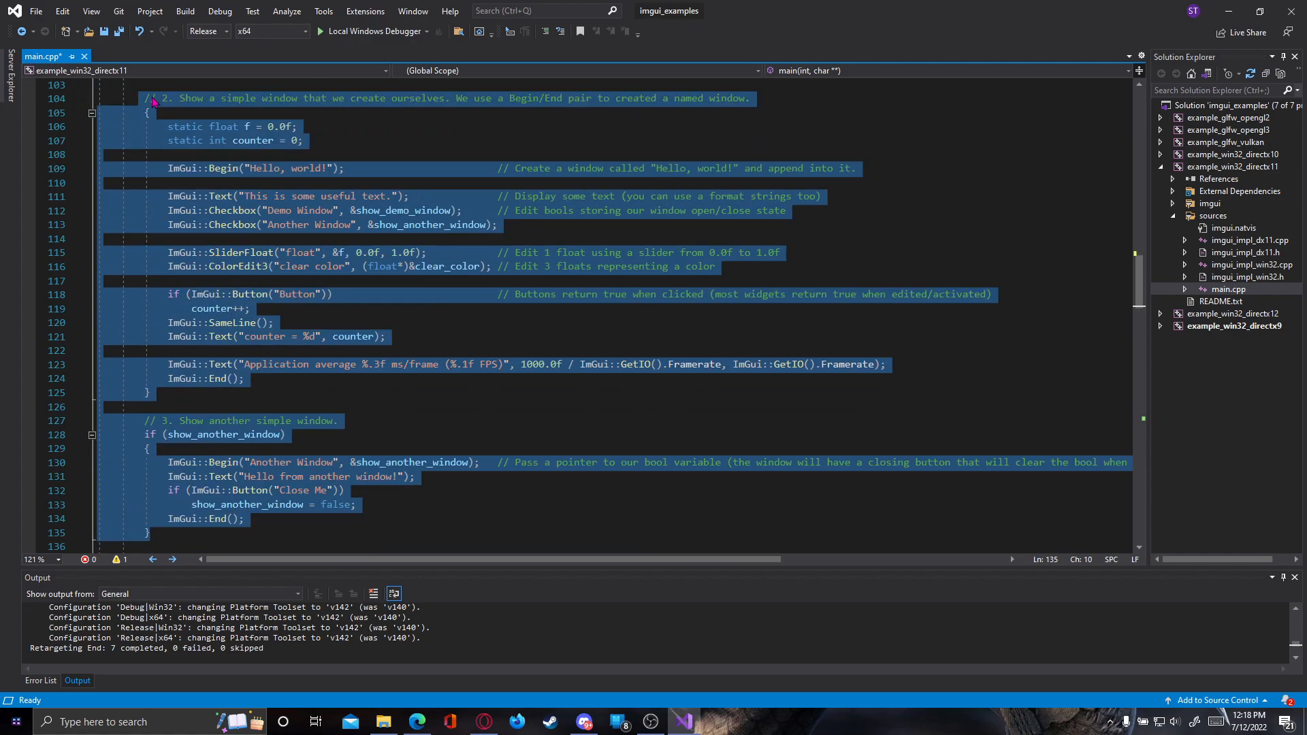
mouse_move(225, 429)
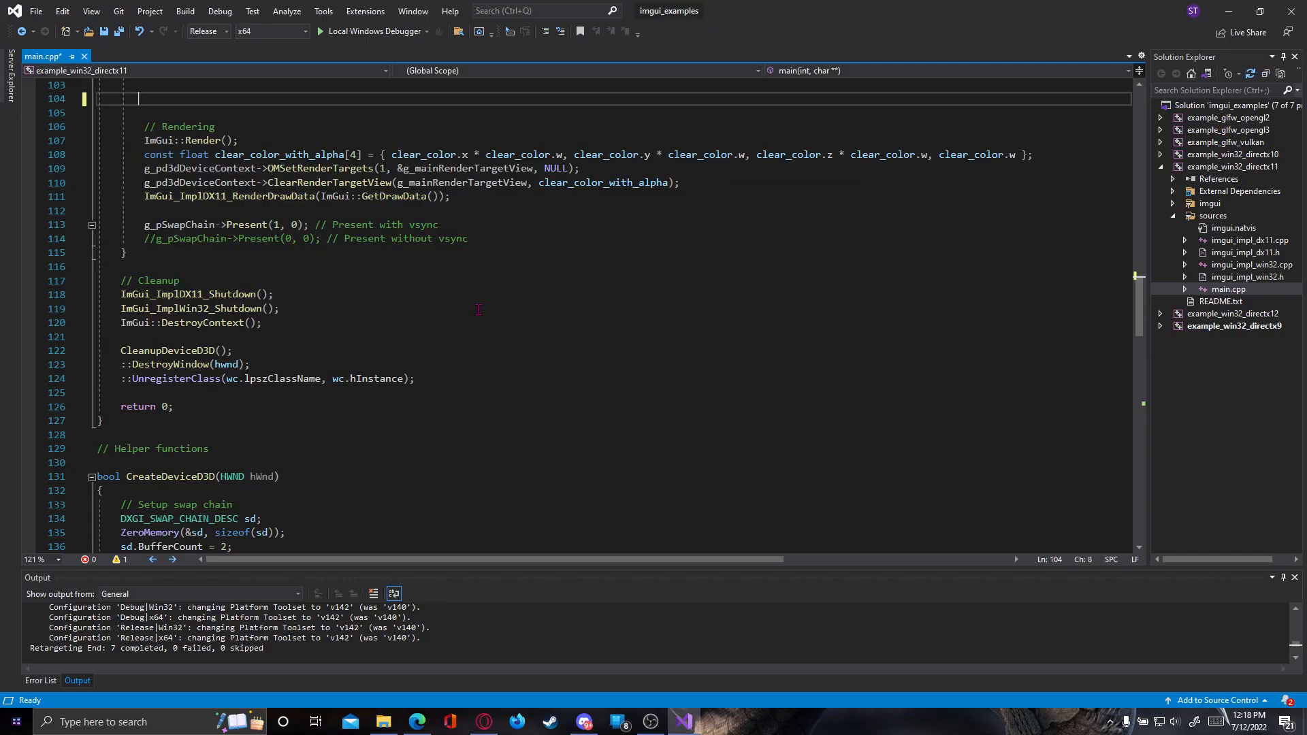
key("ctrl+s")
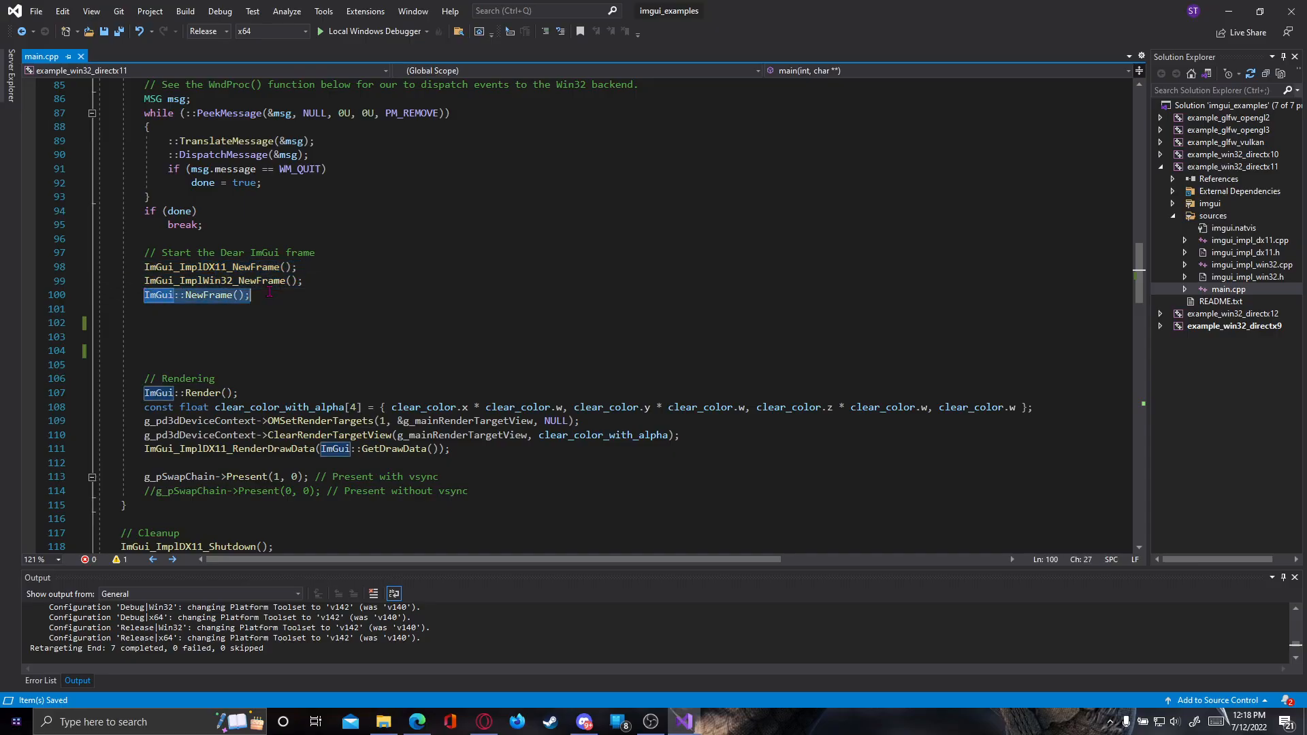
After ImGui::NewFrame(), write an if (ImGui::Begin("Test")) block.
left_click(189, 392)
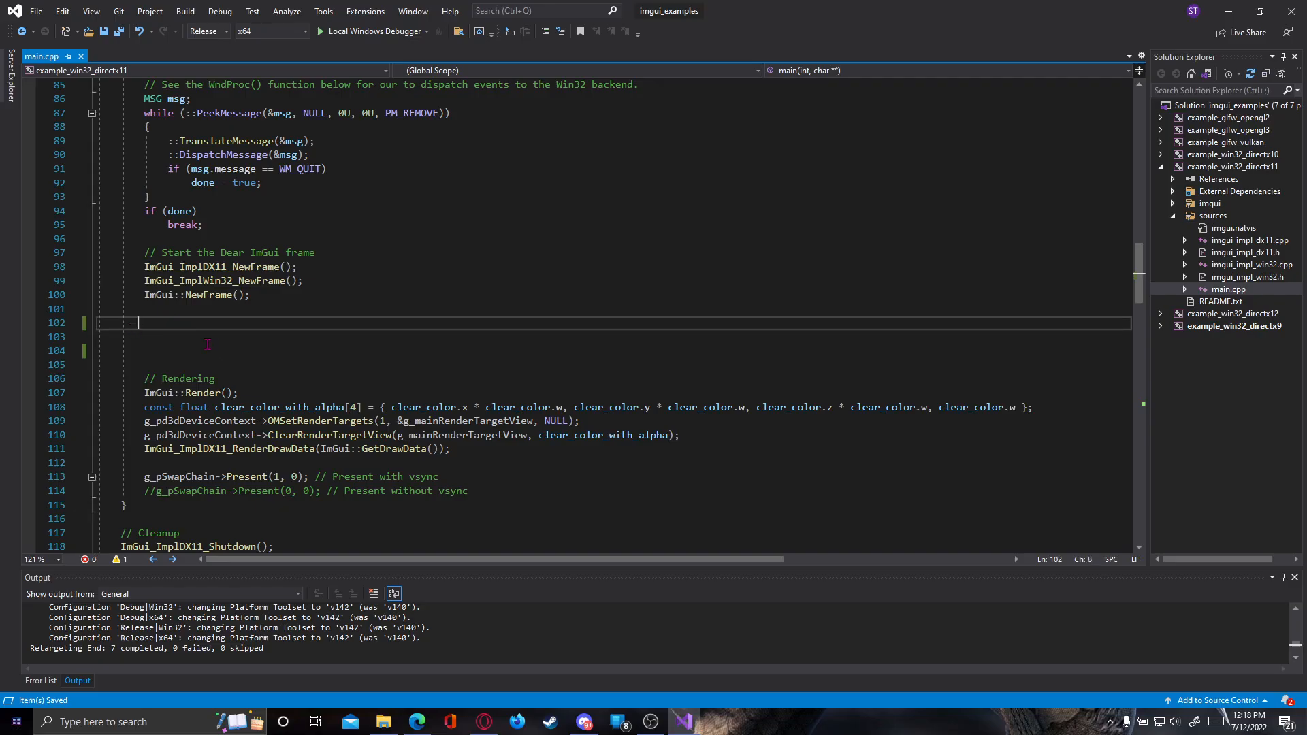
scroll("up", 3)
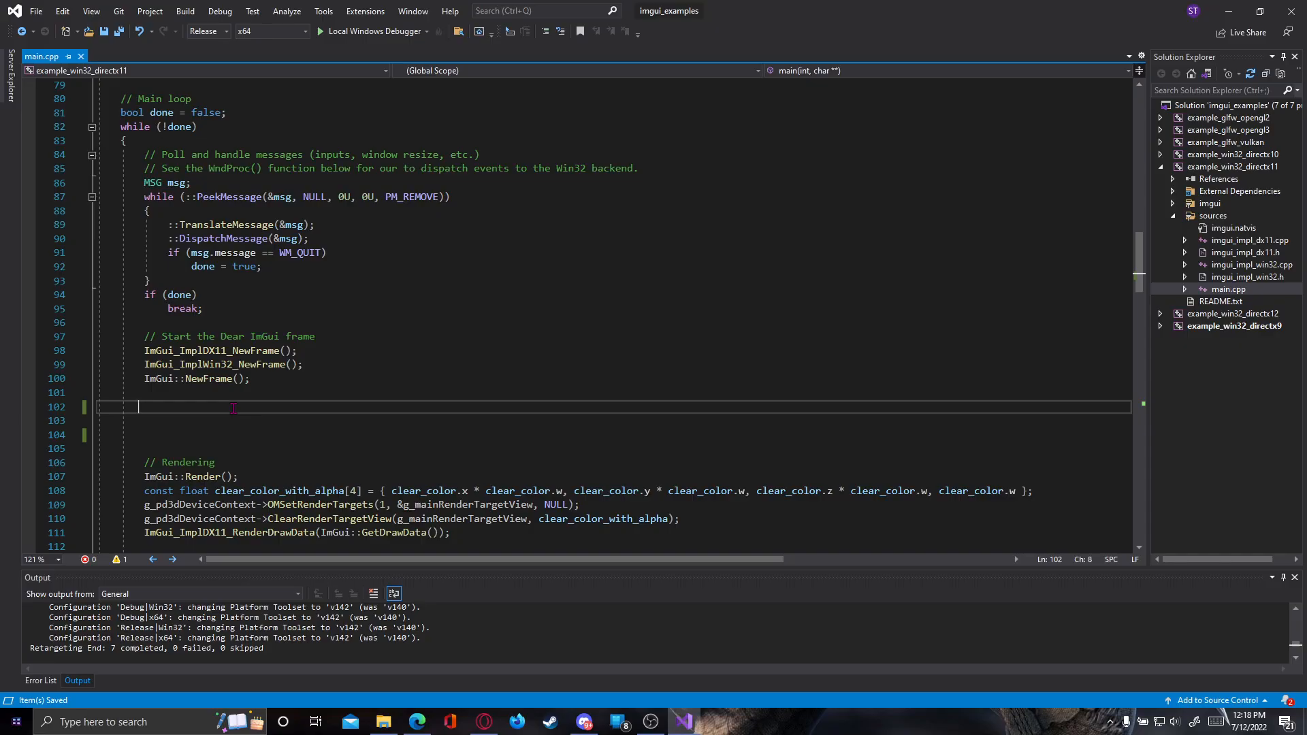
type("if (")
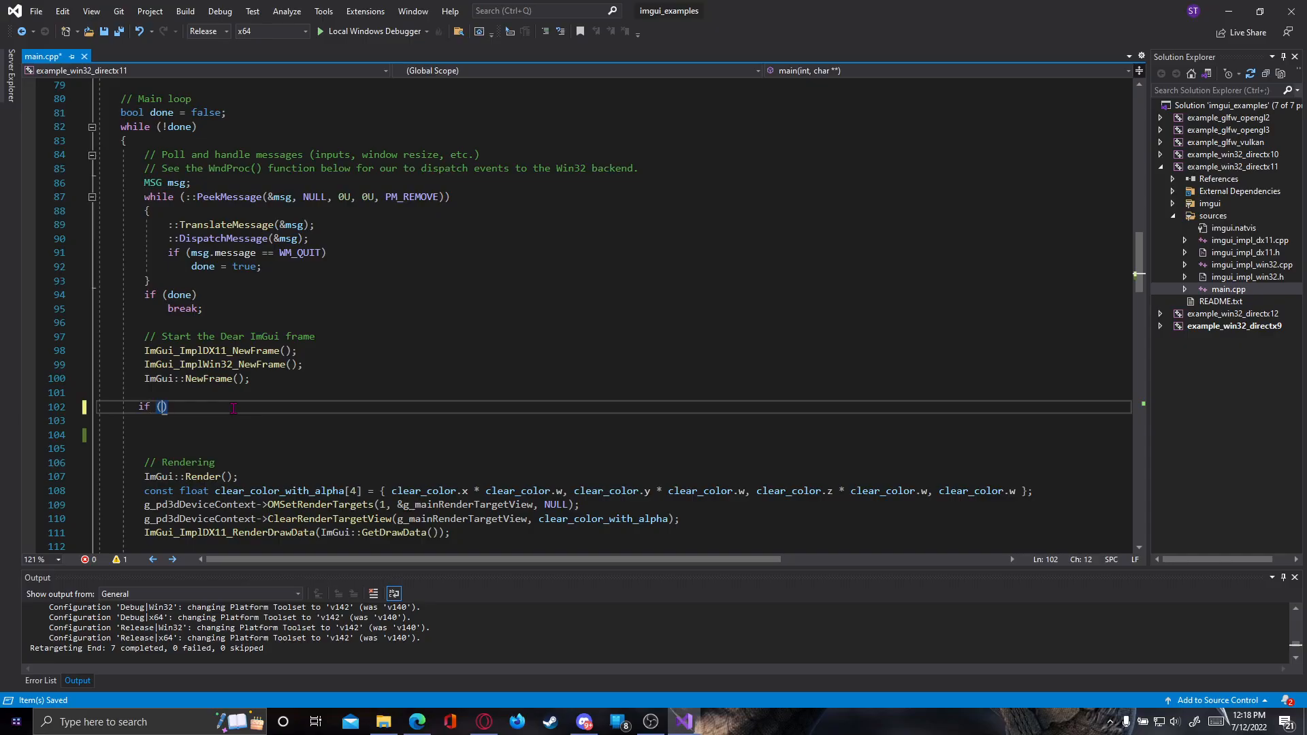
type("ImGui::Begin(")
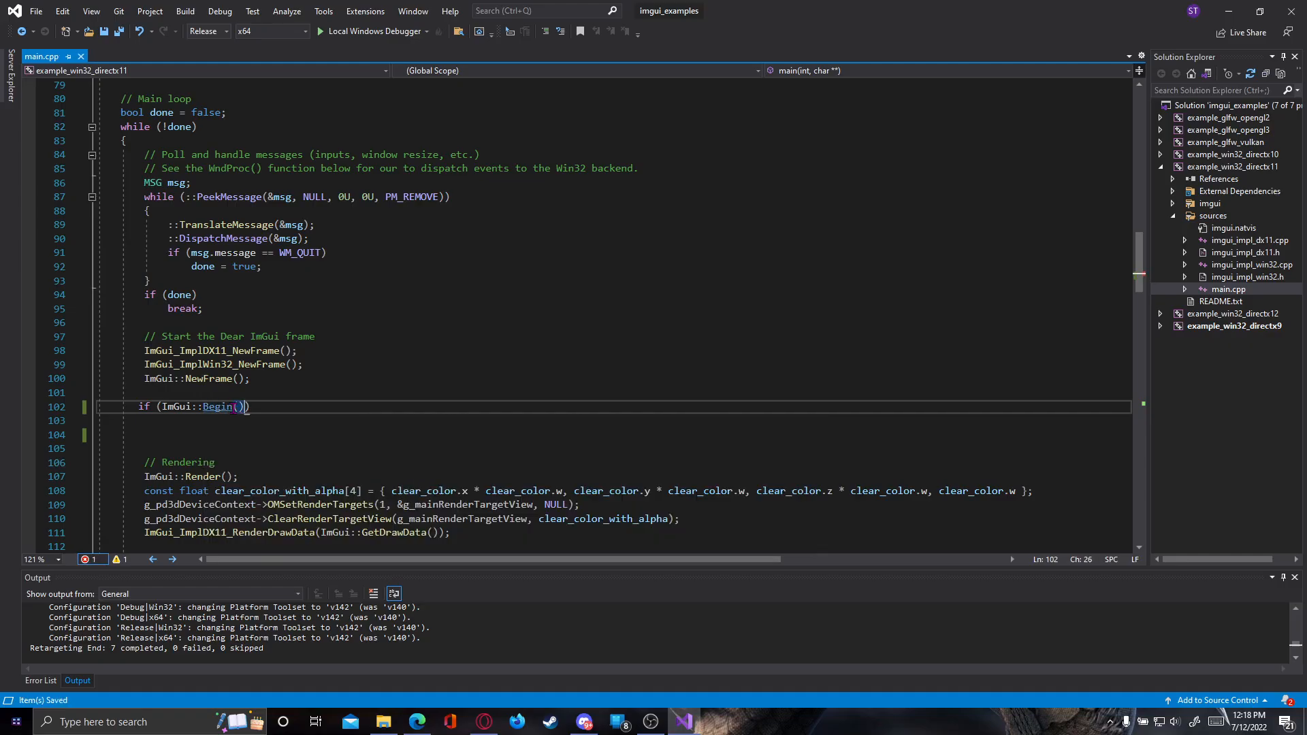
mouse_move(219, 407)
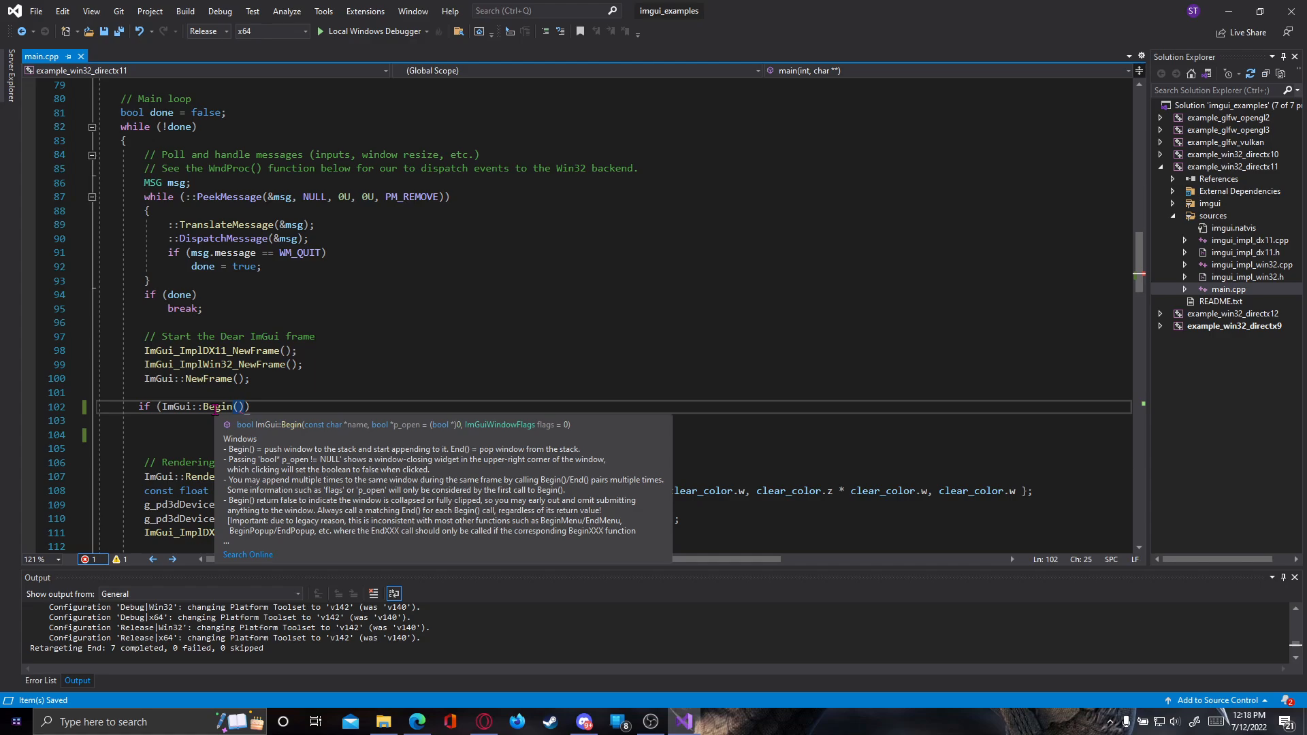
type("\"\"")
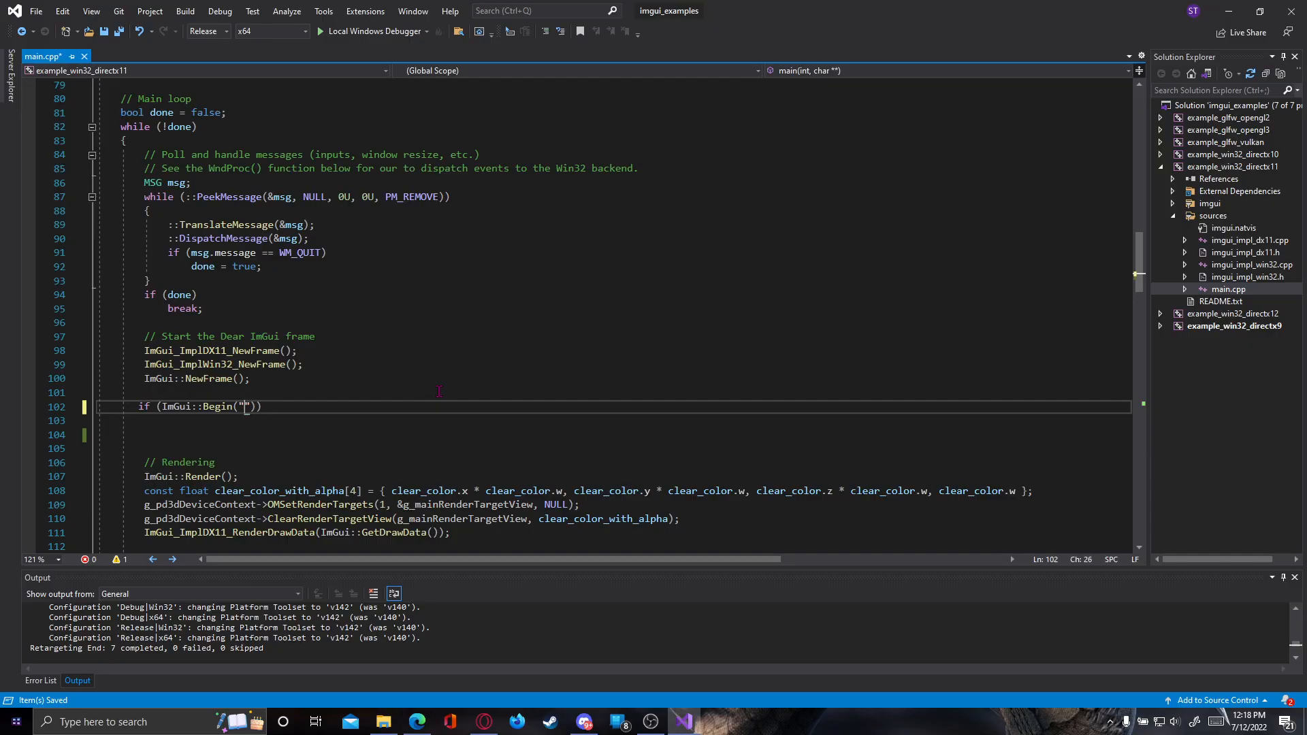
type("Test")
left_click(614, 421)
type("{")
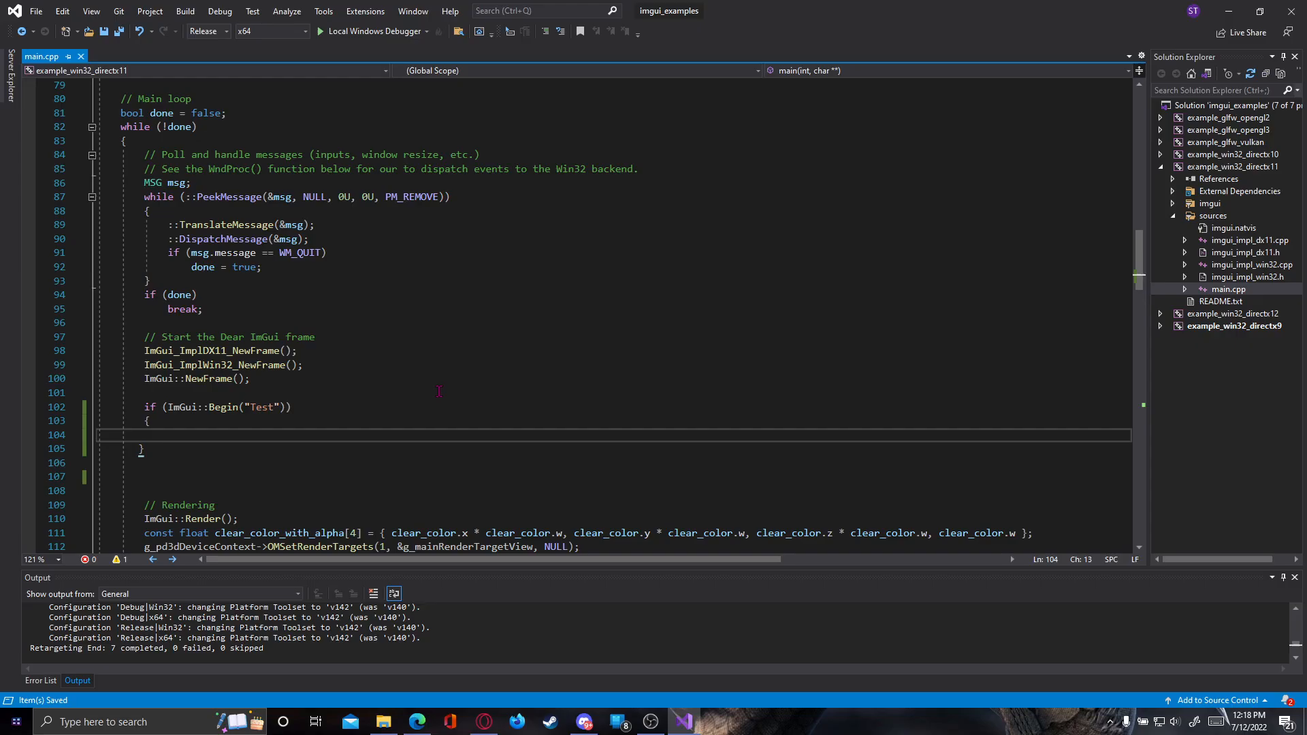
Add ImGui::End(); after the block's closing brace and return to the line after NewFrame().
left_click(143, 448)
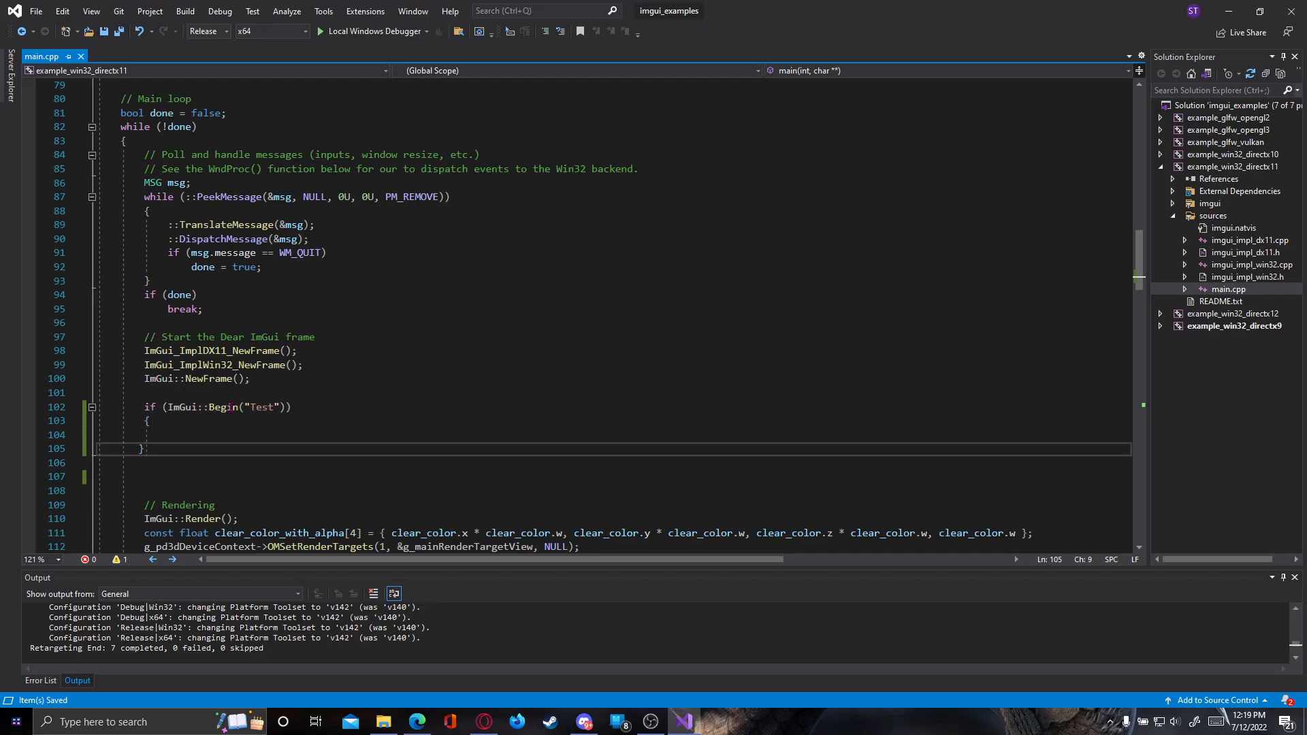
type("I")
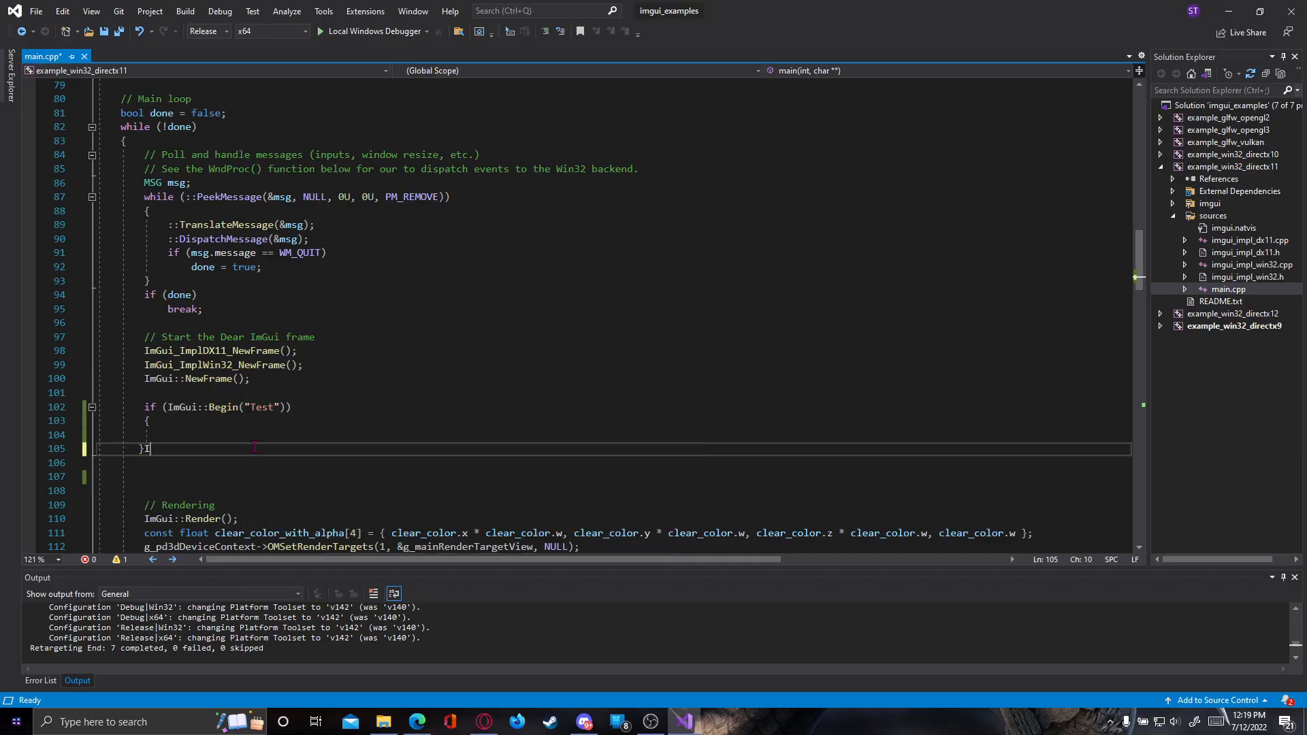
type("ImGui::End();")
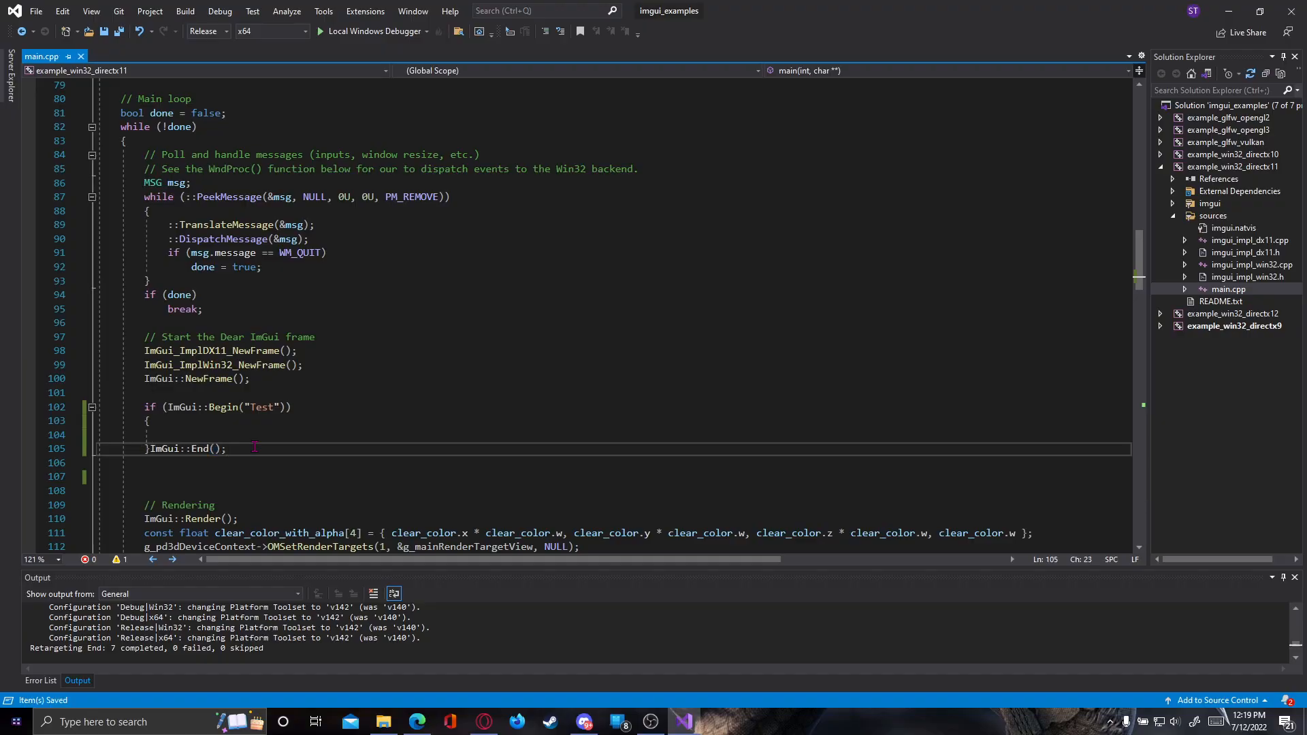
scroll("down", 3)
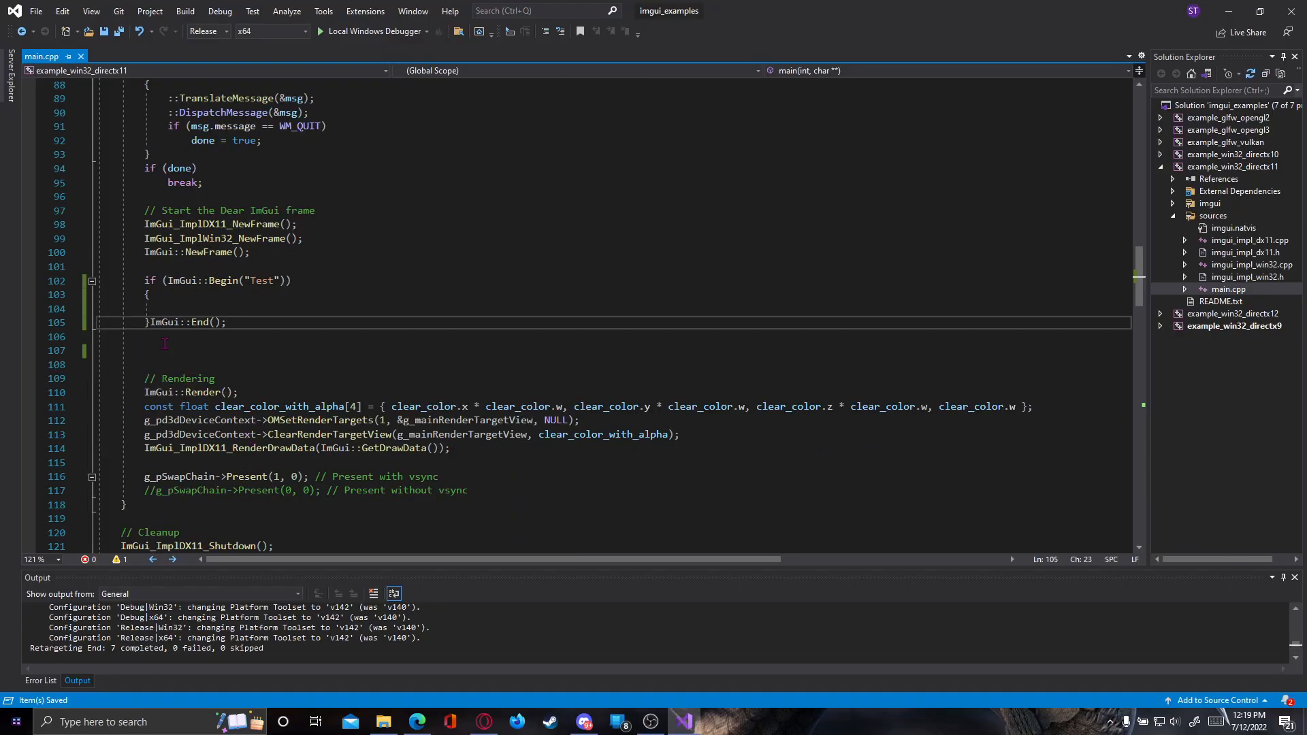
left_click(125, 365)
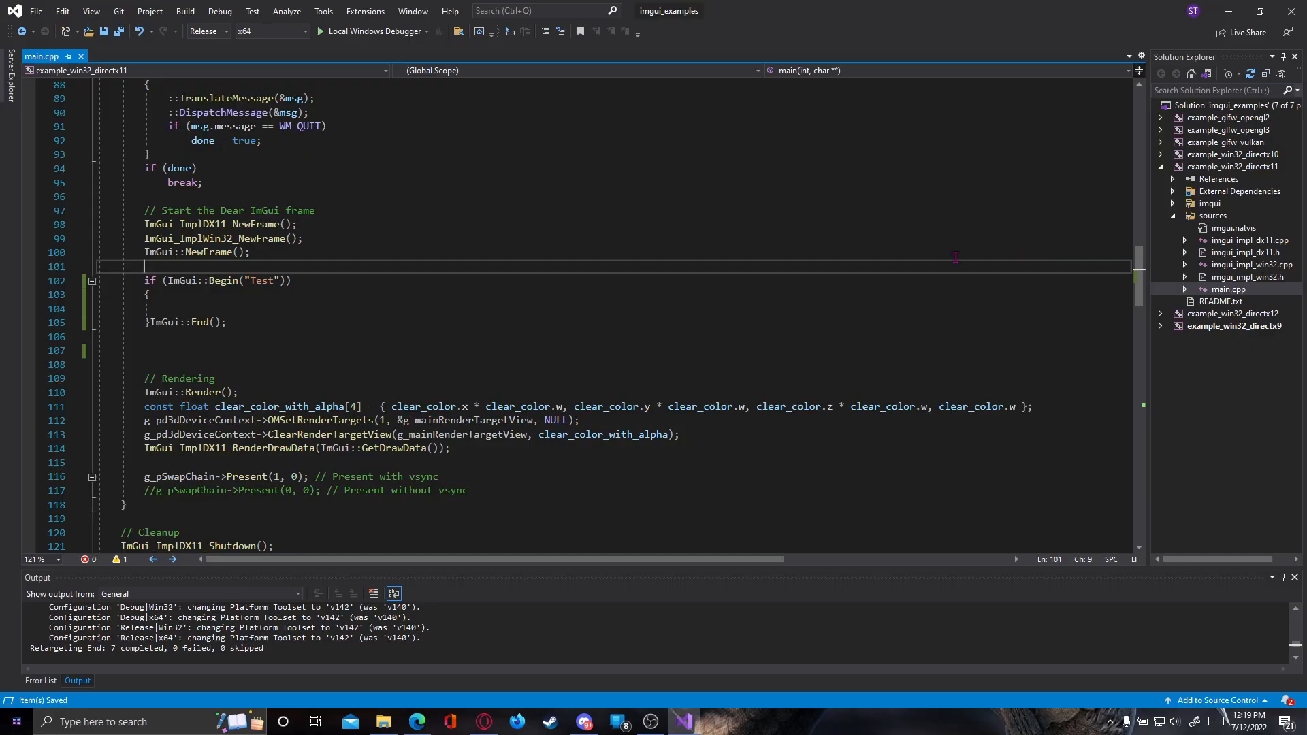
Build the example_win32_directx11 project from its Solution Explorer context menu.
left_click(186, 11)
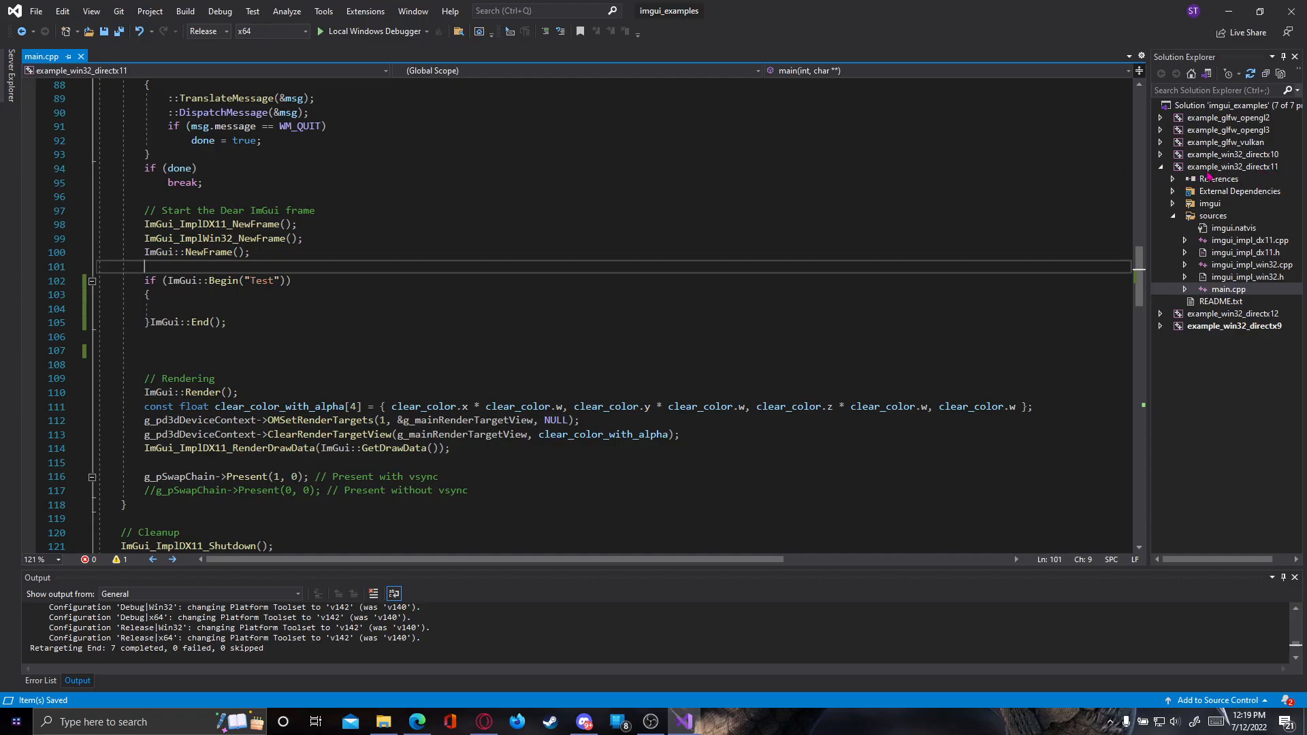
right_click(1235, 166)
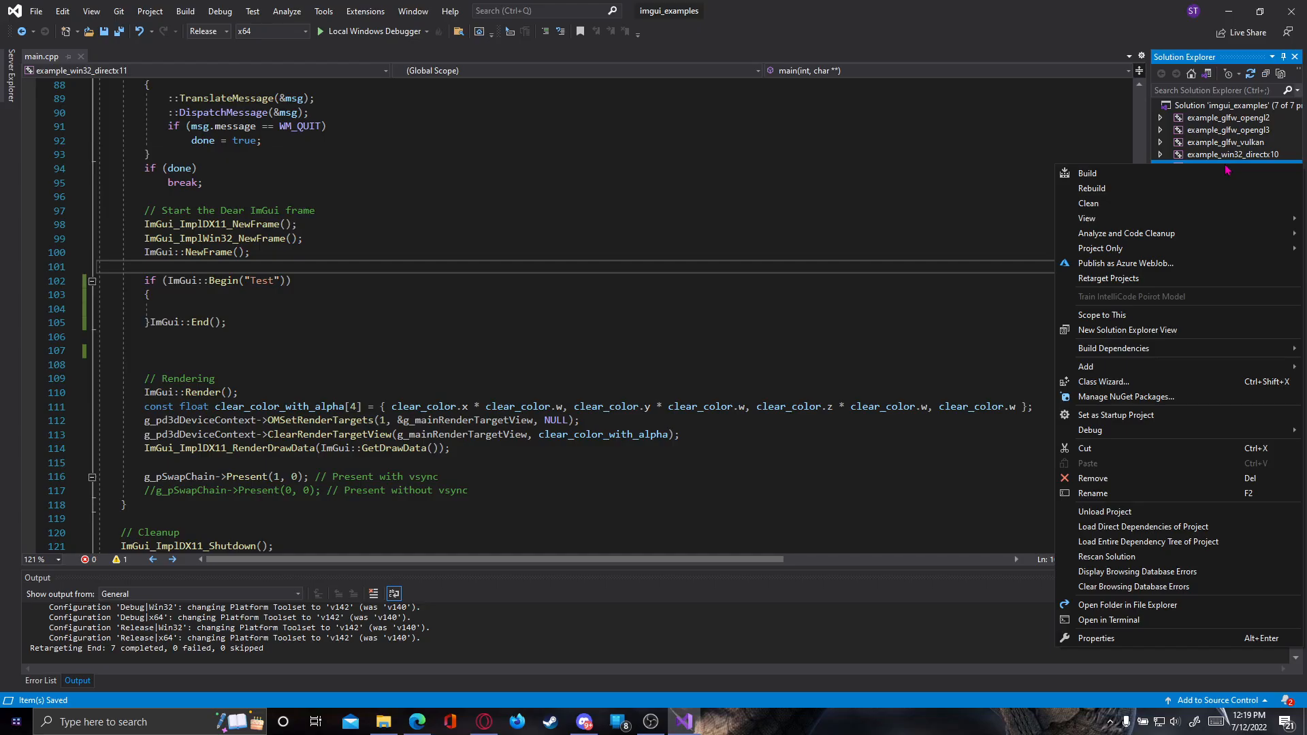
mouse_move(1086, 173)
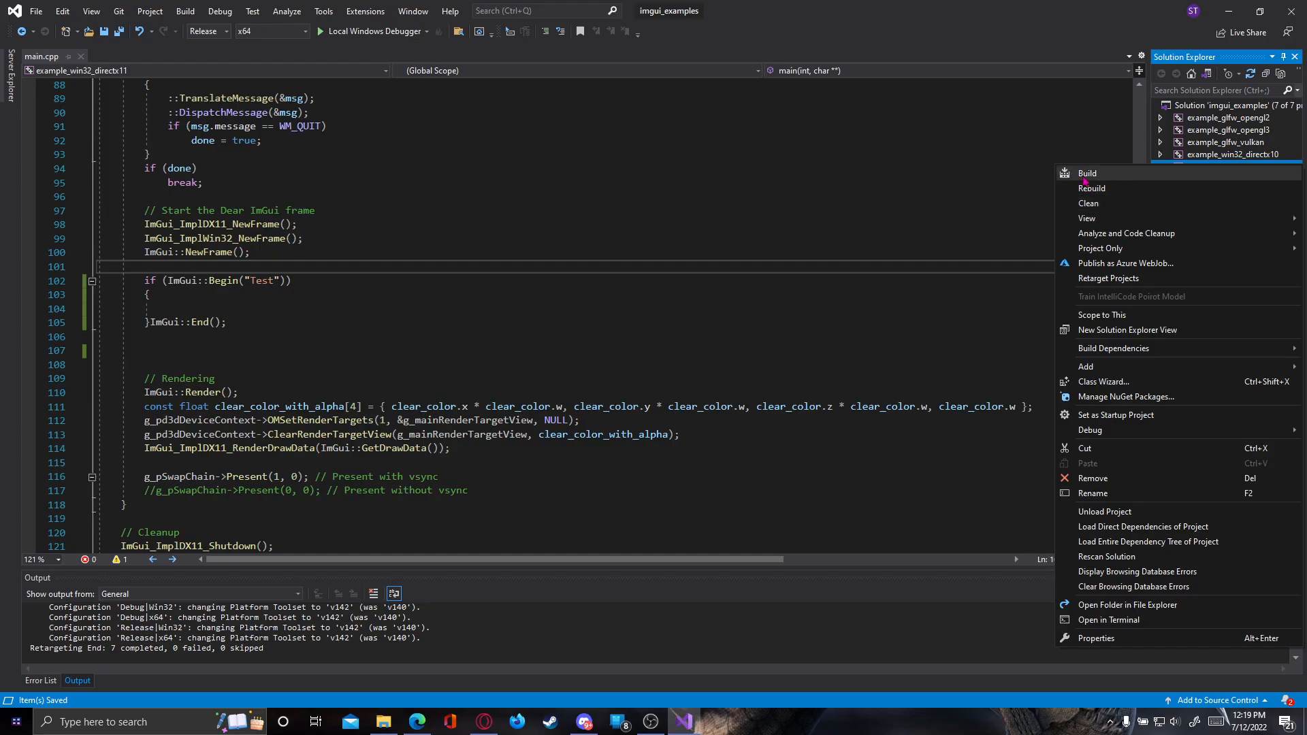
left_click(1088, 173)
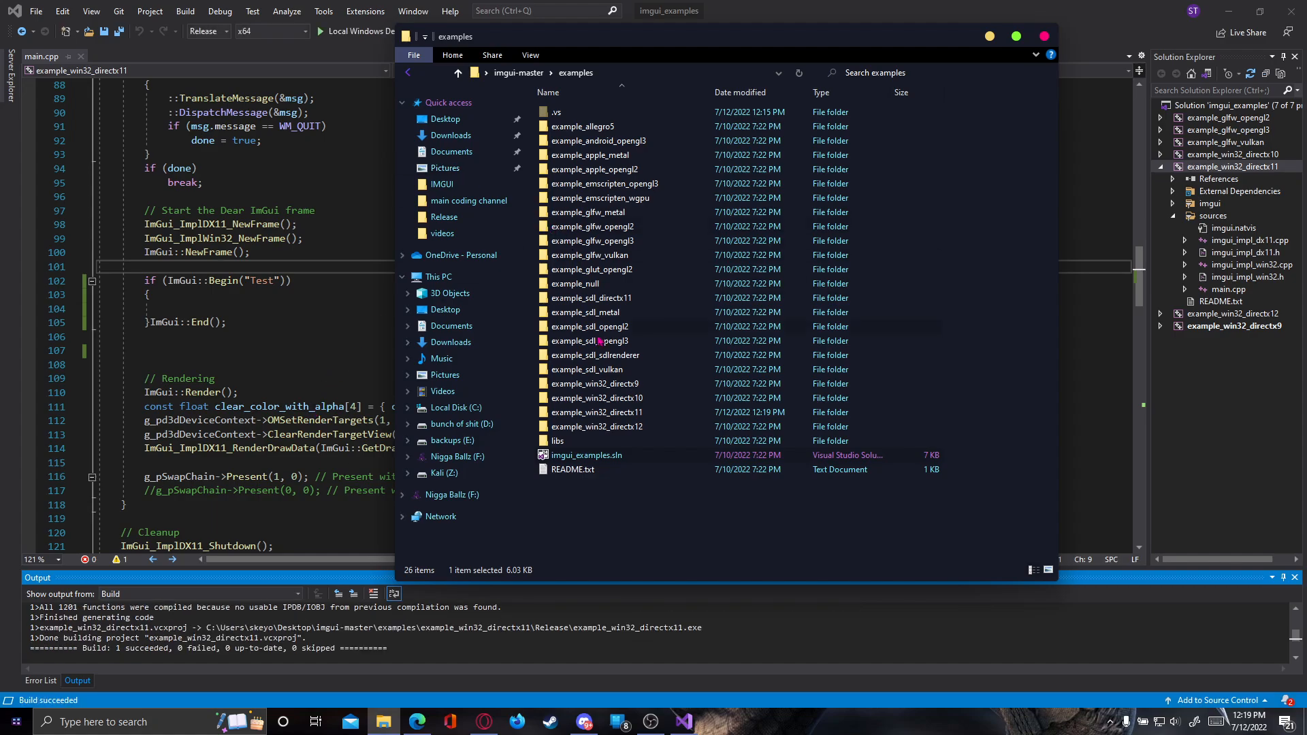
Browse to example_win32_directx11\Release and run example_win32_directx11.exe.
double_click(598, 411)
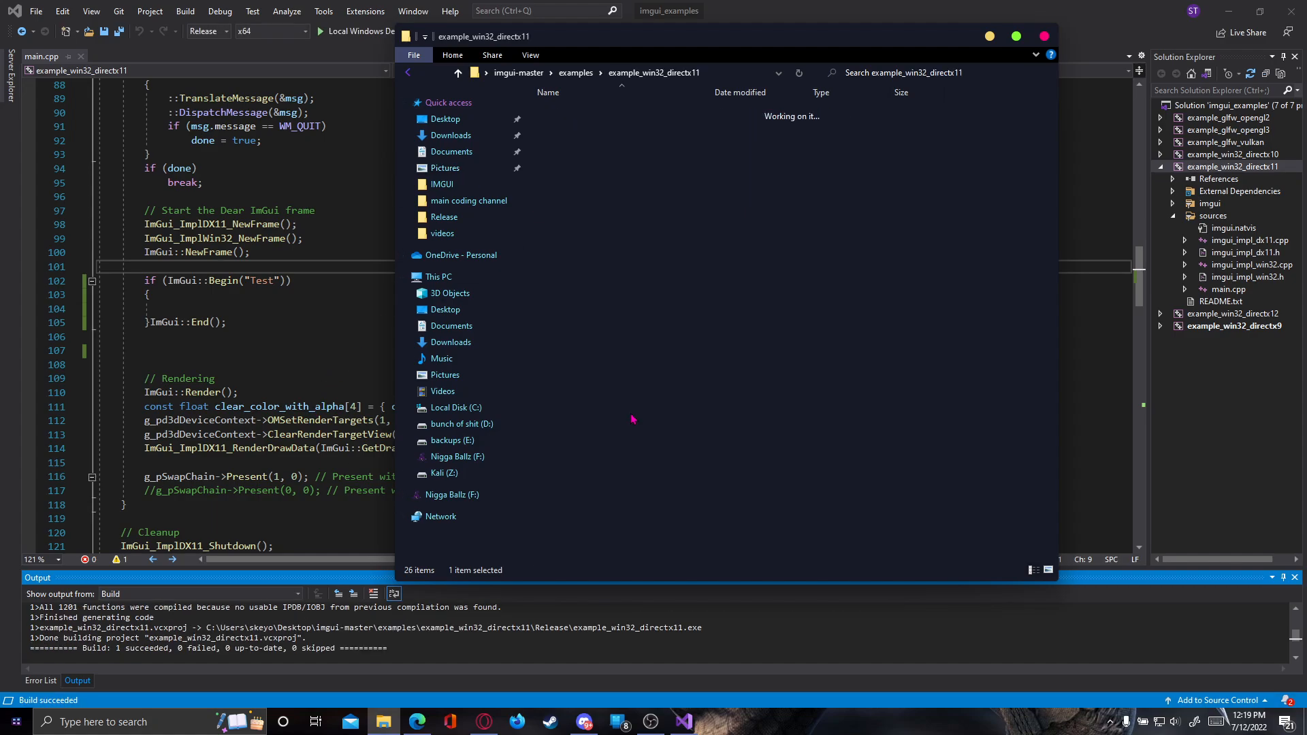
left_click(654, 72)
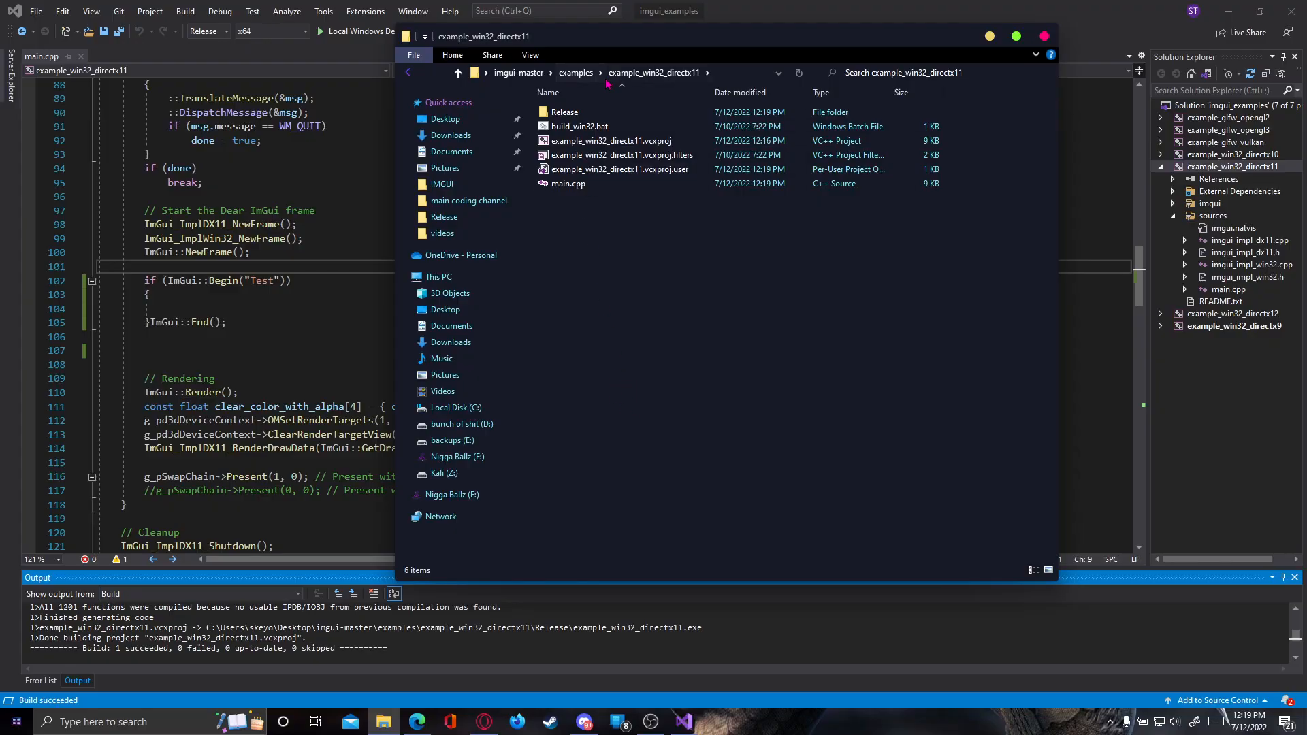
mouse_move(574, 140)
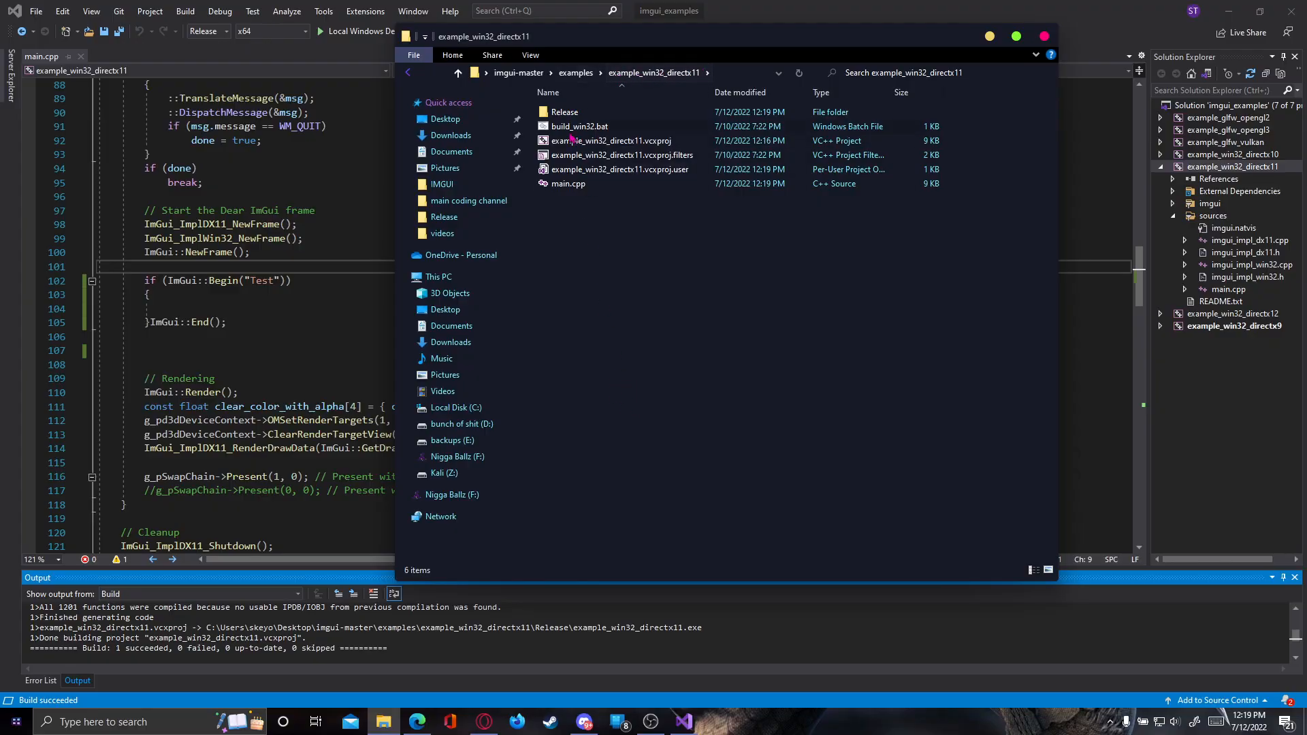
double_click(564, 111)
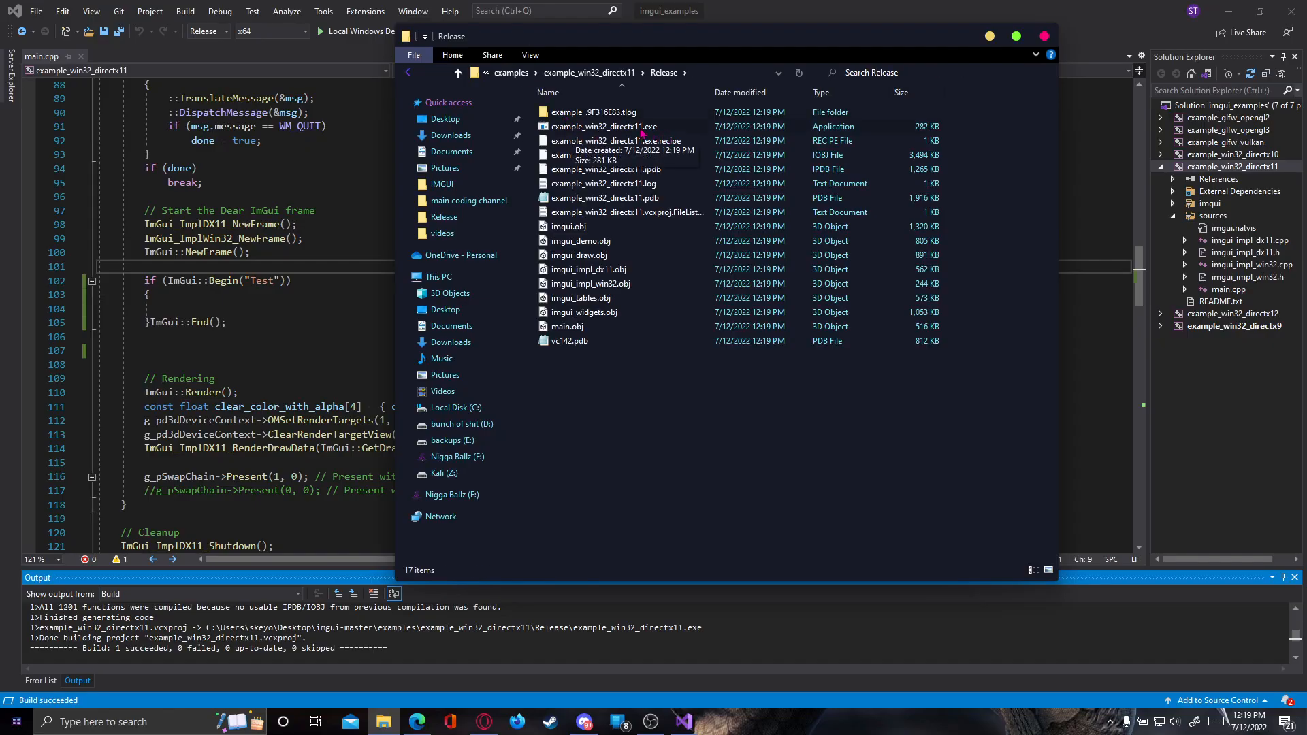
double_click(603, 126)
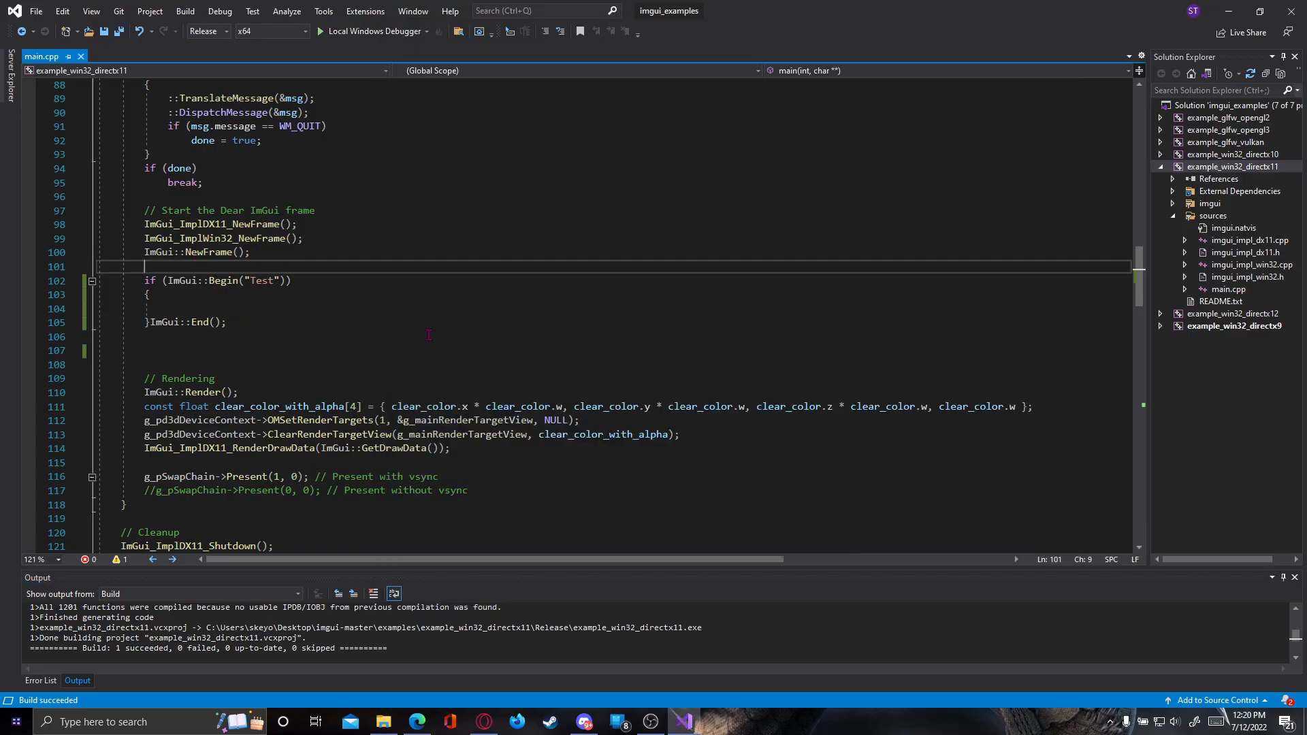
Above the if, type ImGui::SetNextWindowSize(ImVec2( using IntelliSense completion.
type("I")
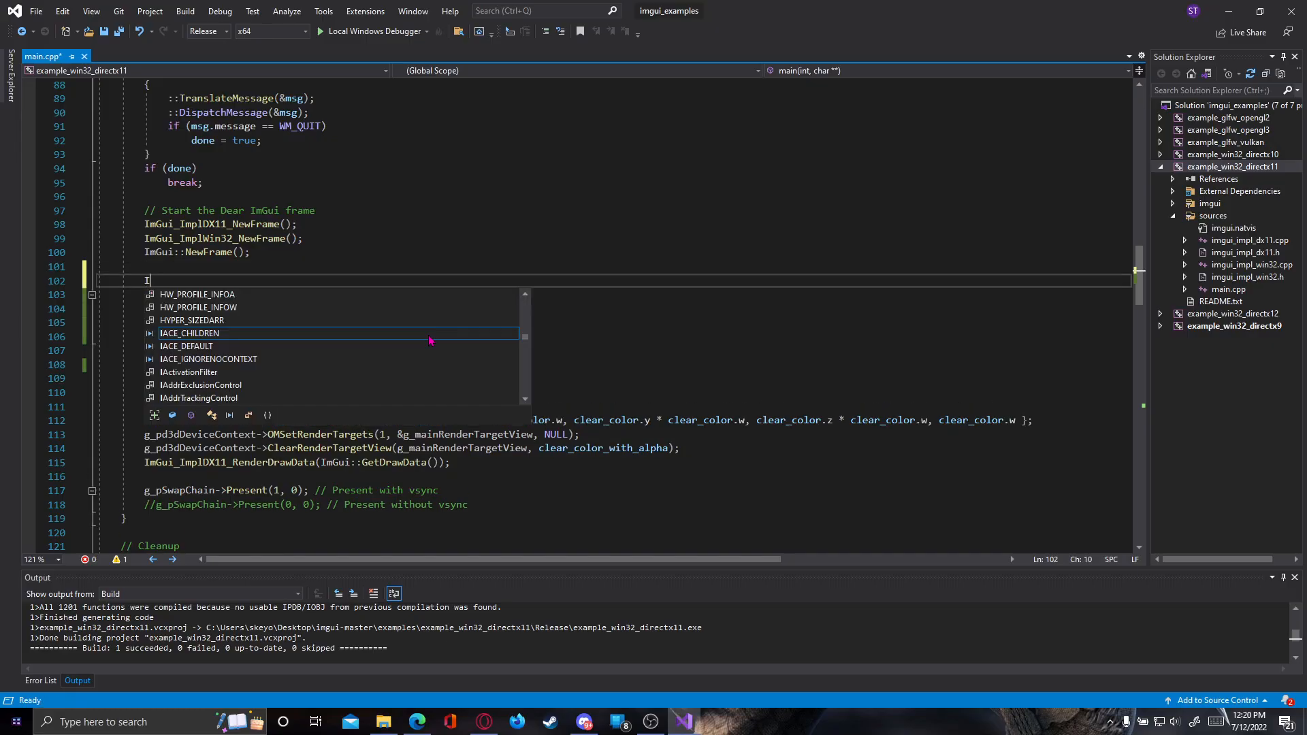
type("mGui::")
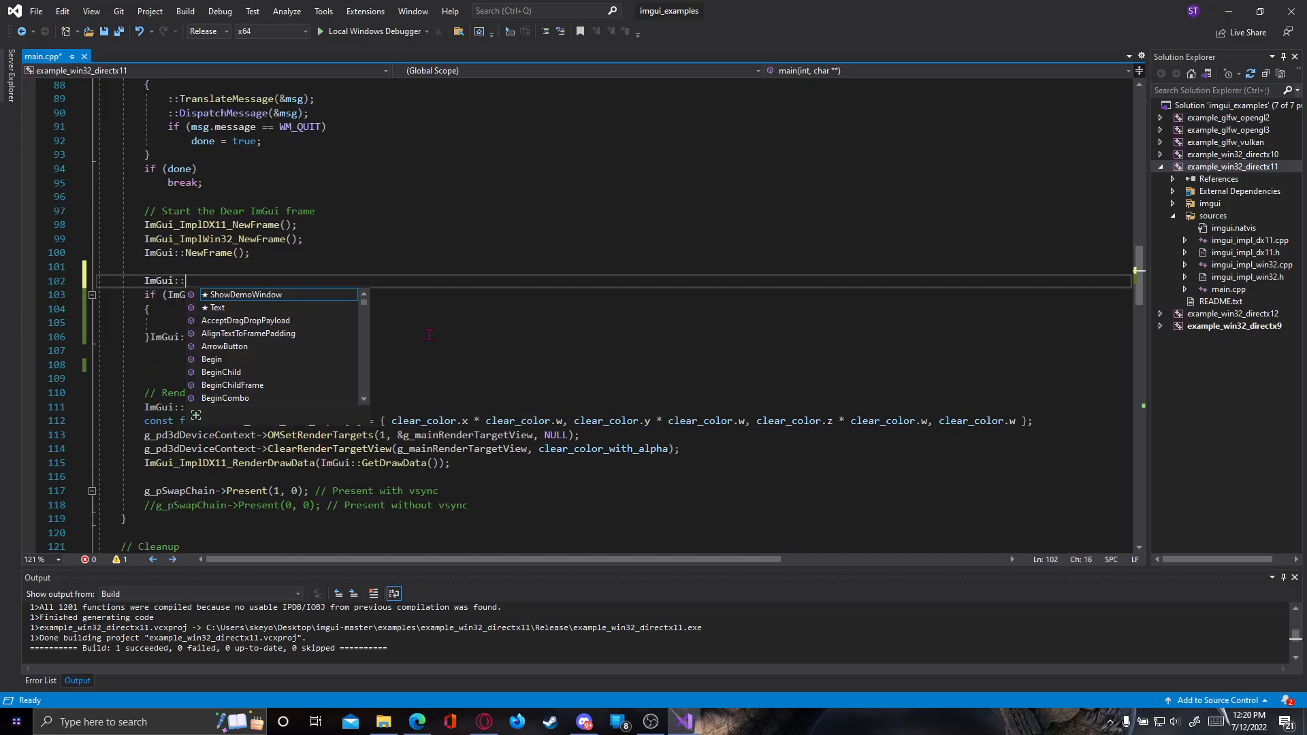
type("SetNextWindowSize(")
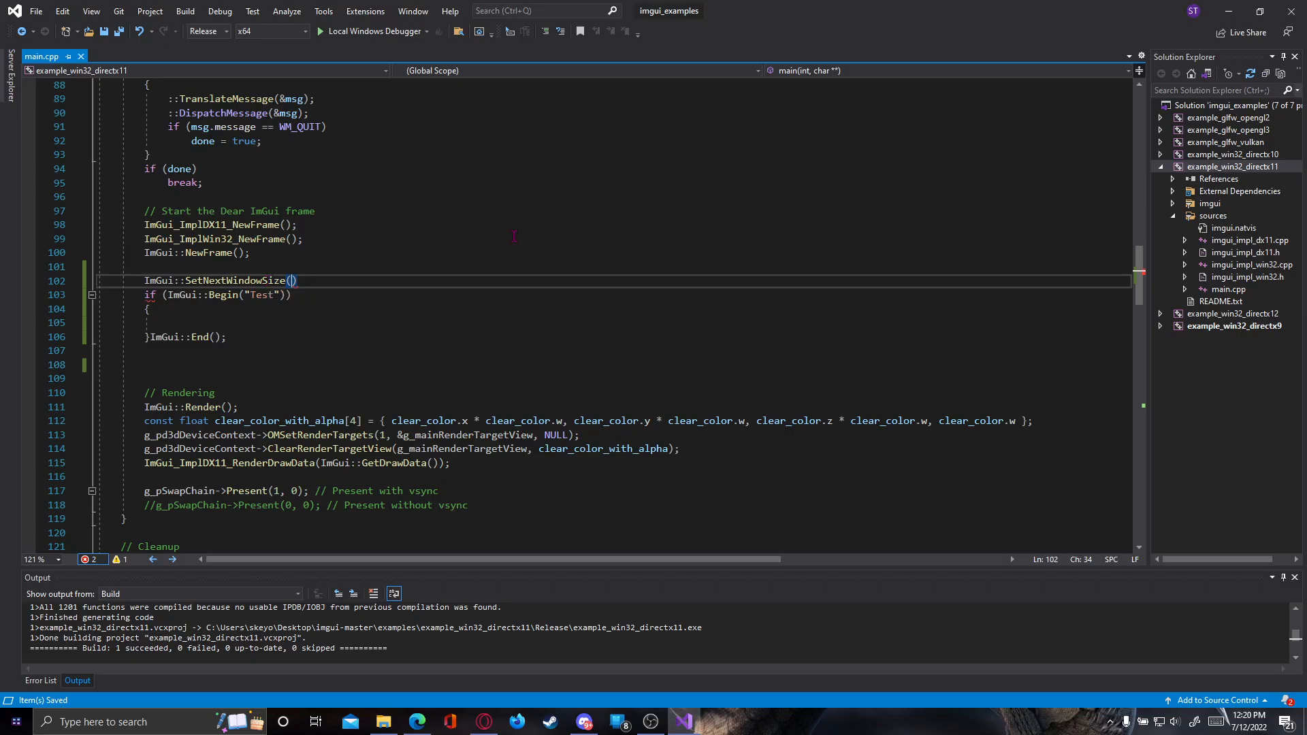
type("ImVec2(")
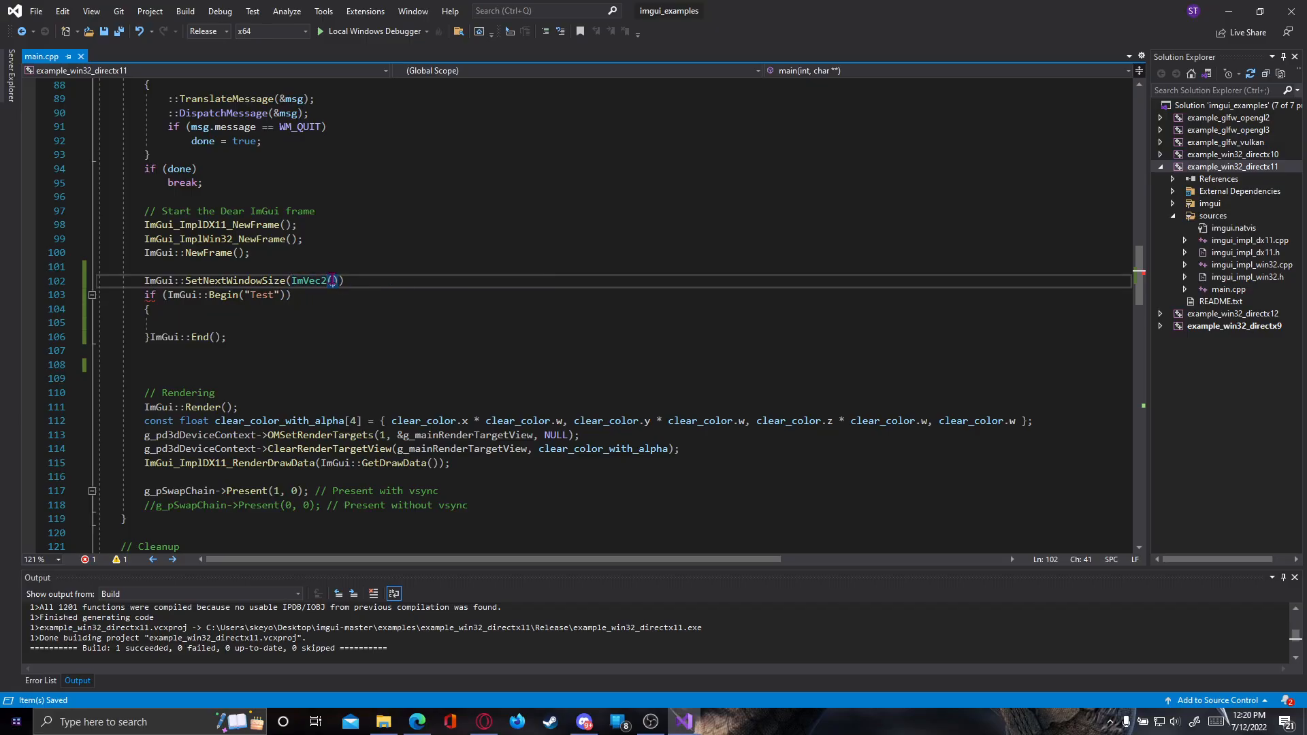
Peek the ImVec2 definition, then fill the size as ImVec2(500, 500).
right_click(306, 280)
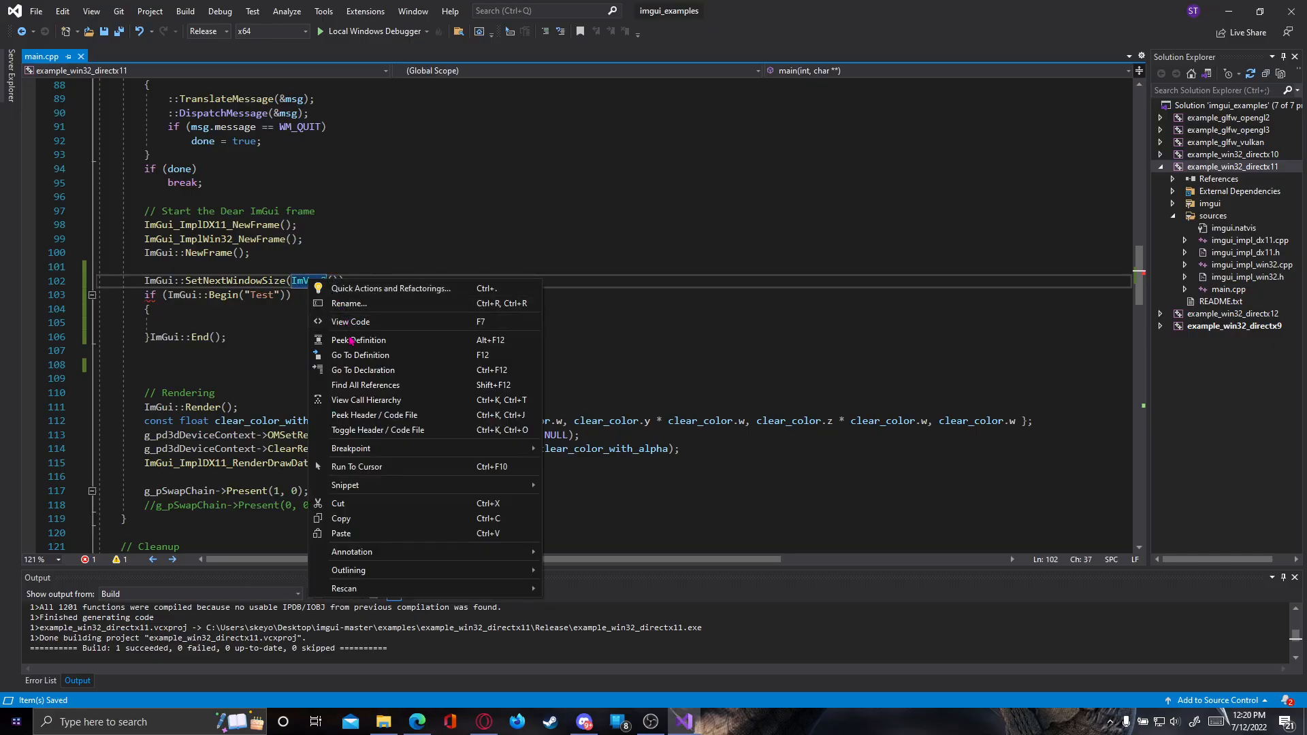
left_click(358, 339)
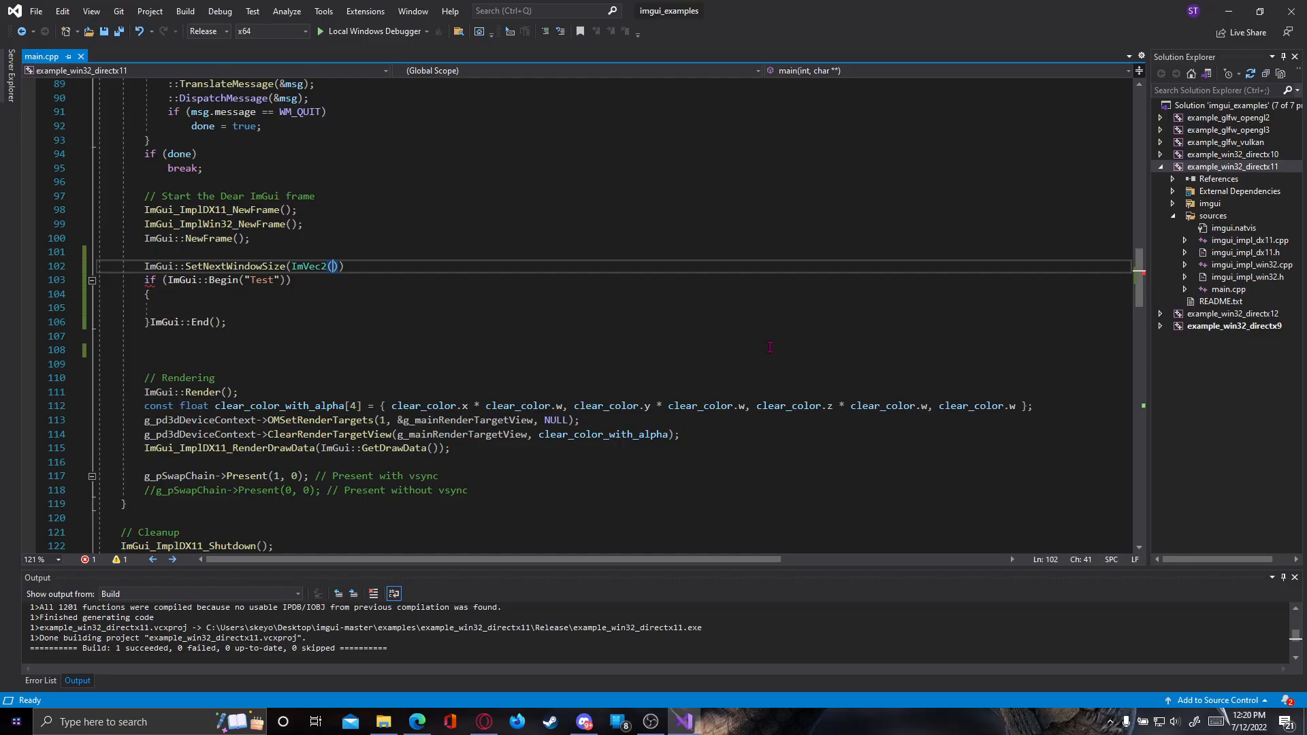
type("500")
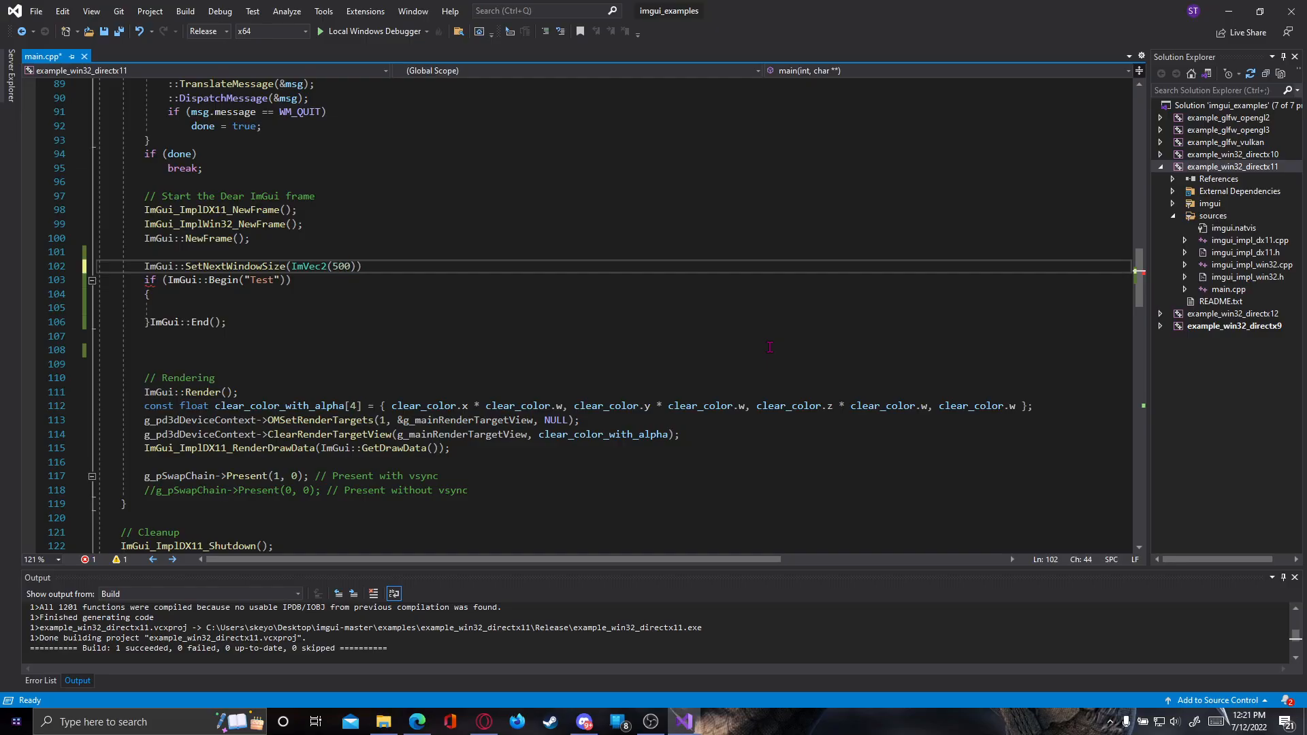
type(", 500")
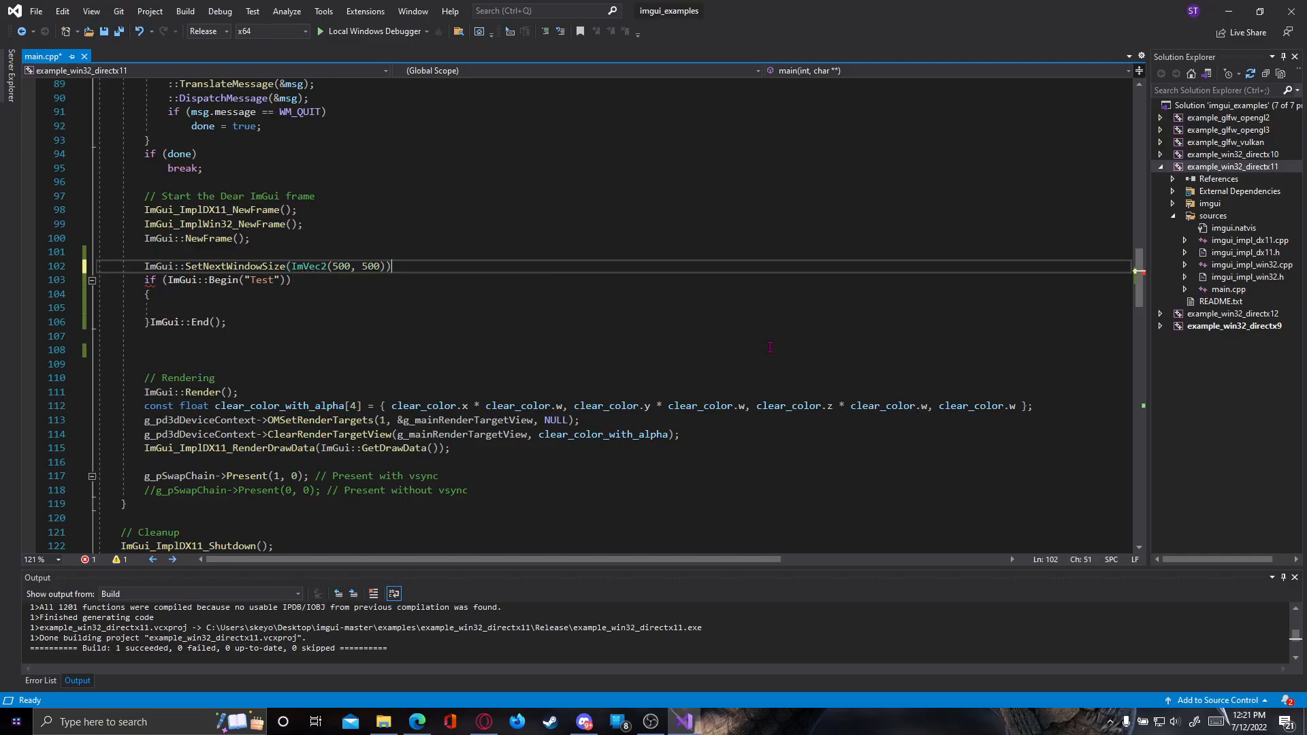
Terminate the ImVec2(500, 500) size statement, rebuild the DirectX 11 example and run the executable.
type(";")
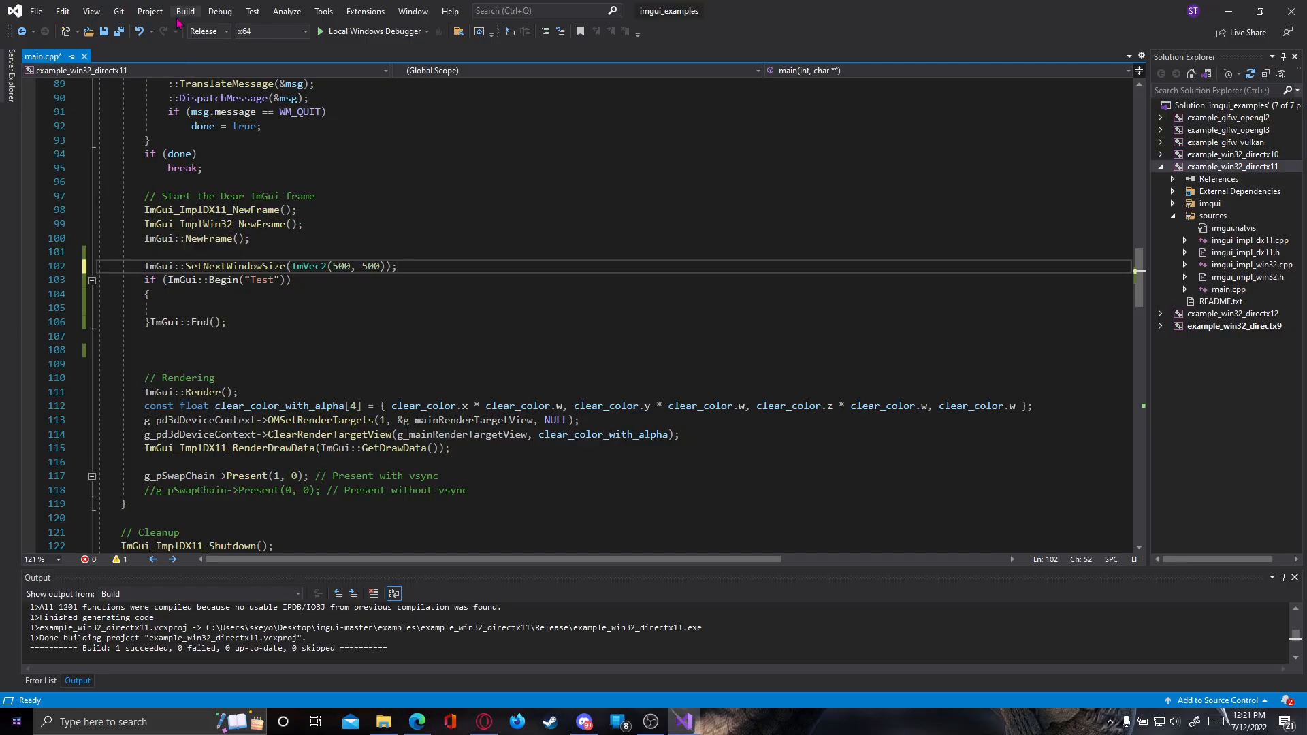
right_click(1235, 167)
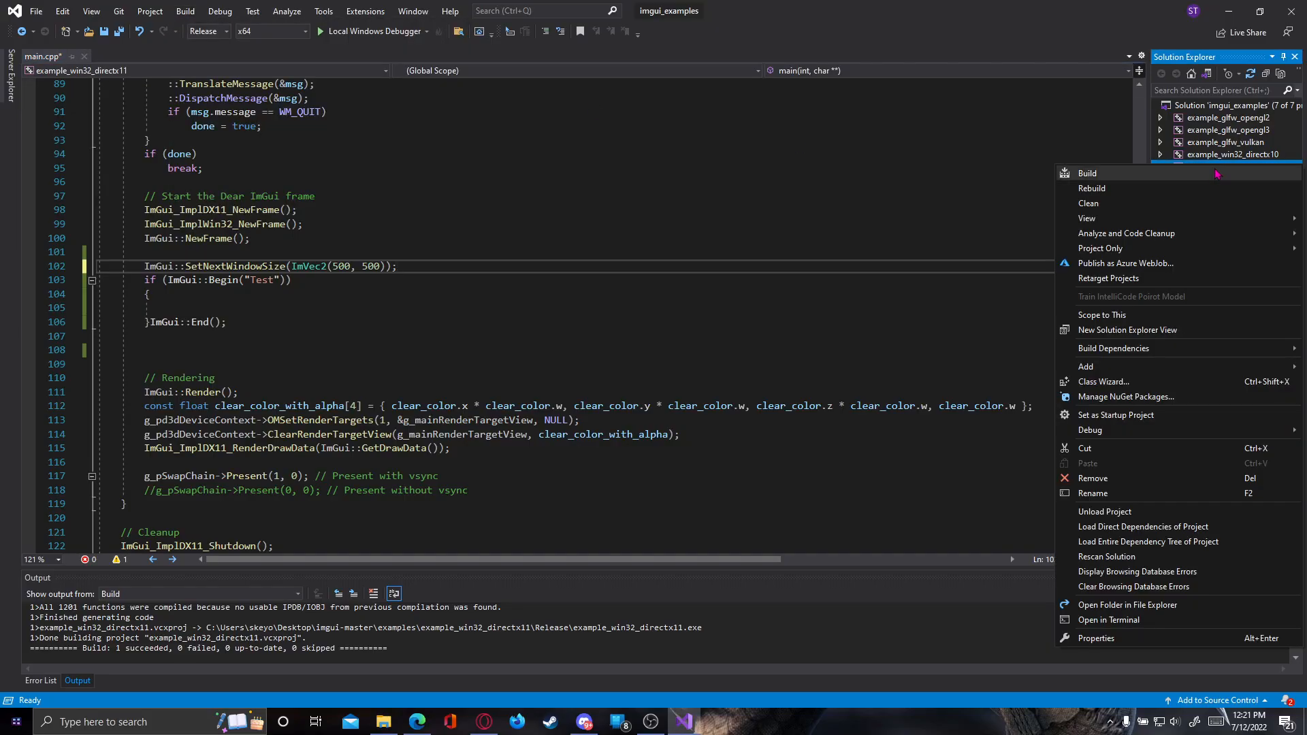
left_click(1087, 173)
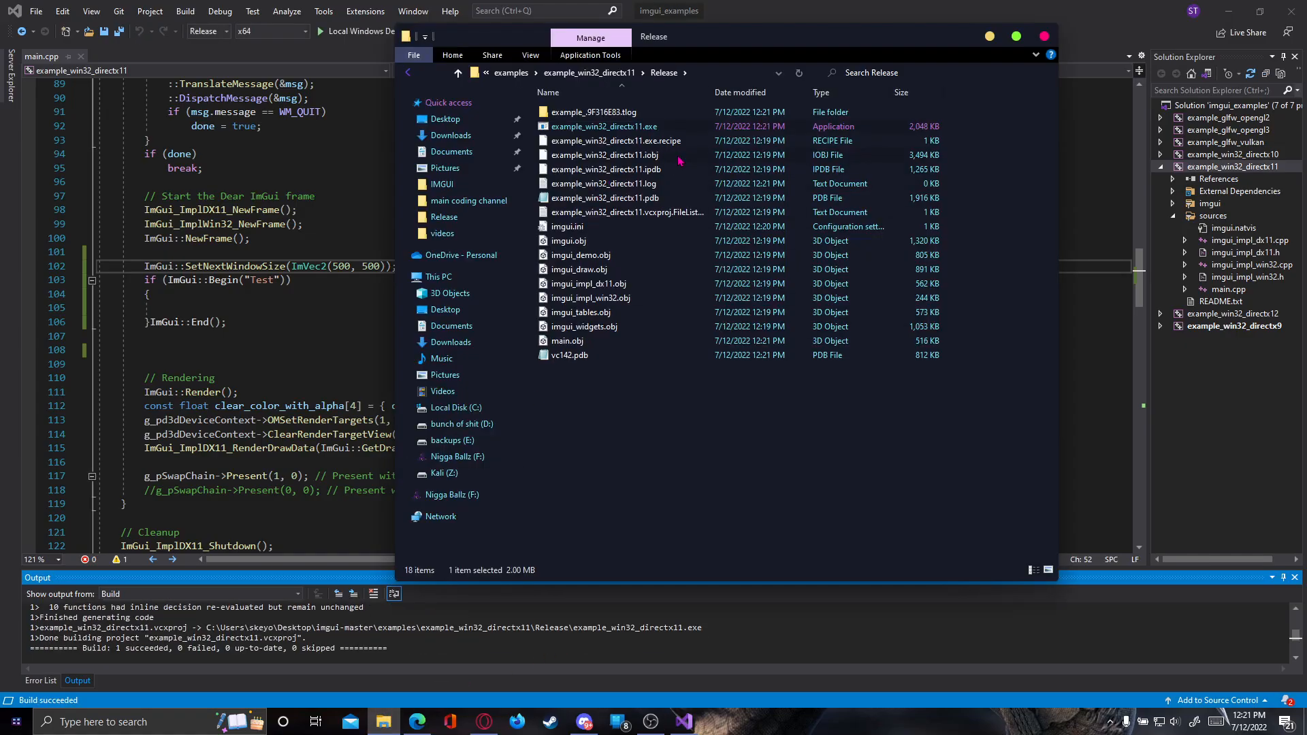
double_click(604, 125)
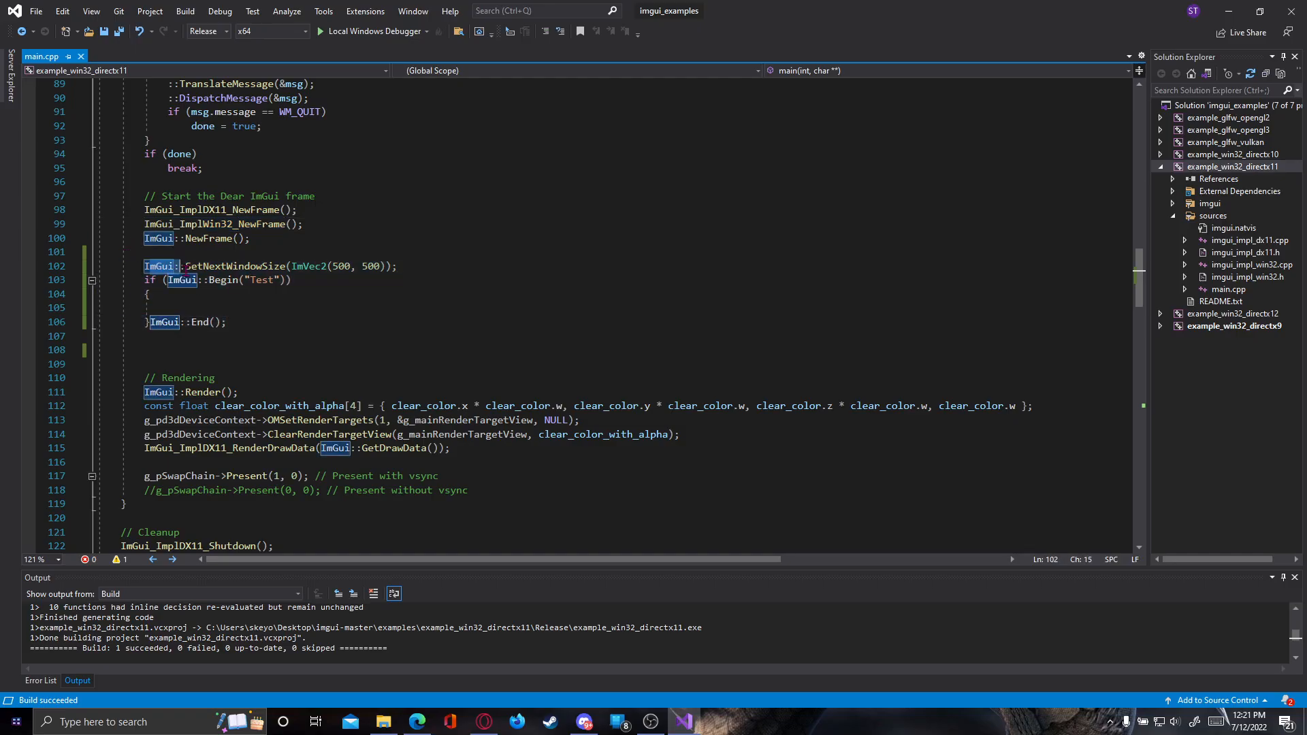
Replace the tried 'true' with NULL as the second ImGui::Begin("Test", ...) argument.
left_click(235, 266)
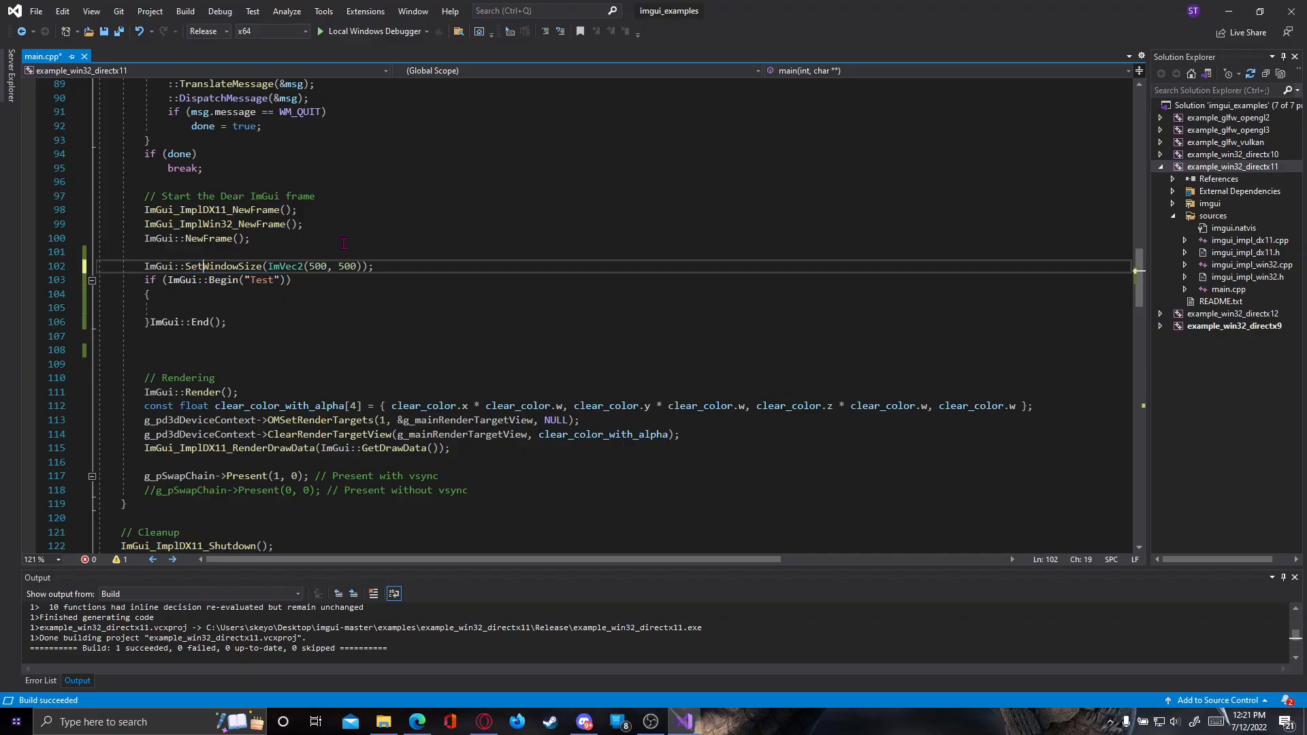
double_click(224, 266)
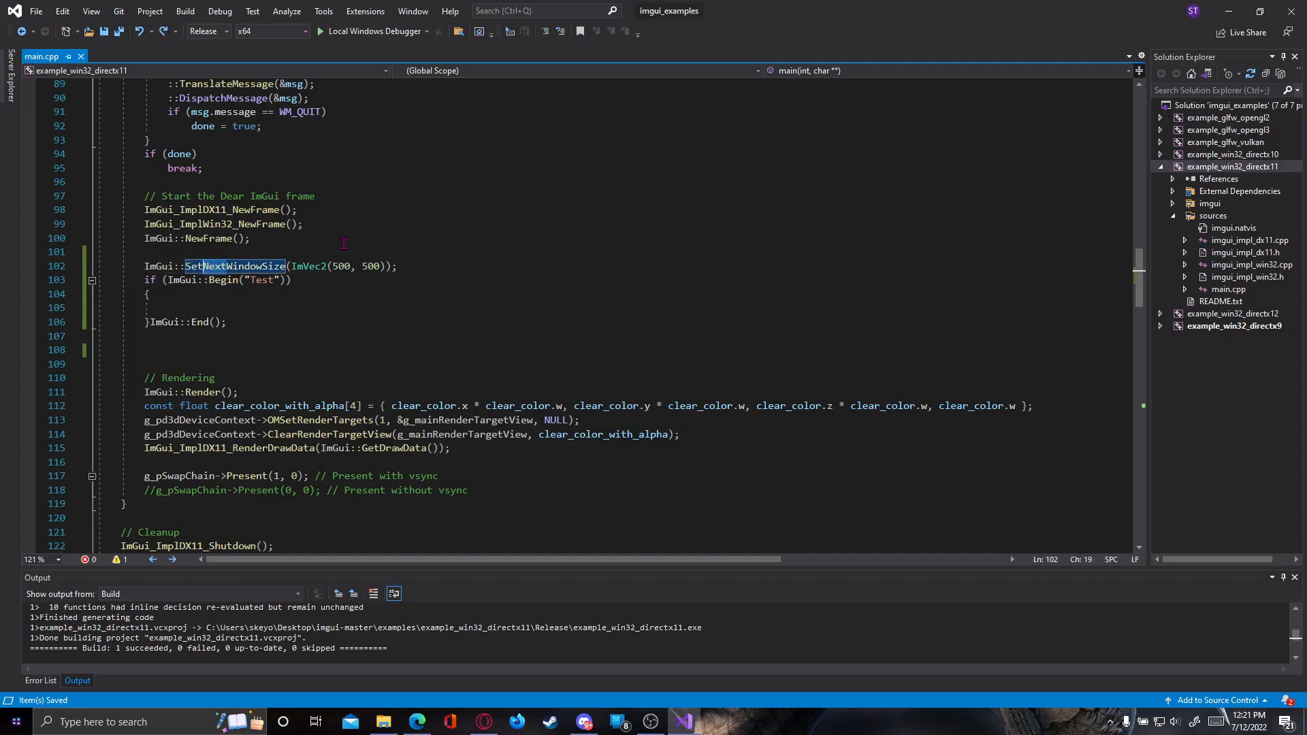
mouse_move(275, 279)
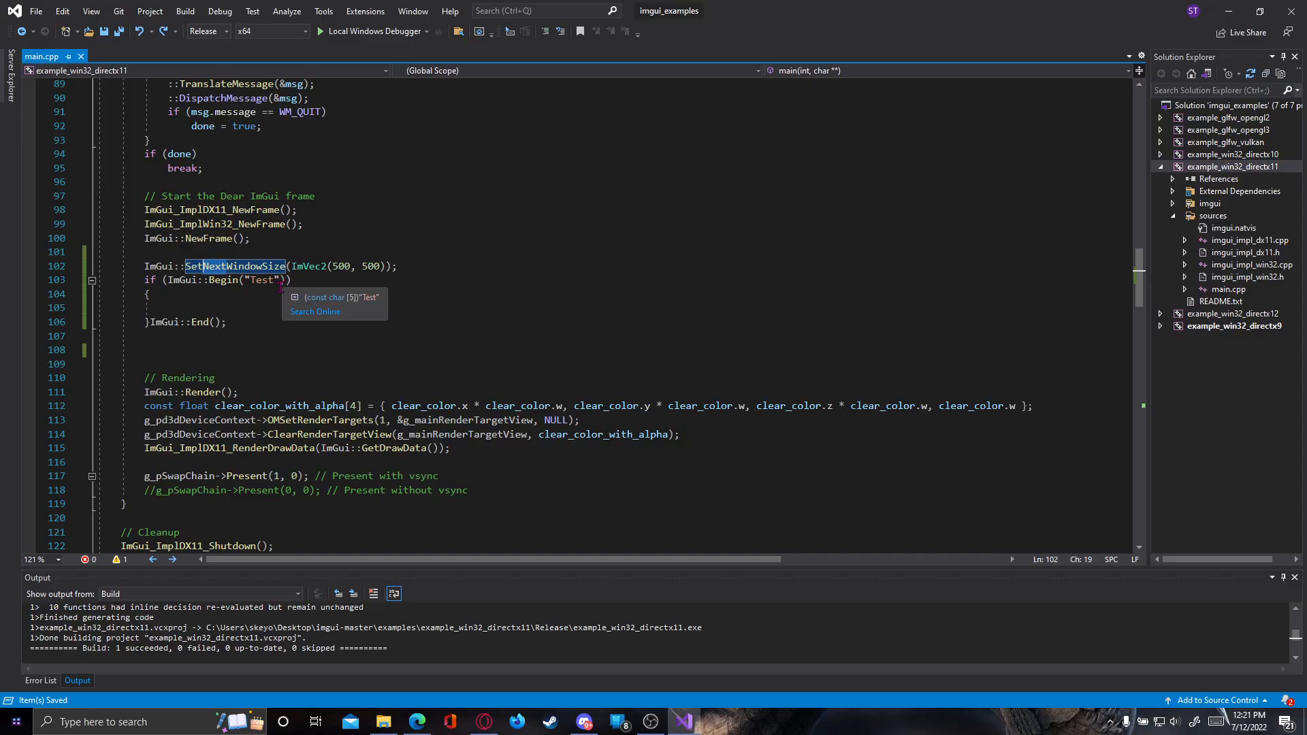
left_click(148, 294)
type(", ")
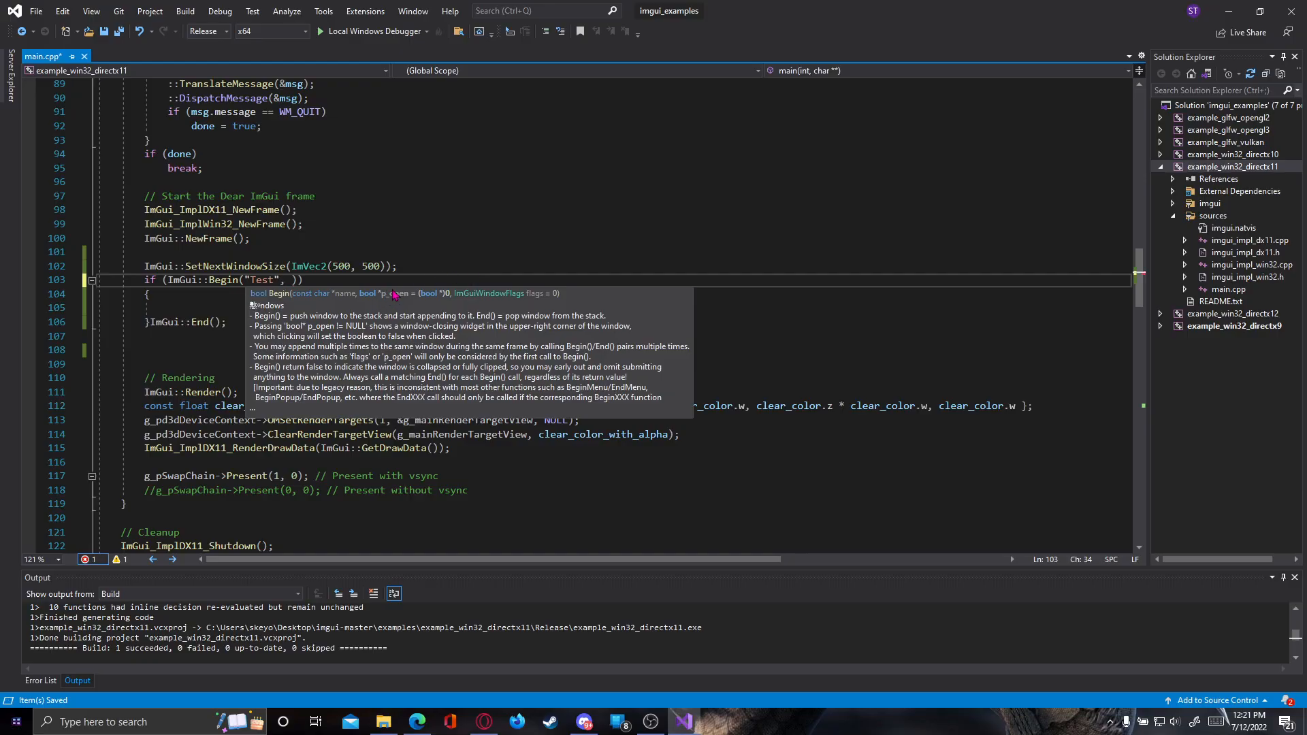
type("tur")
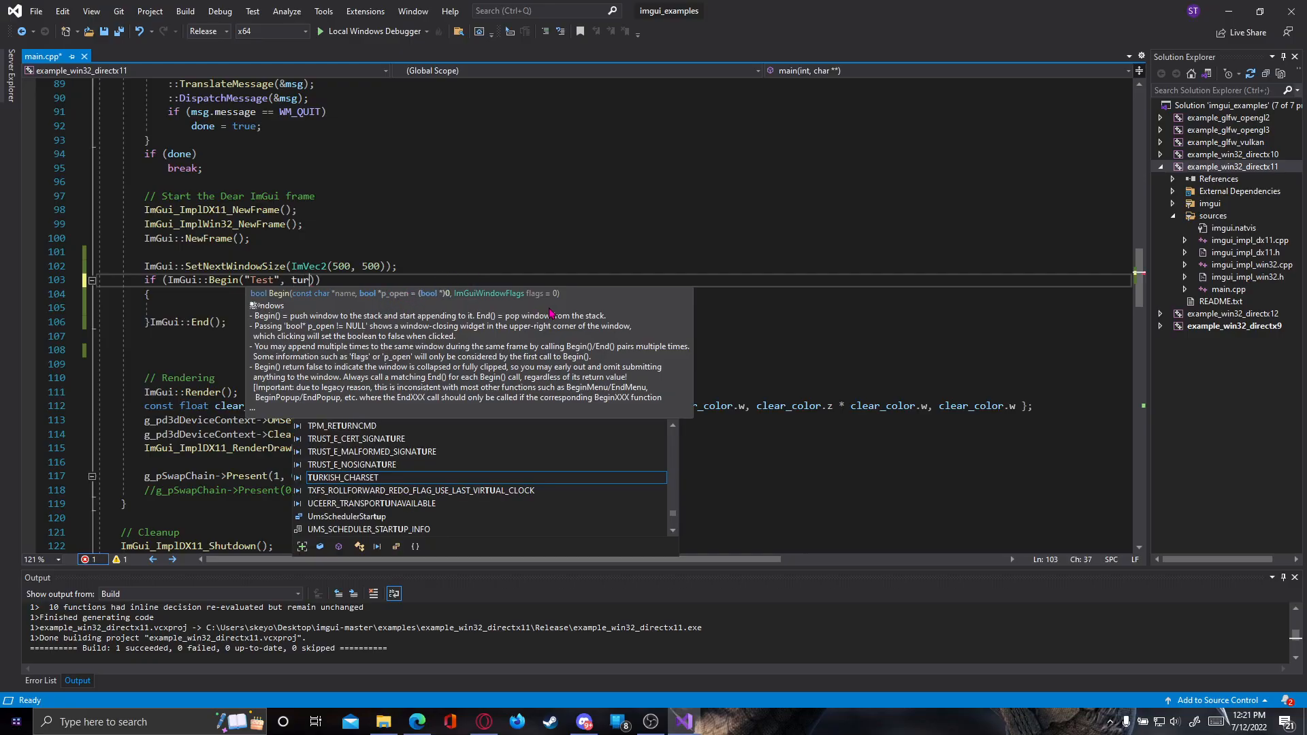
key("Backspace")
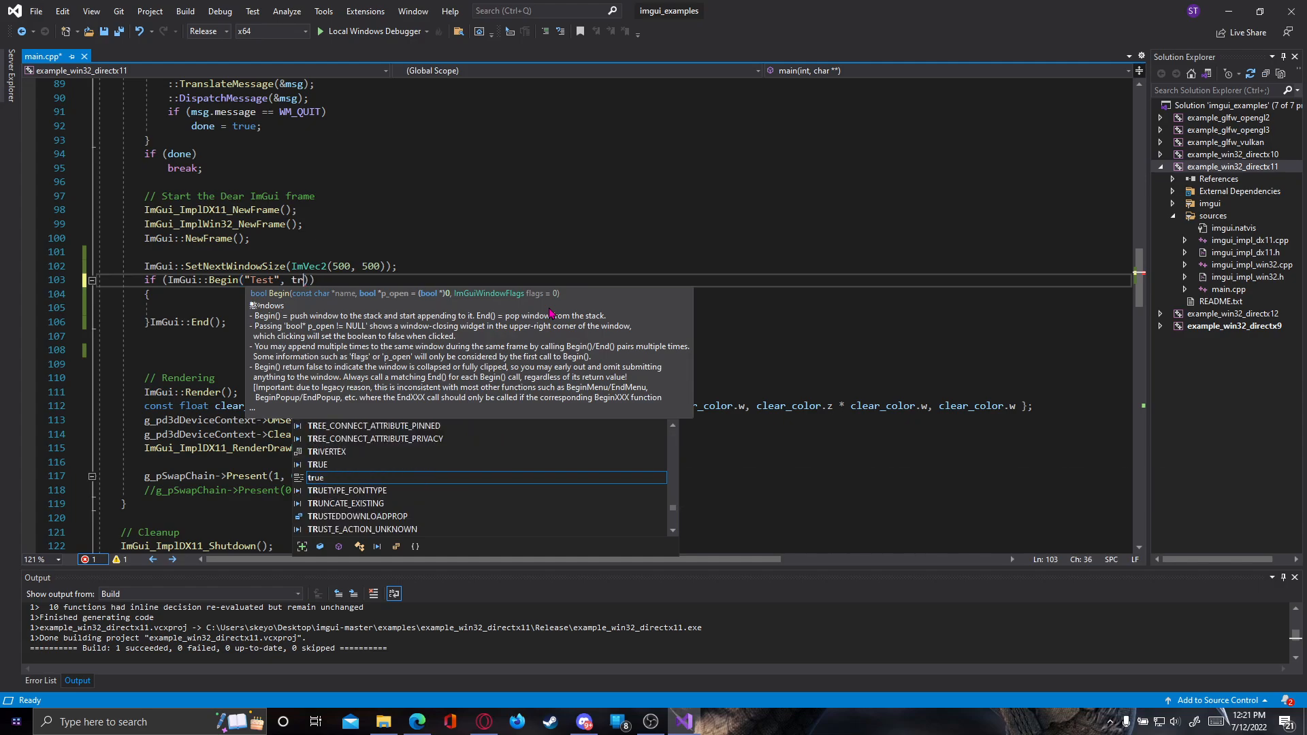
type("ue")
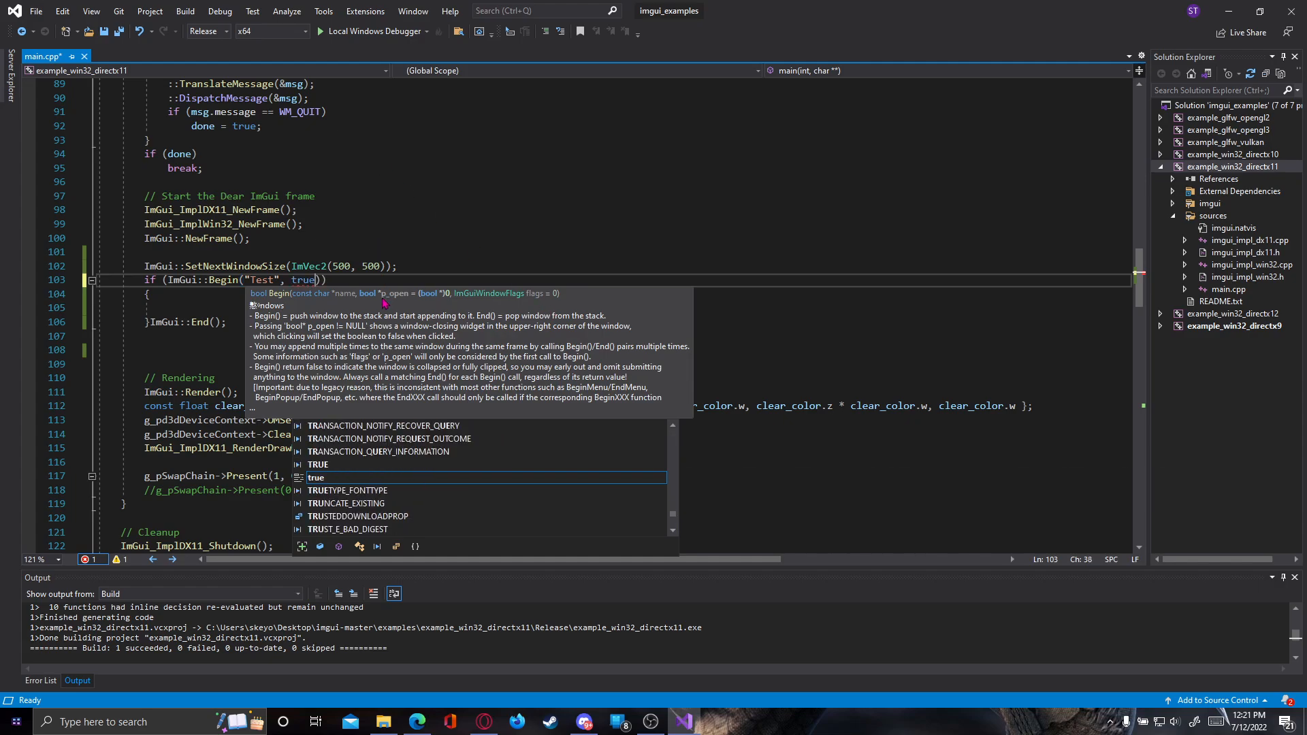
mouse_move(640, 249)
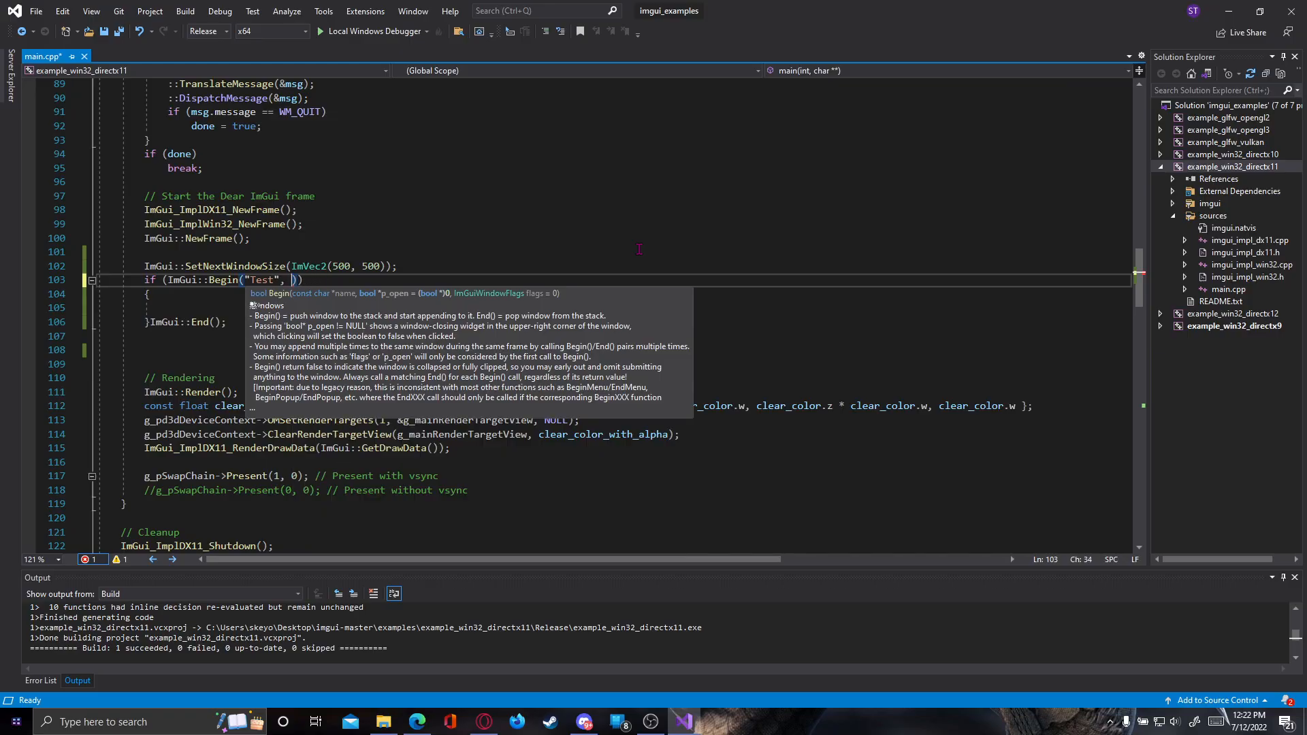
type("NULL,")
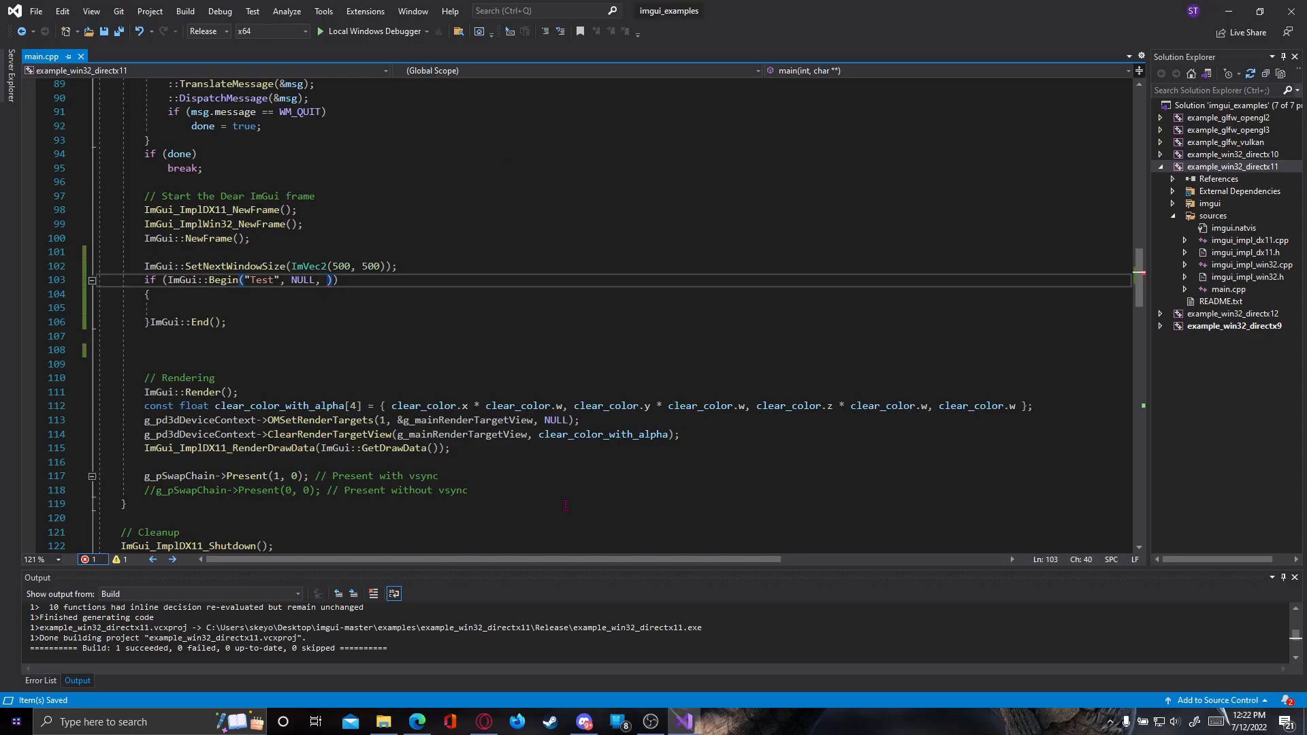
left_click(383, 722)
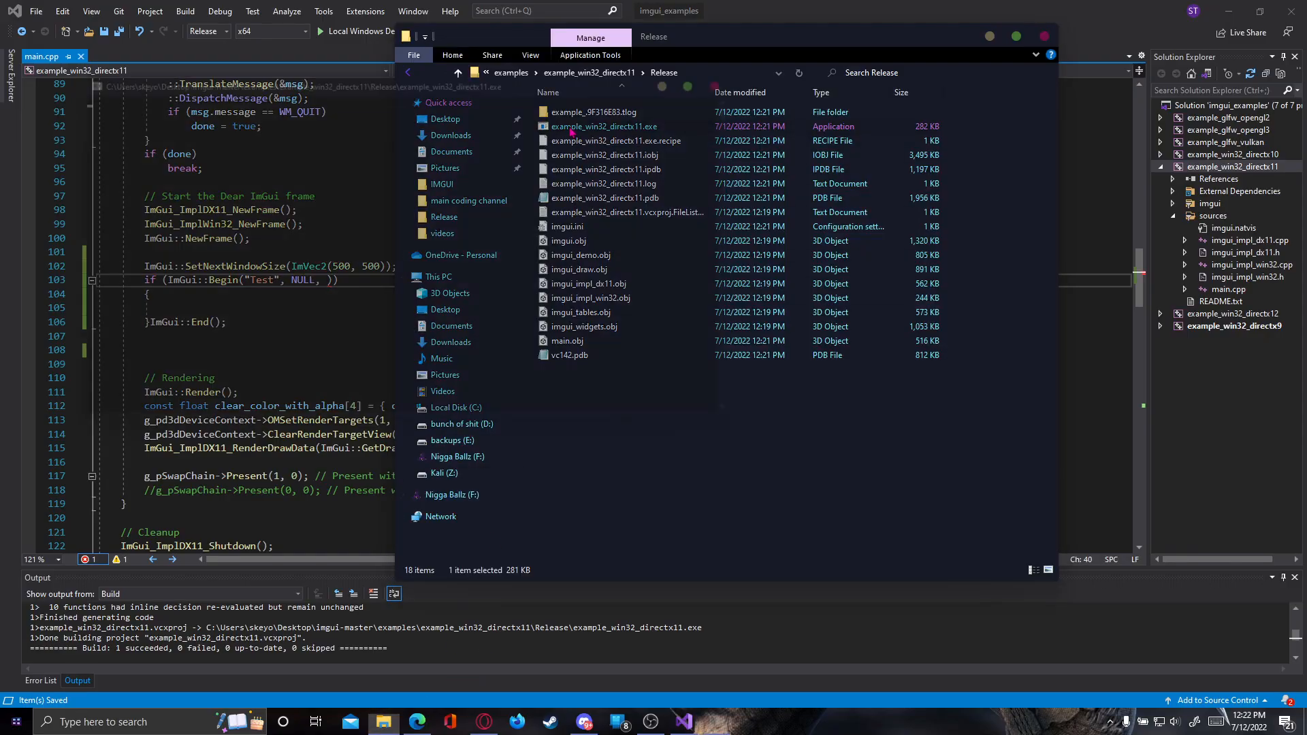
double_click(603, 125)
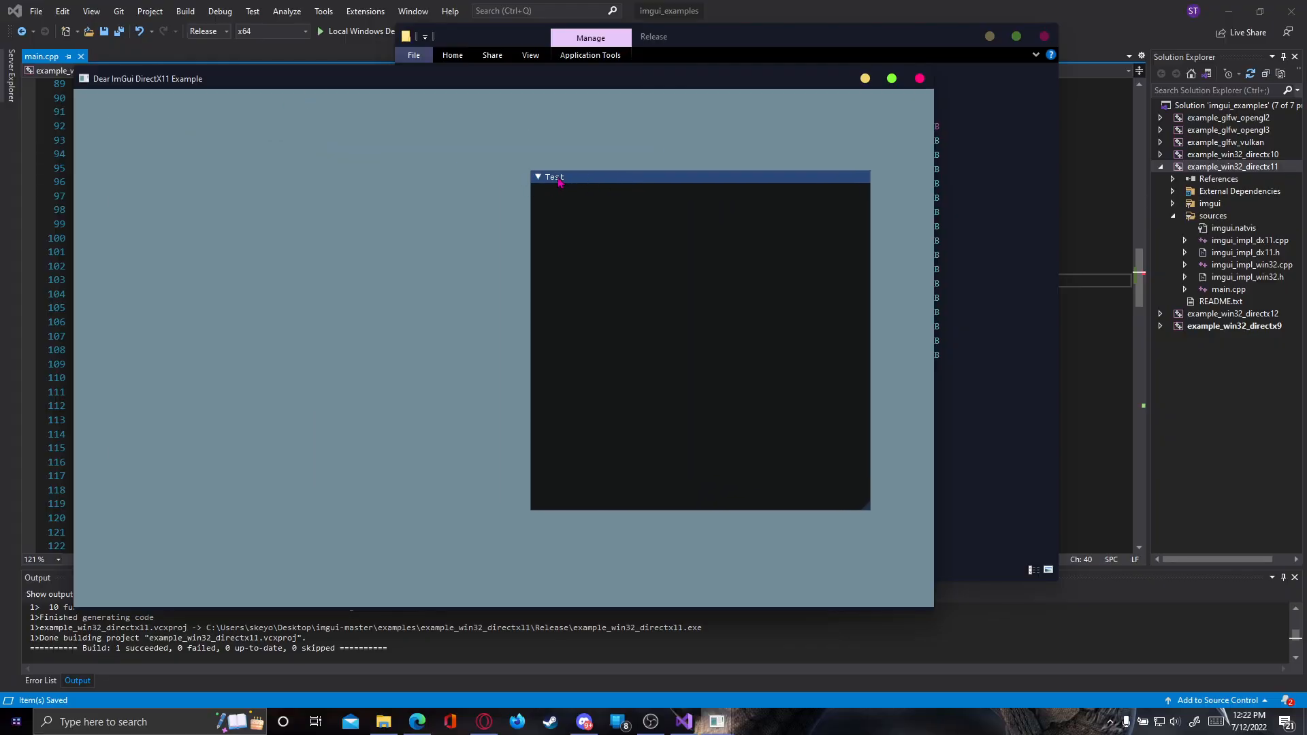
left_click(538, 177)
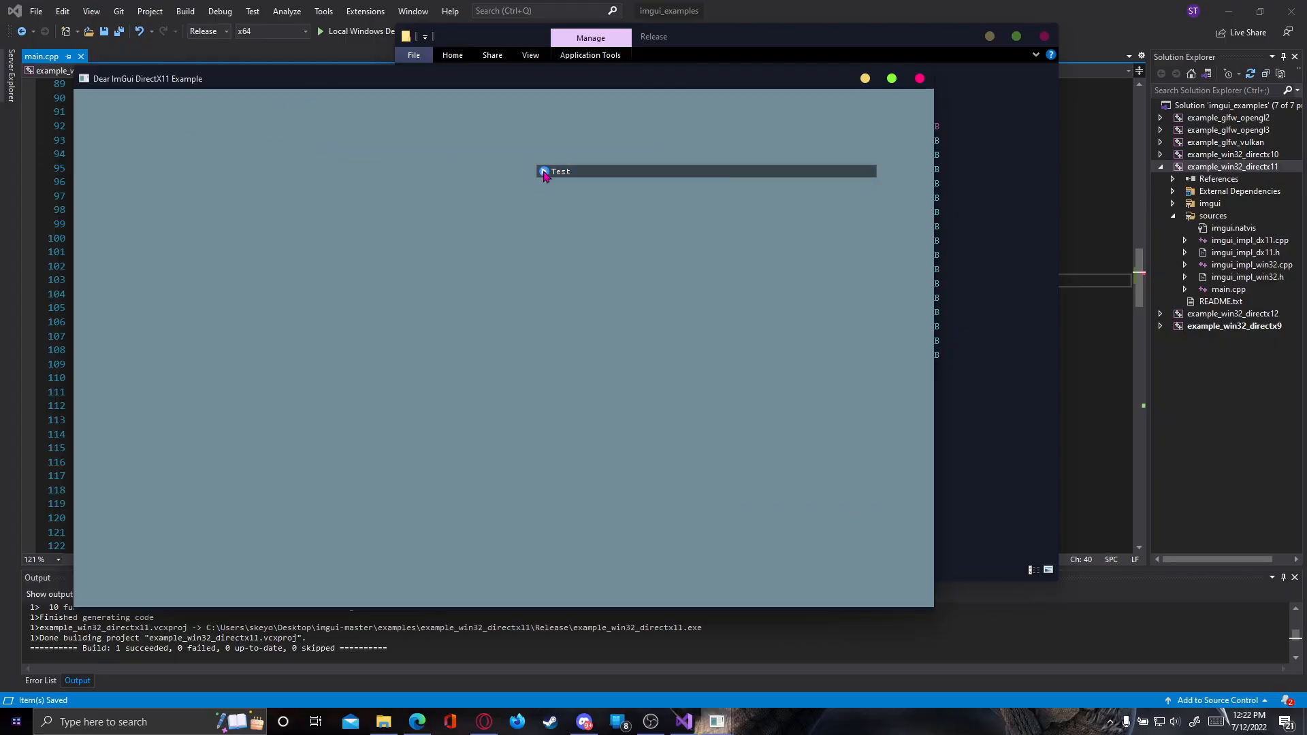
left_click(544, 171)
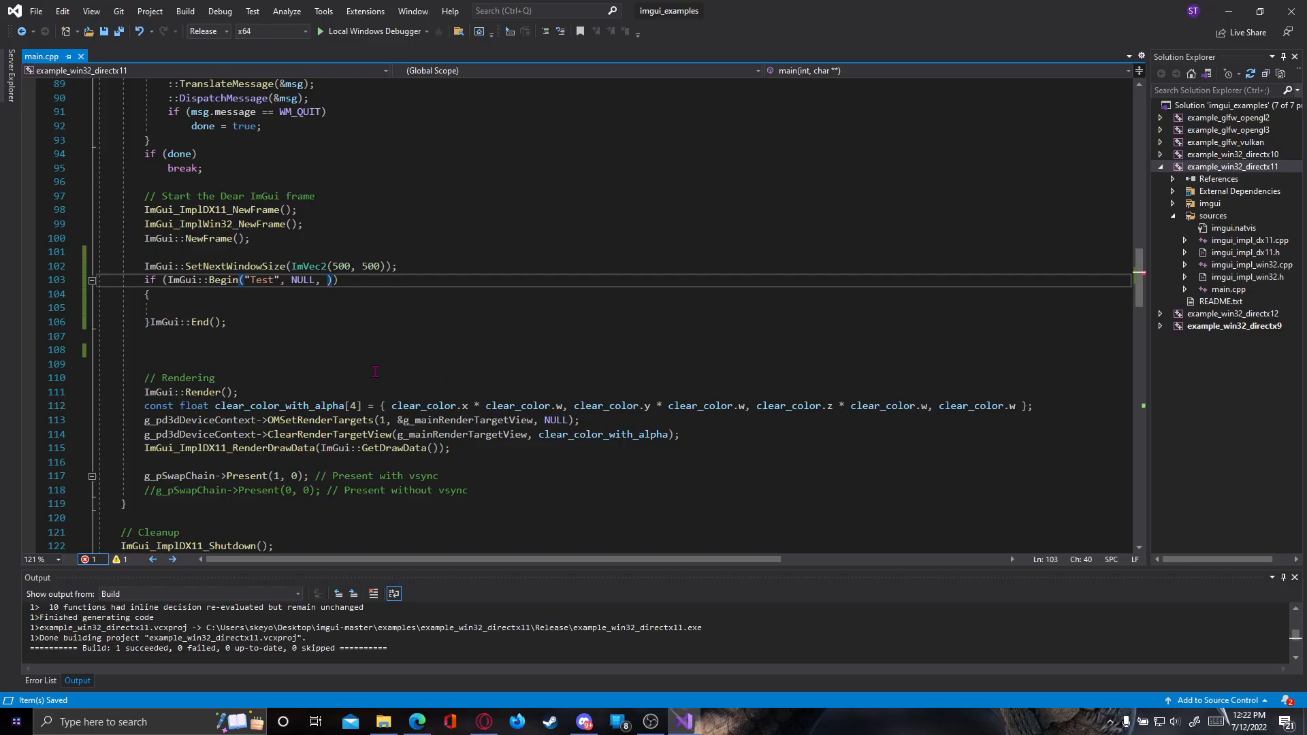
Enter ImGuiWindowFlags_NoResize as the third Begin argument via IntelliSense.
type("ImGui")
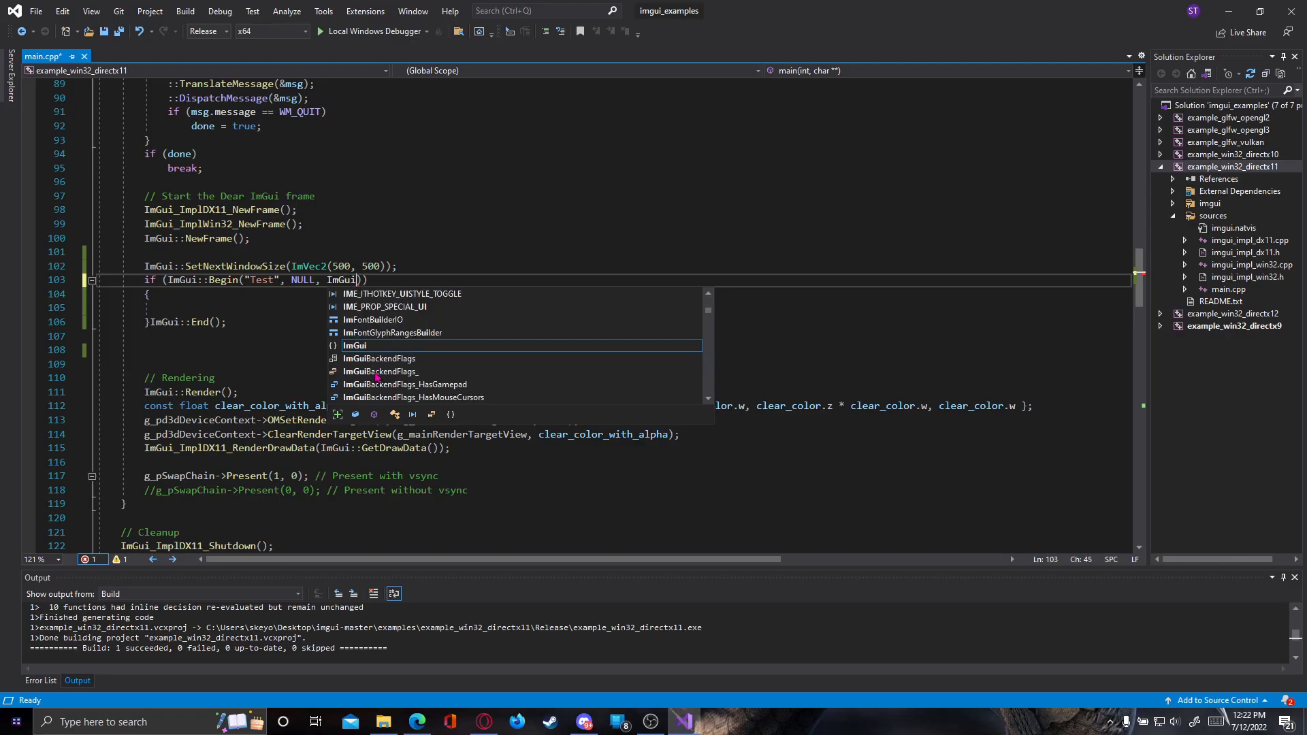
type("WindowFlags")
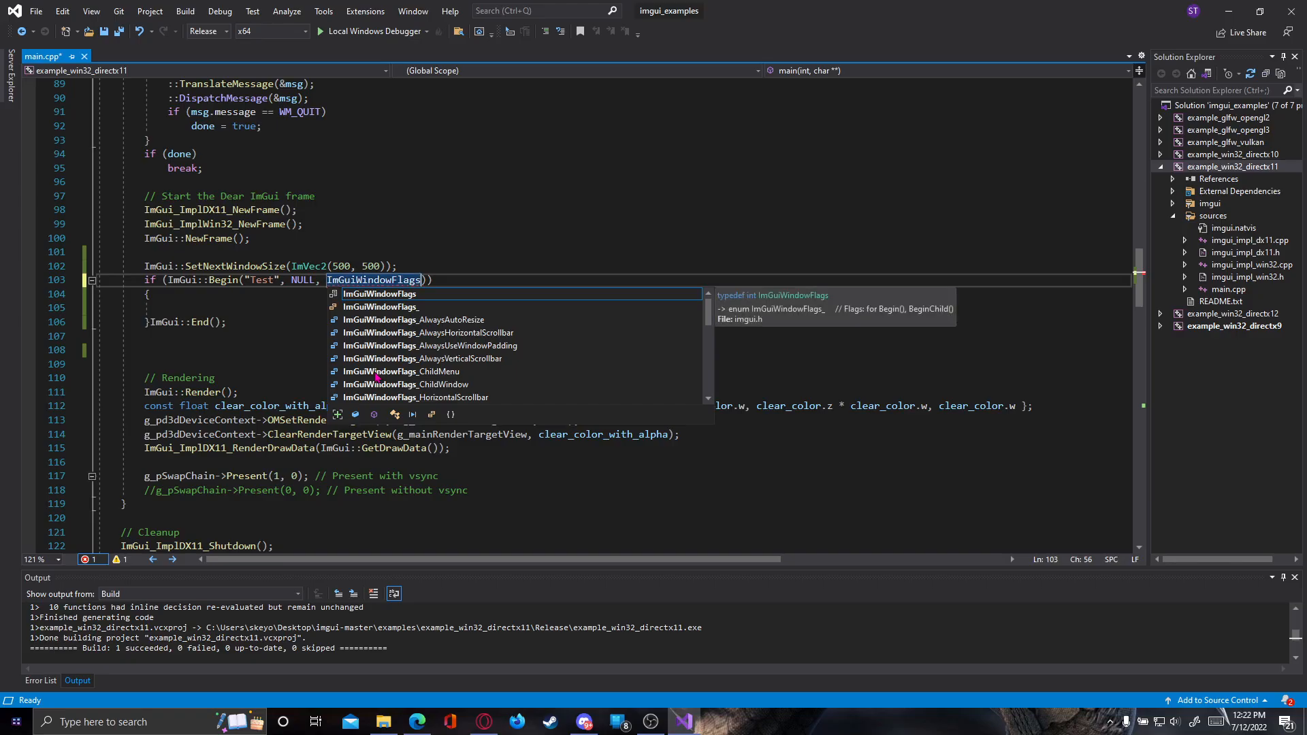
mouse_move(490, 358)
type("_")
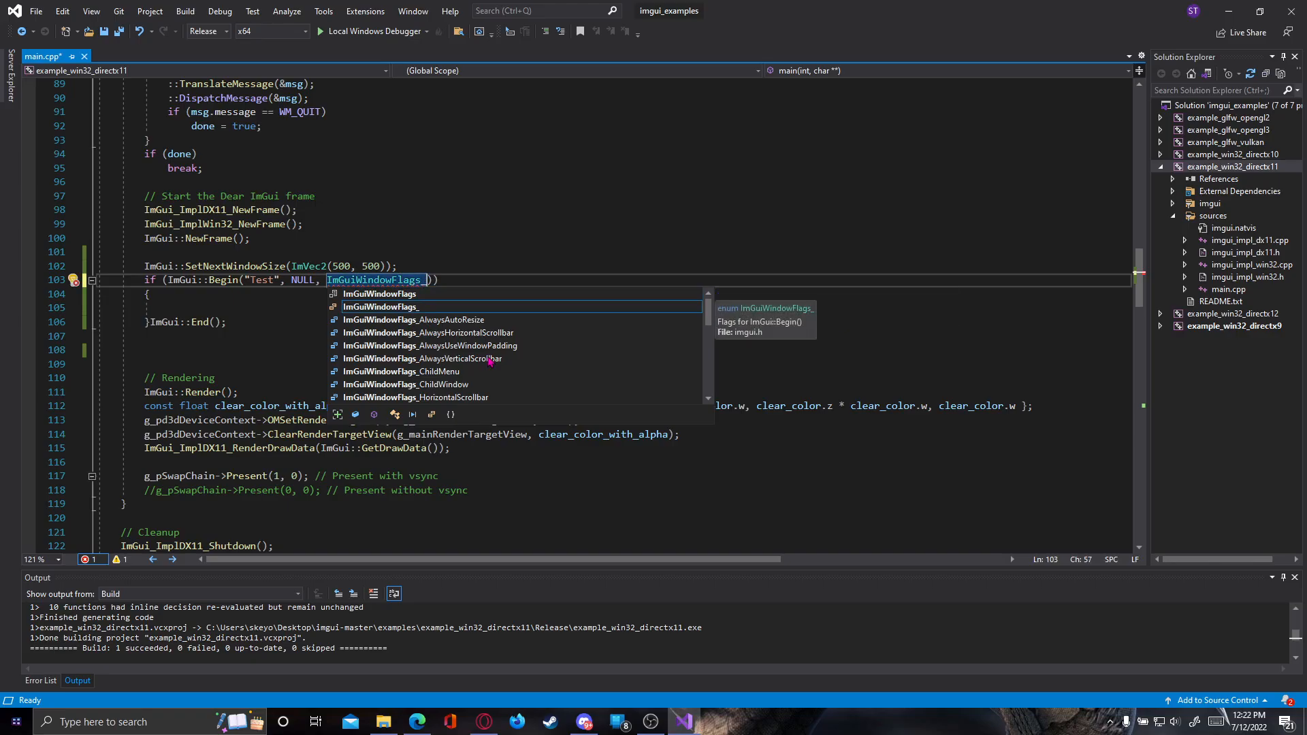
scroll("down", 3)
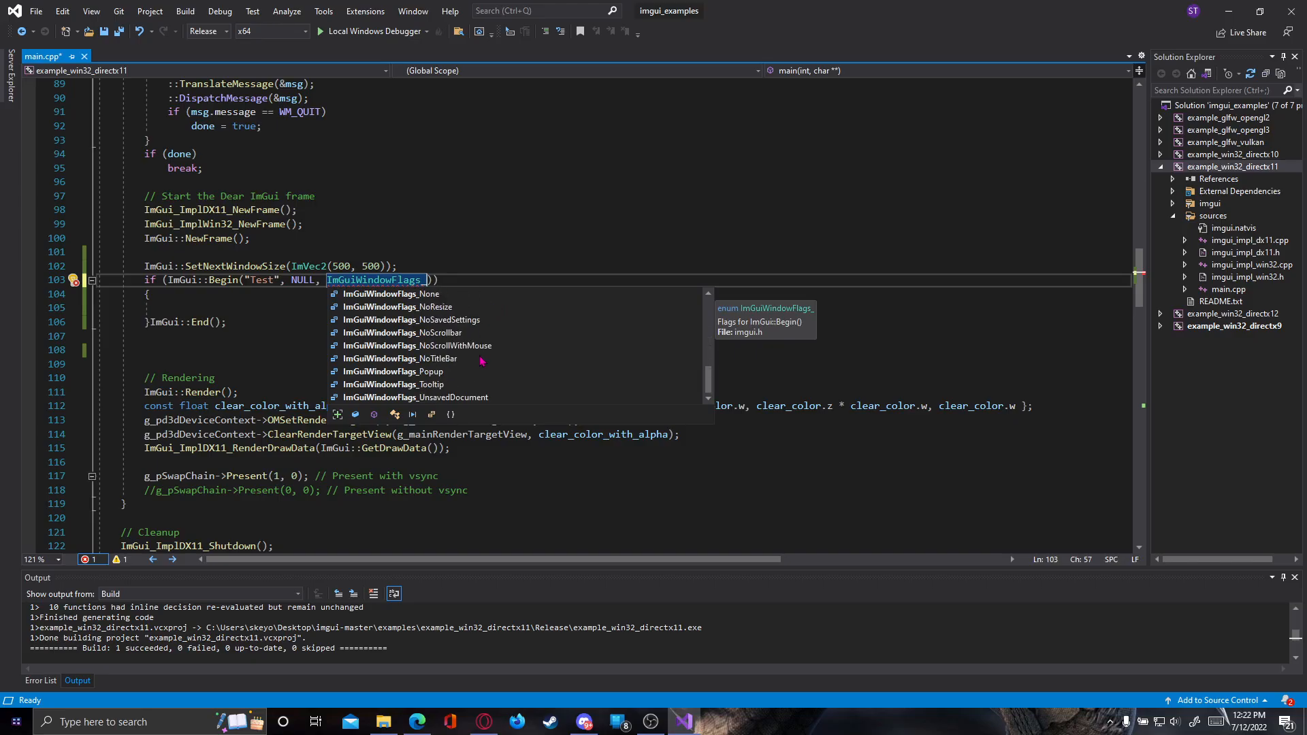
scroll("up", 3)
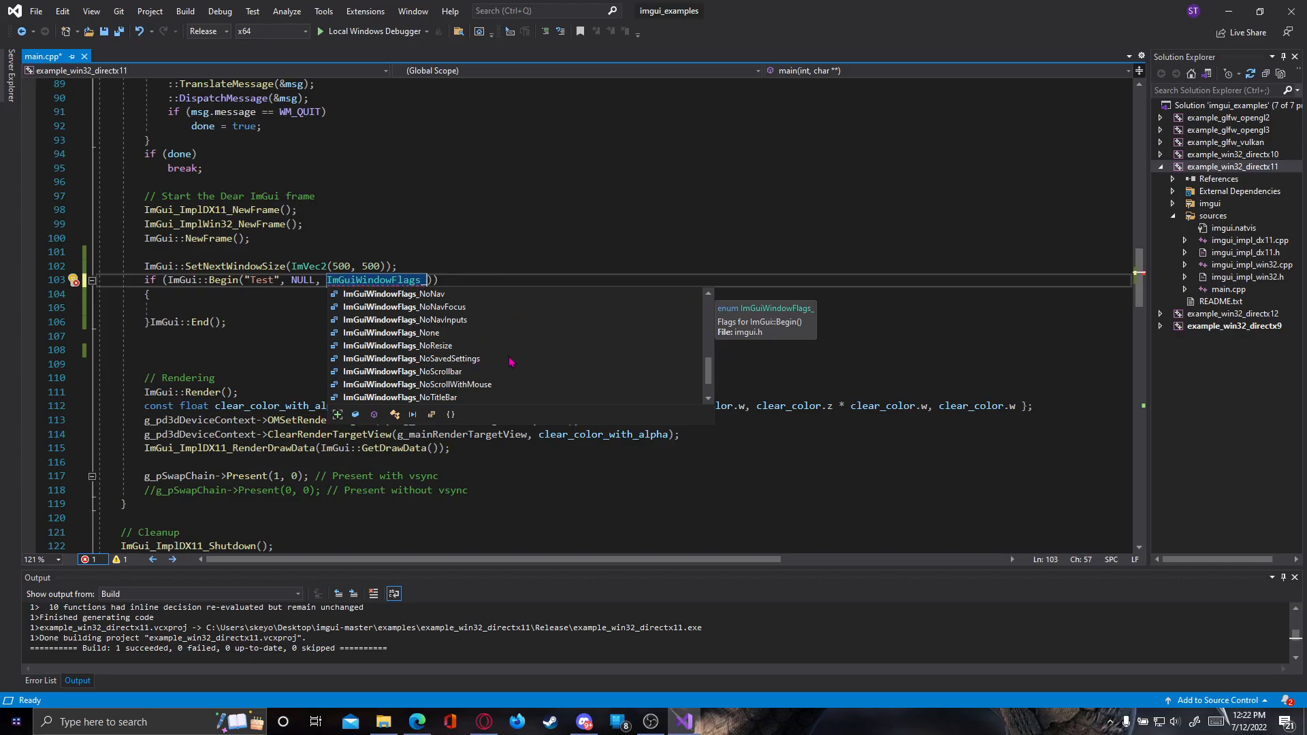
type("NoR")
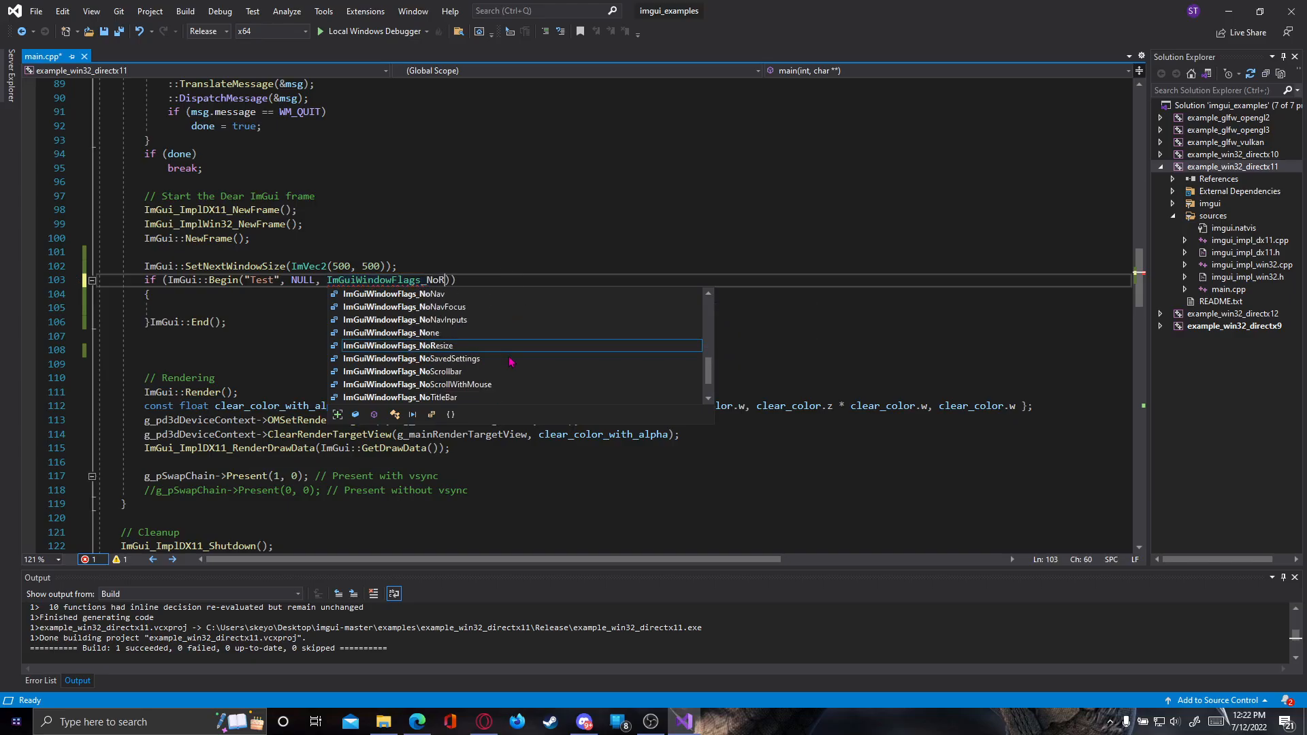
type("esize")
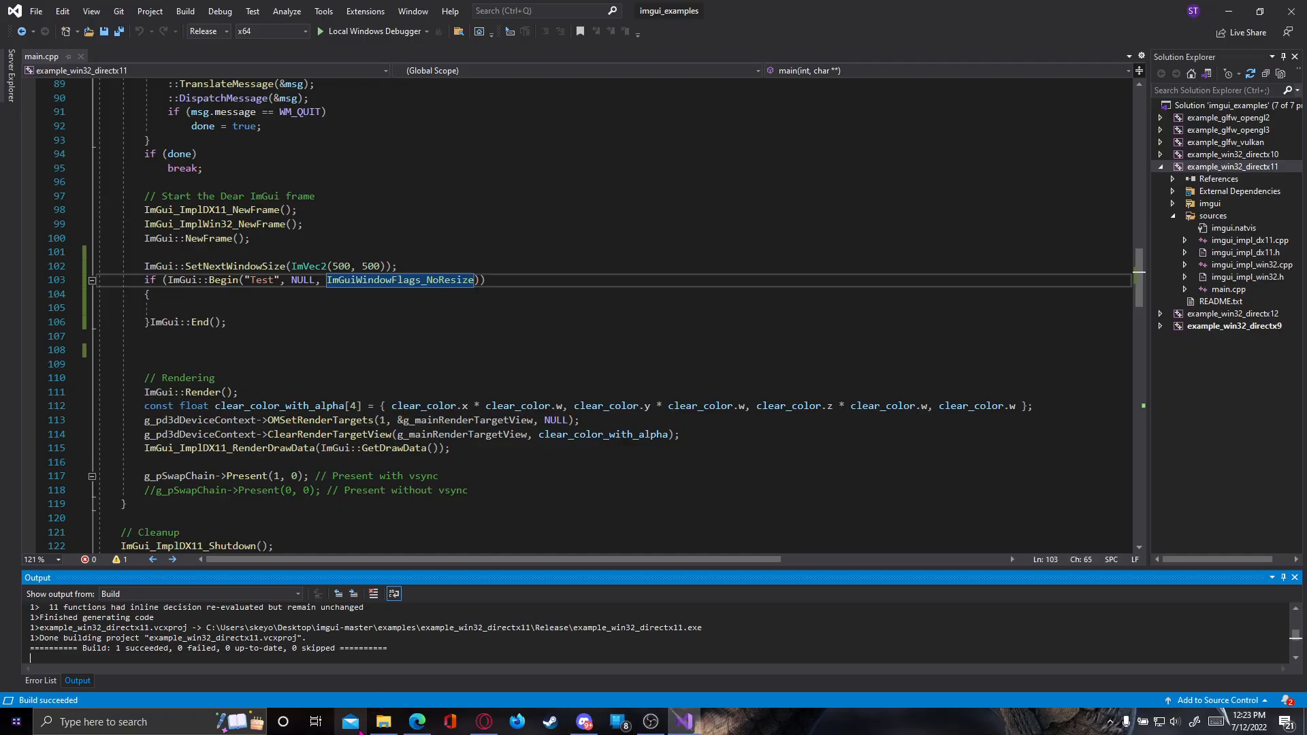
Run example_win32_directx11.exe from the Release folder to check the non-resizable window.
left_click(382, 722)
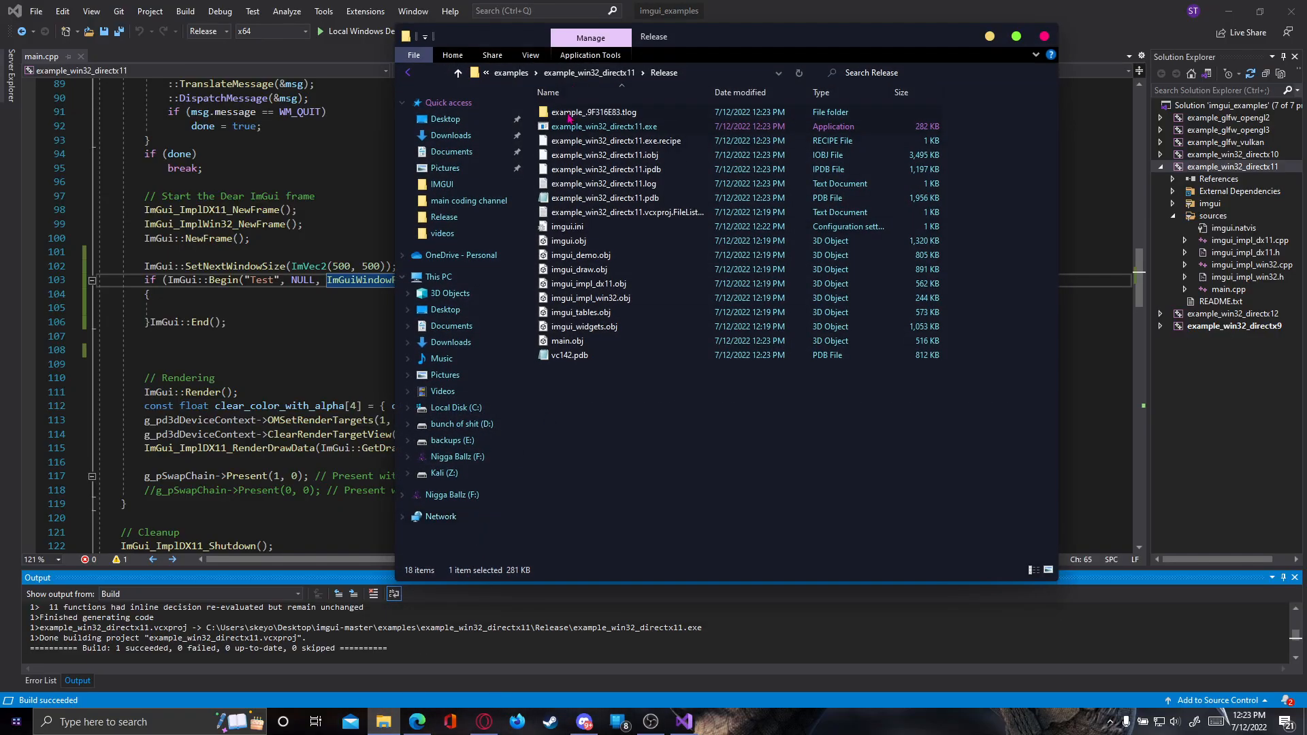
double_click(603, 126)
type(" | ")
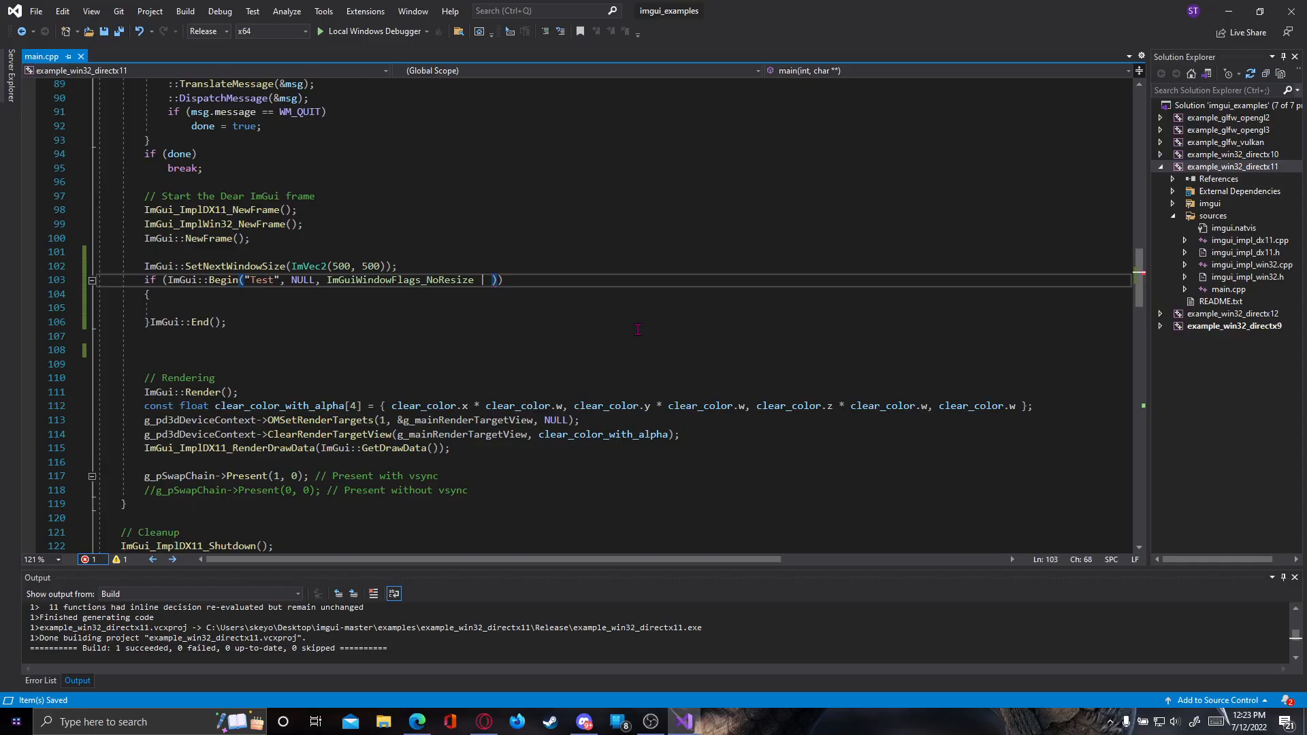
Add ImGuiWindowFlags_NoCollapse after the | and build the example_win32_directx11 project.
type("ImGuiWindowFlags_NoCollapse")
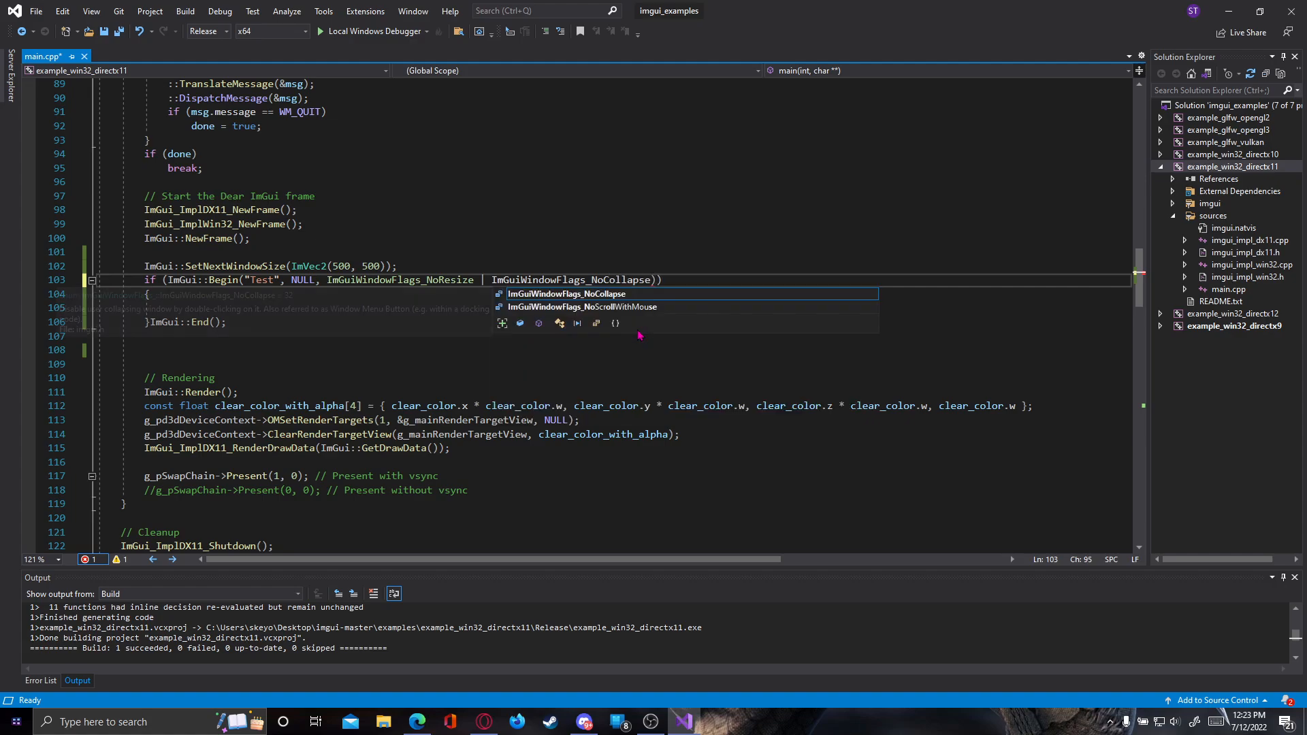
right_click(1234, 166)
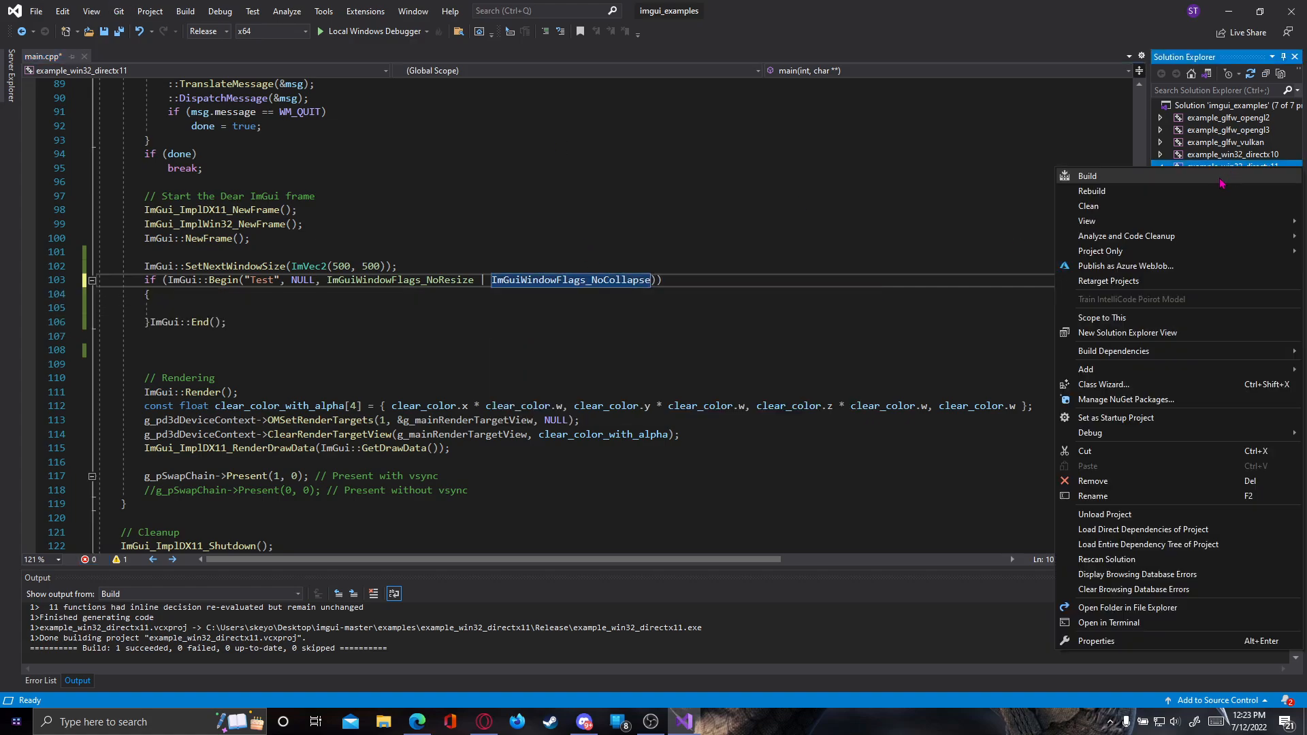
left_click(1087, 175)
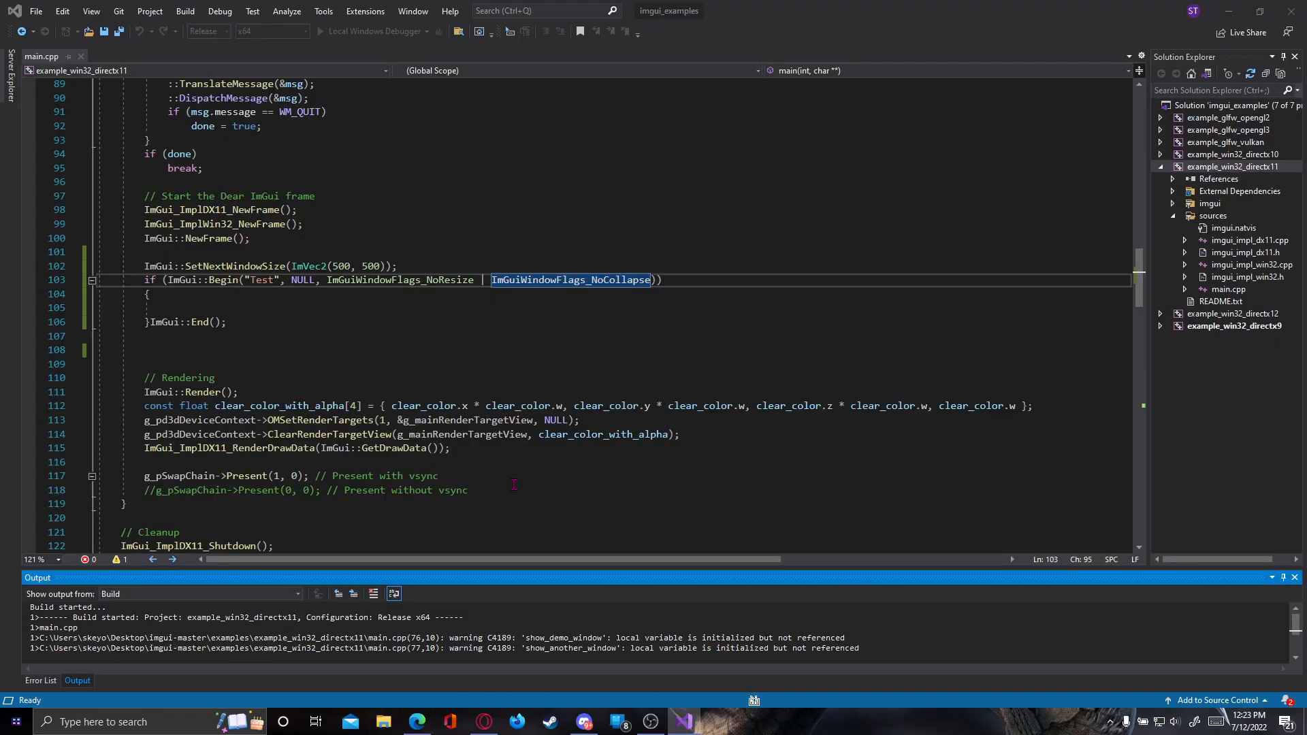
Browse File Explorer through Desktop > imgui-master > examples toward the Release build.
left_click(382, 722)
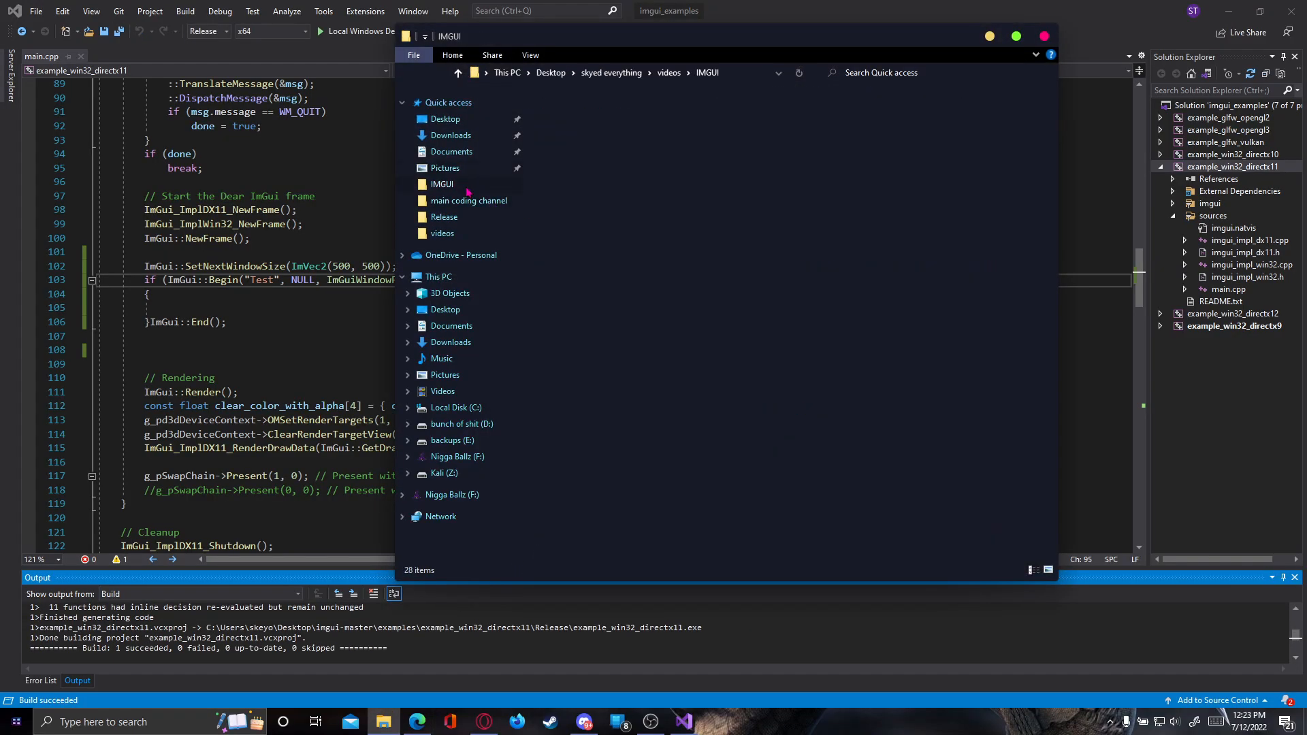
double_click(444, 217)
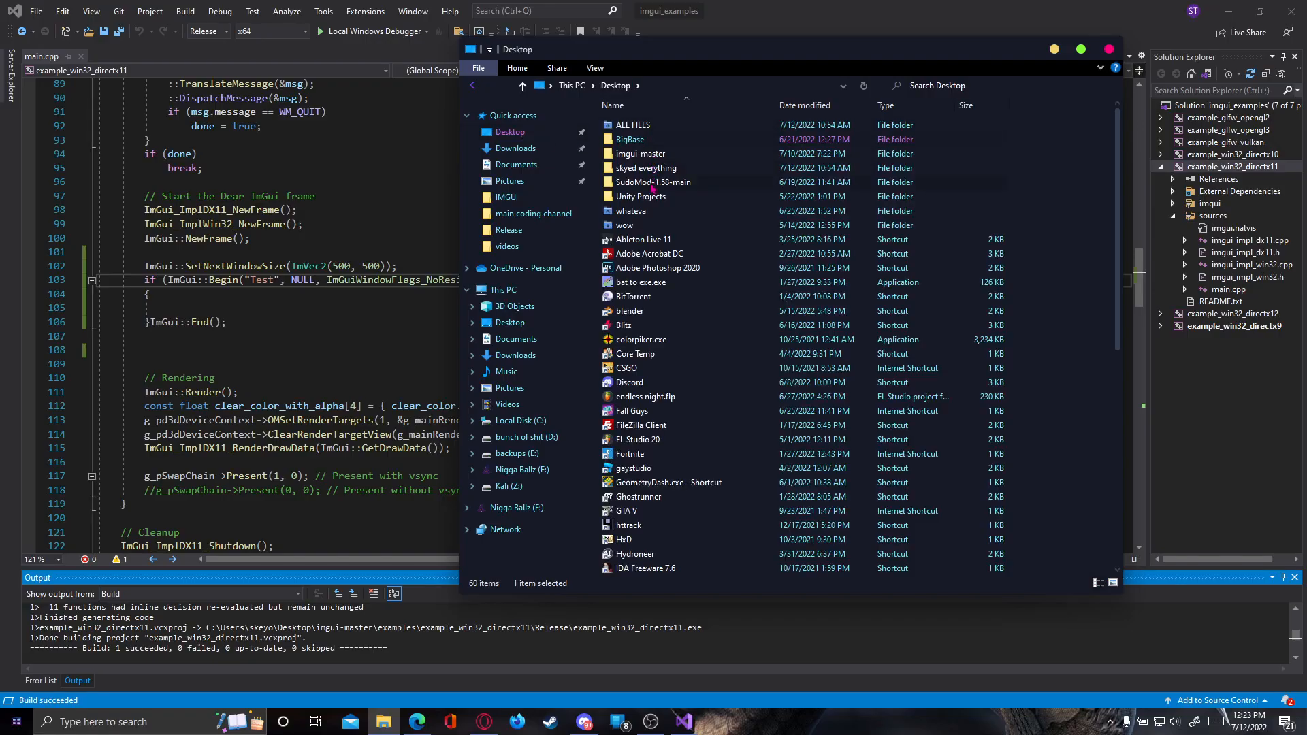
double_click(641, 154)
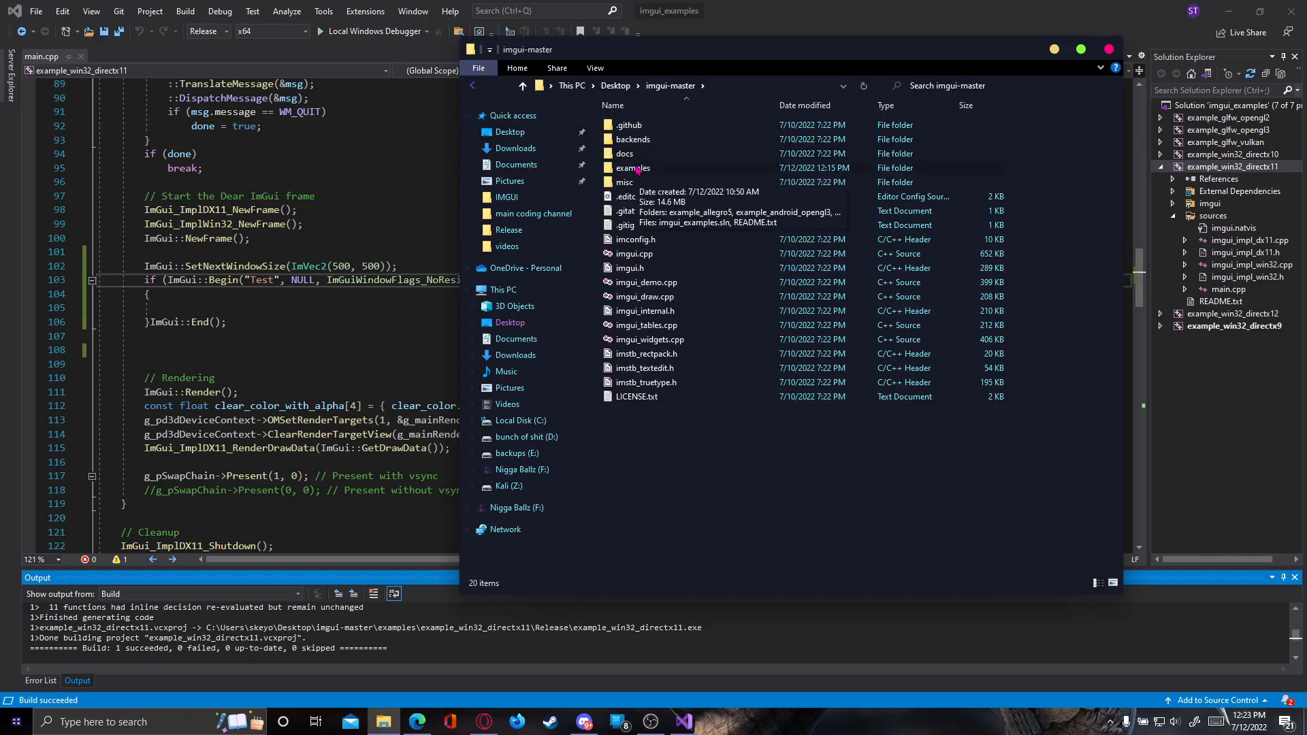
double_click(633, 168)
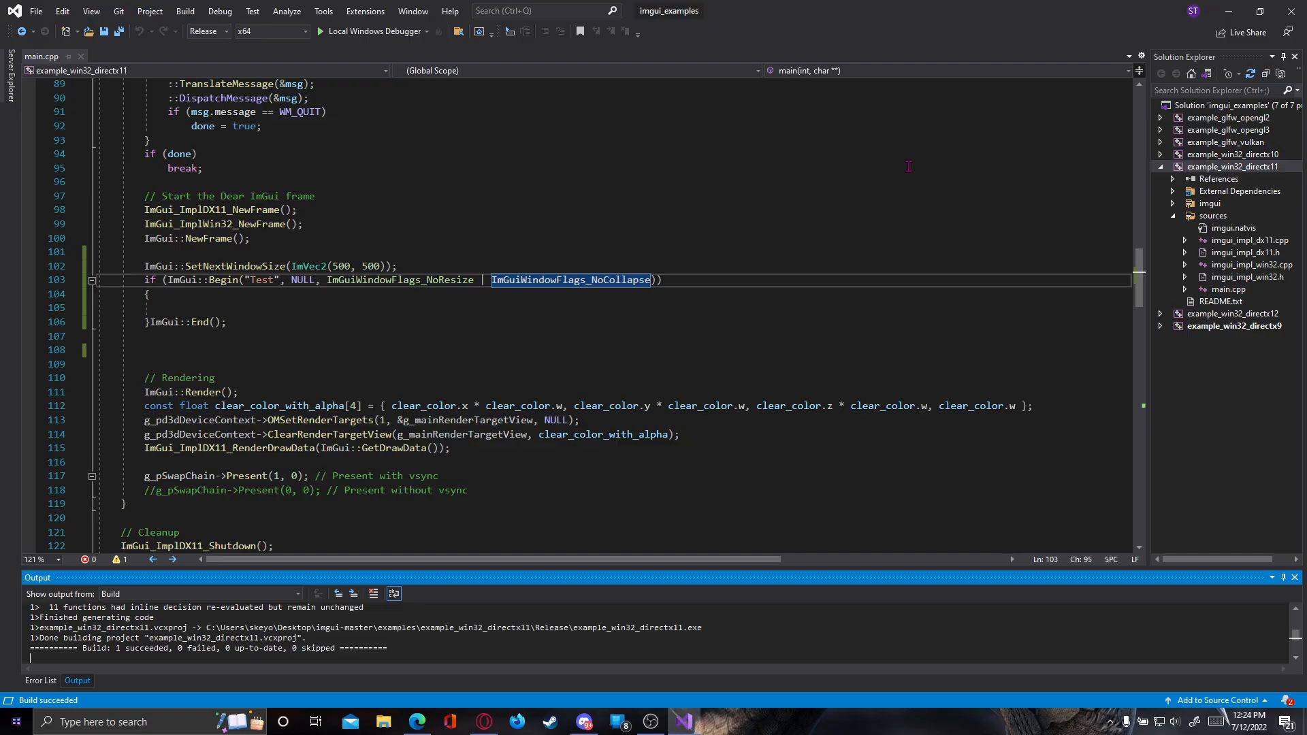
mouse_move(651, 721)
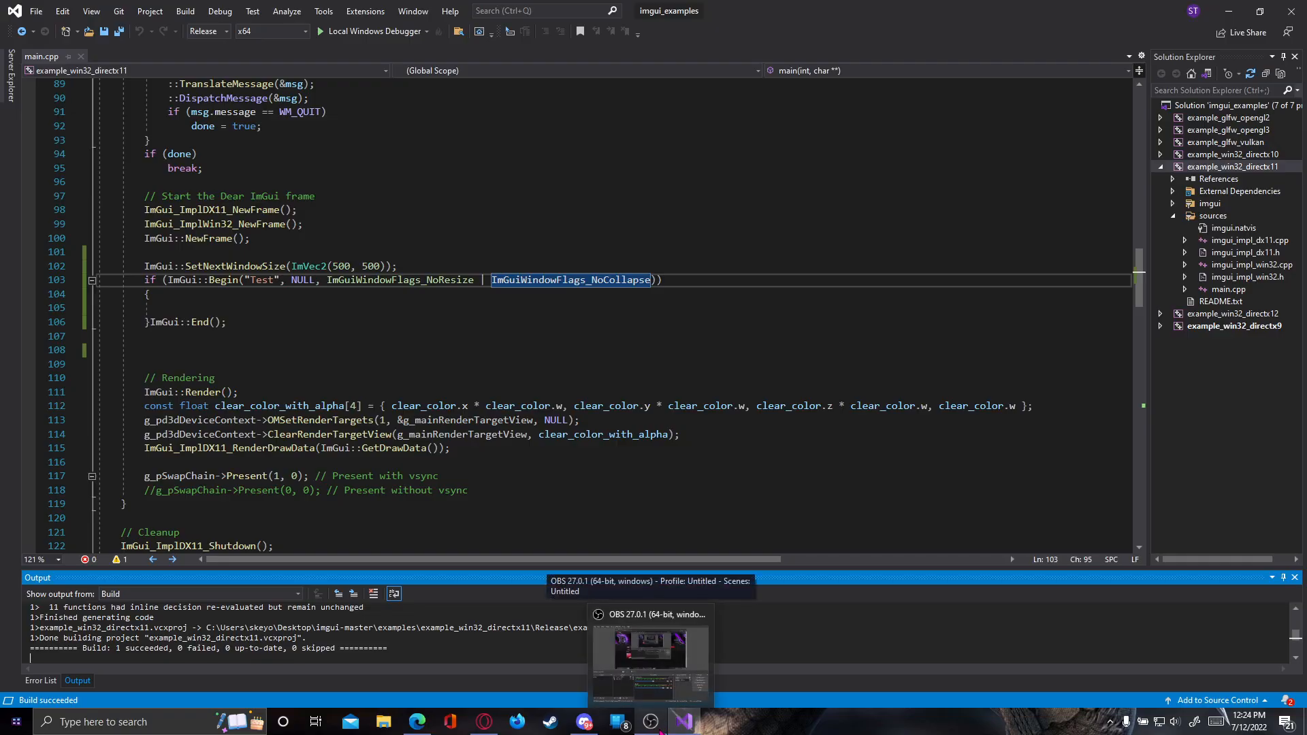
mouse_move(844, 698)
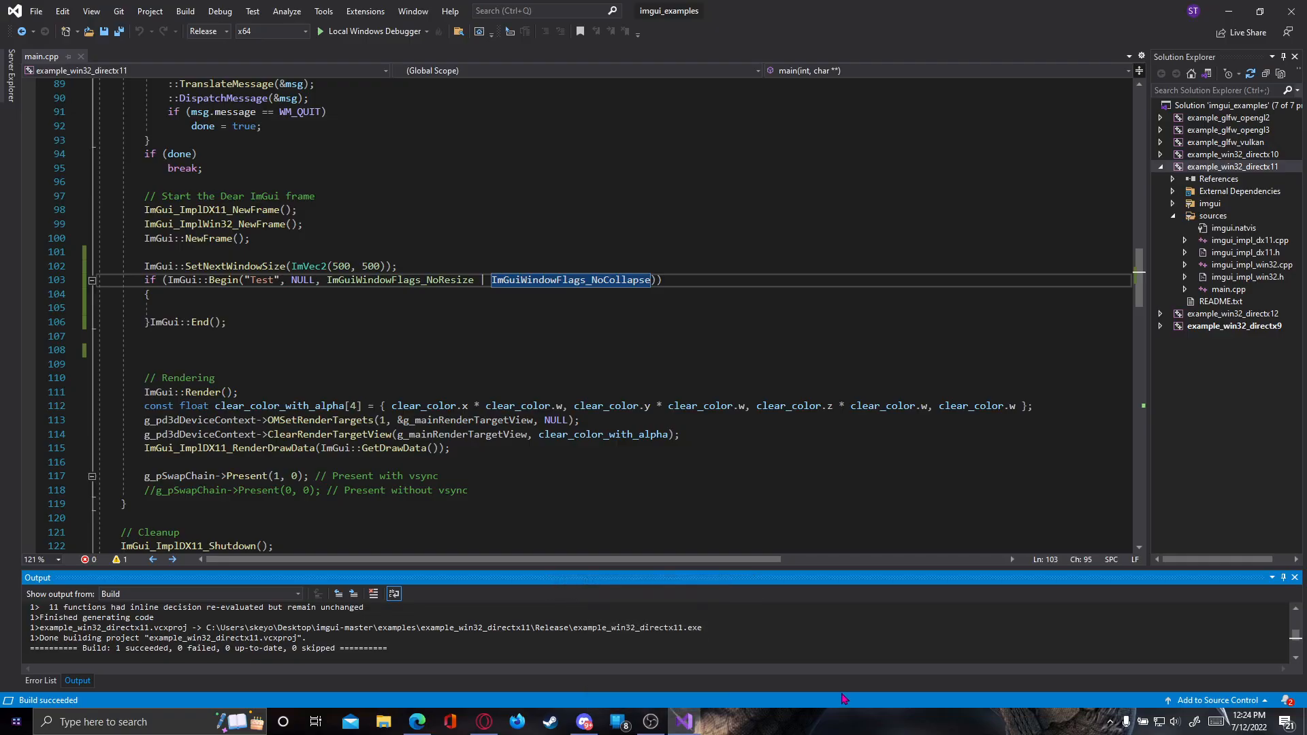